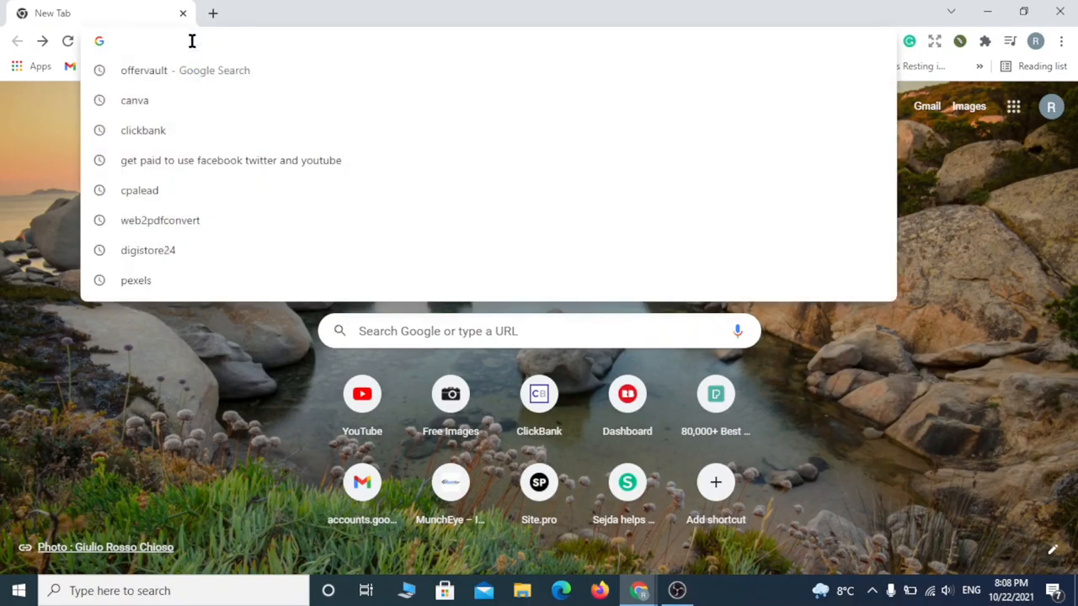
- Enter offervault.com in Chrome's address bar to open the OfferVault site
{"action": "type", "text": "offervault.com"}
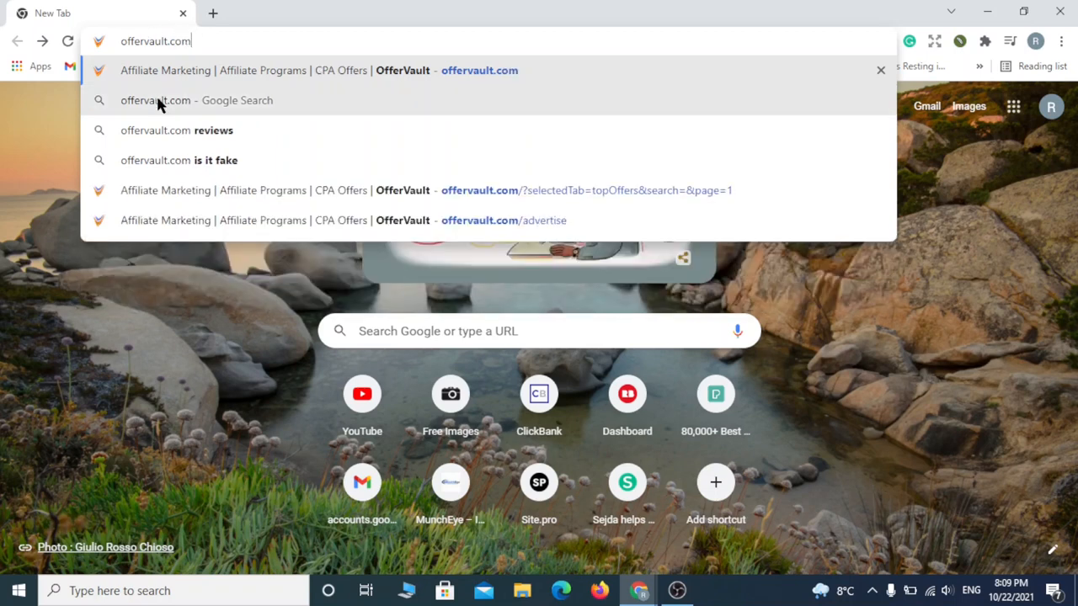
{"action": "mouse_move", "coordinate": [218, 71]}
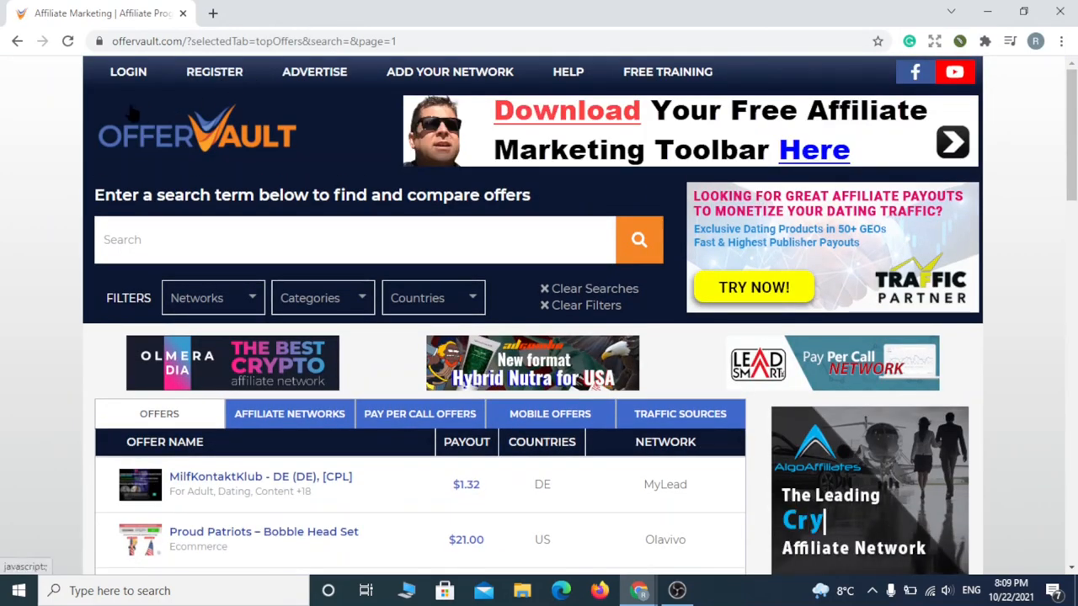
{"action": "mouse_move", "coordinate": [76, 109]}
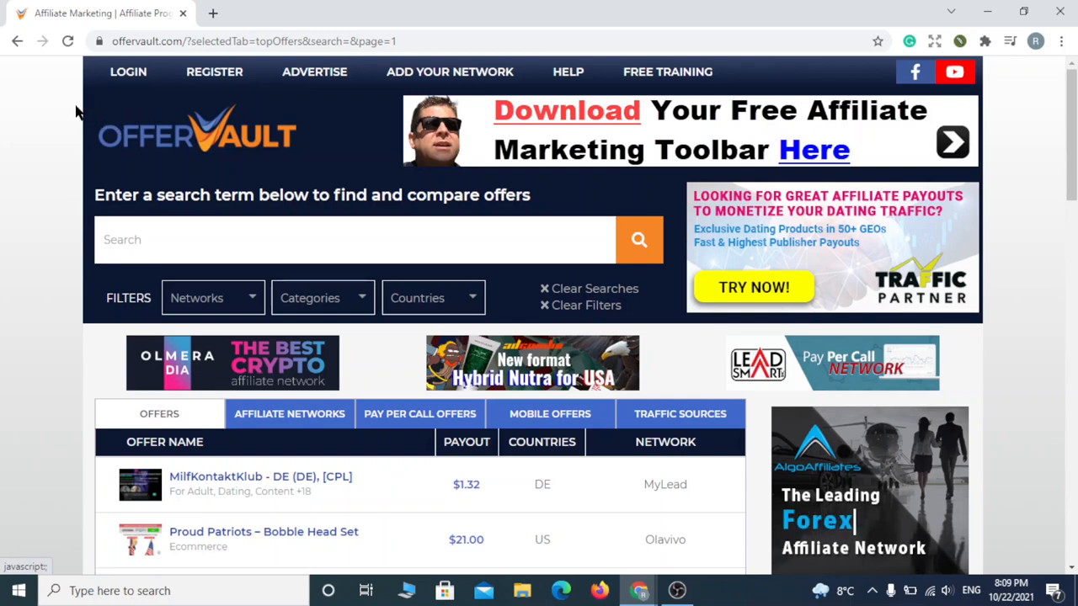
- Log in to the OfferVault account with the email and password
{"action": "left_click", "coordinate": [128, 71]}
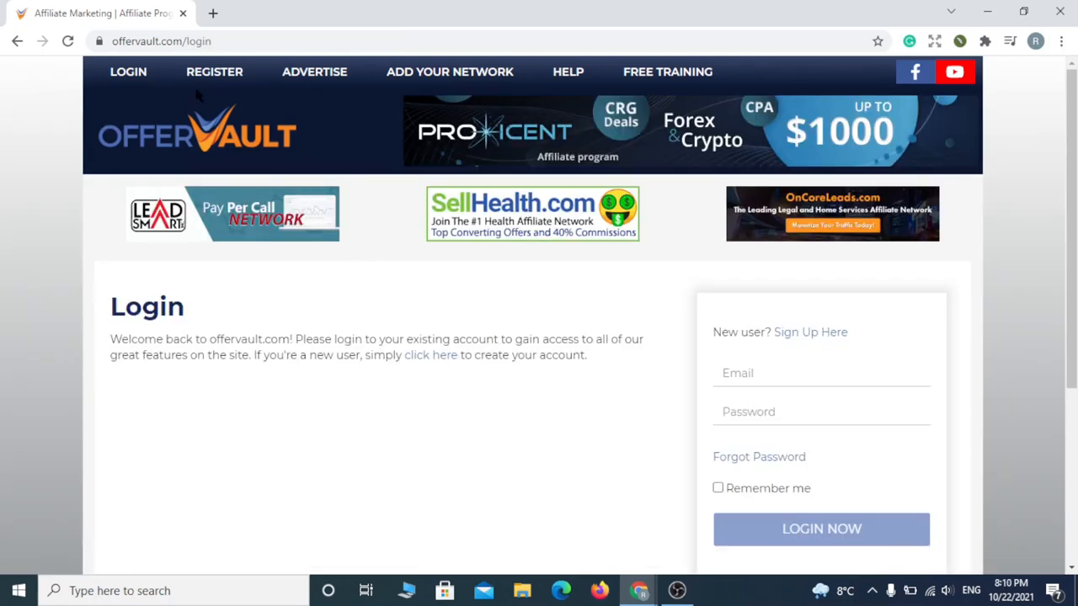
{"action": "left_click", "coordinate": [128, 71]}
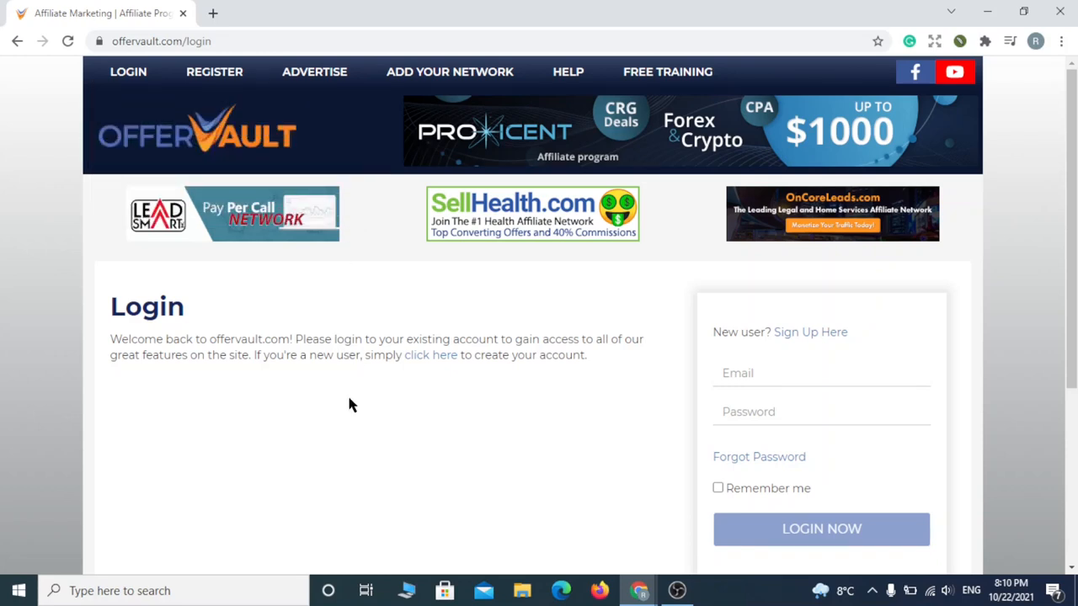
{"action": "left_click", "coordinate": [820, 527]}
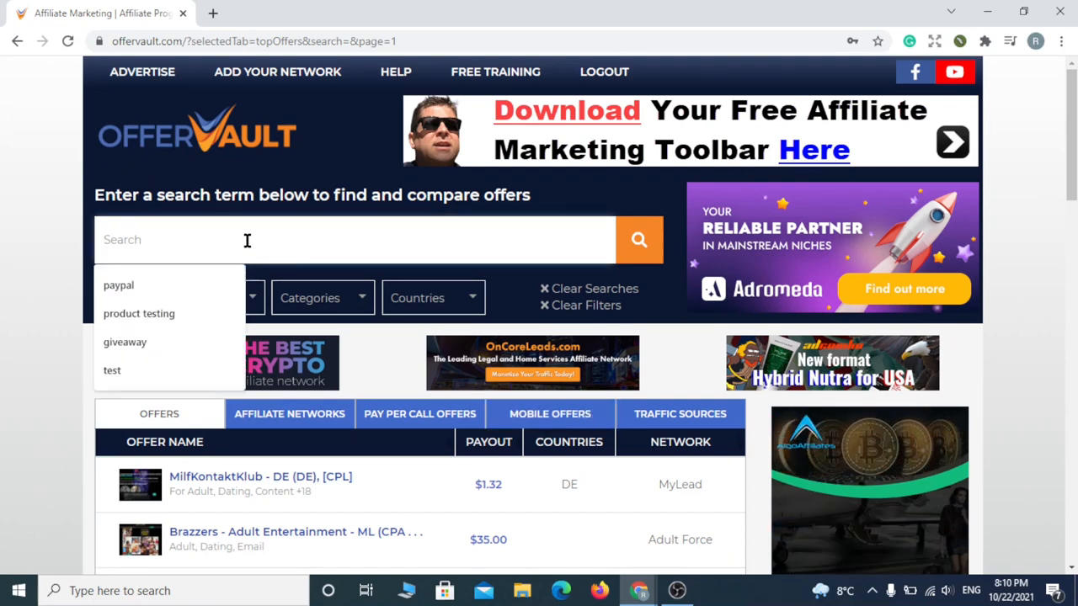
{"action": "left_click", "coordinate": [213, 297]}
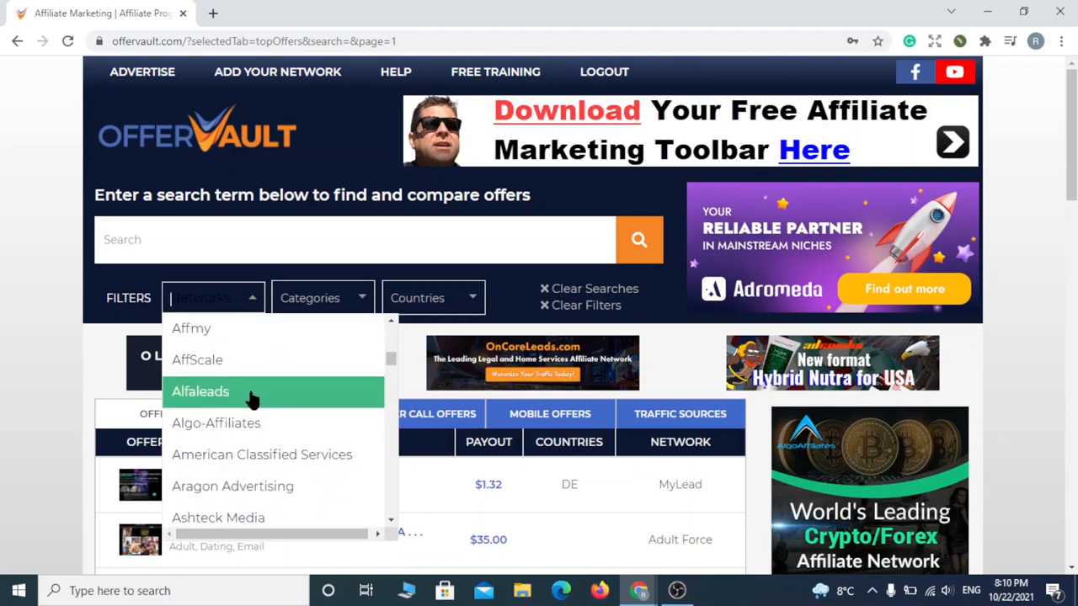
{"action": "left_click", "coordinate": [213, 297]}
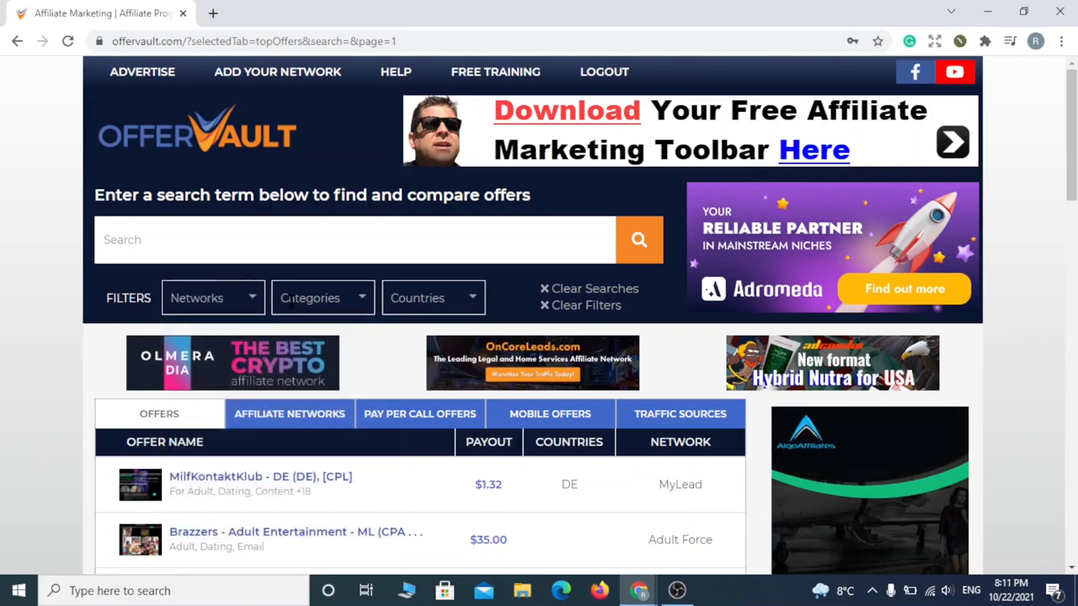
{"action": "left_click", "coordinate": [322, 298]}
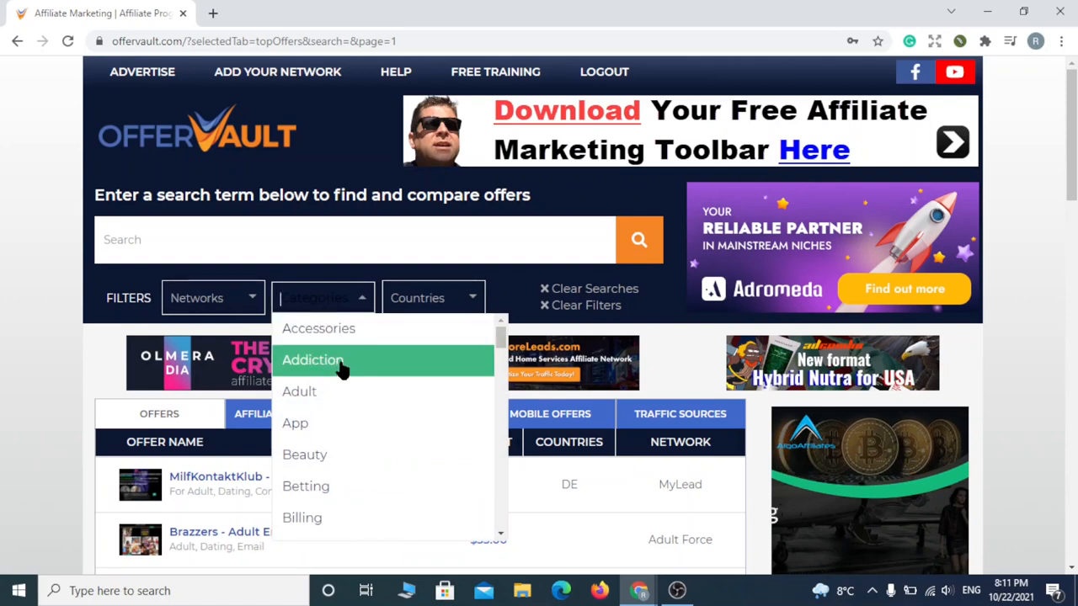
{"action": "scroll", "scroll_direction": "down", "scroll_amount": 3}
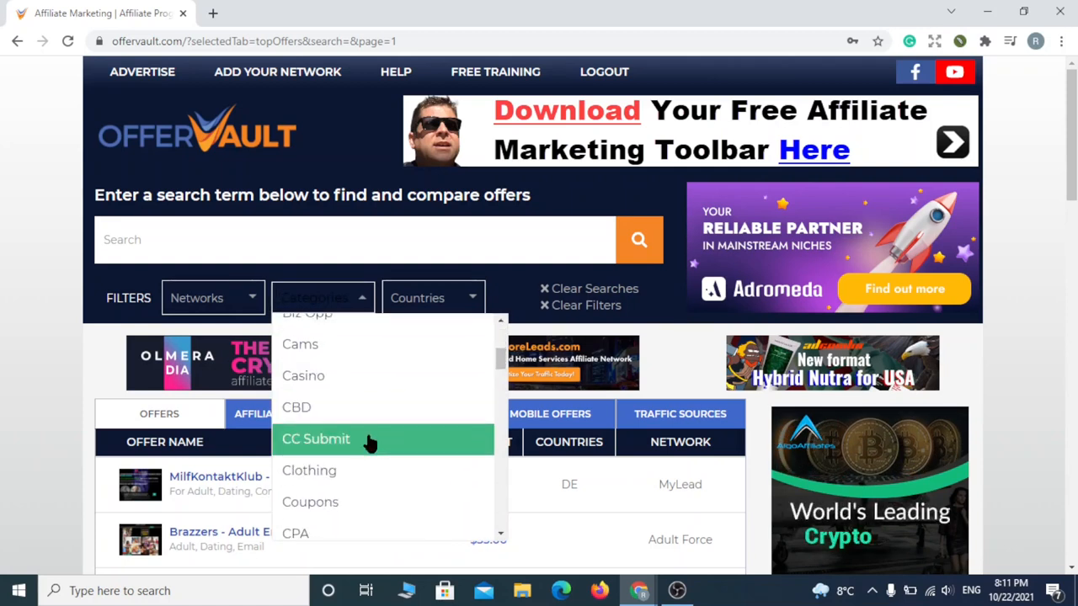
{"action": "mouse_move", "coordinate": [377, 511]}
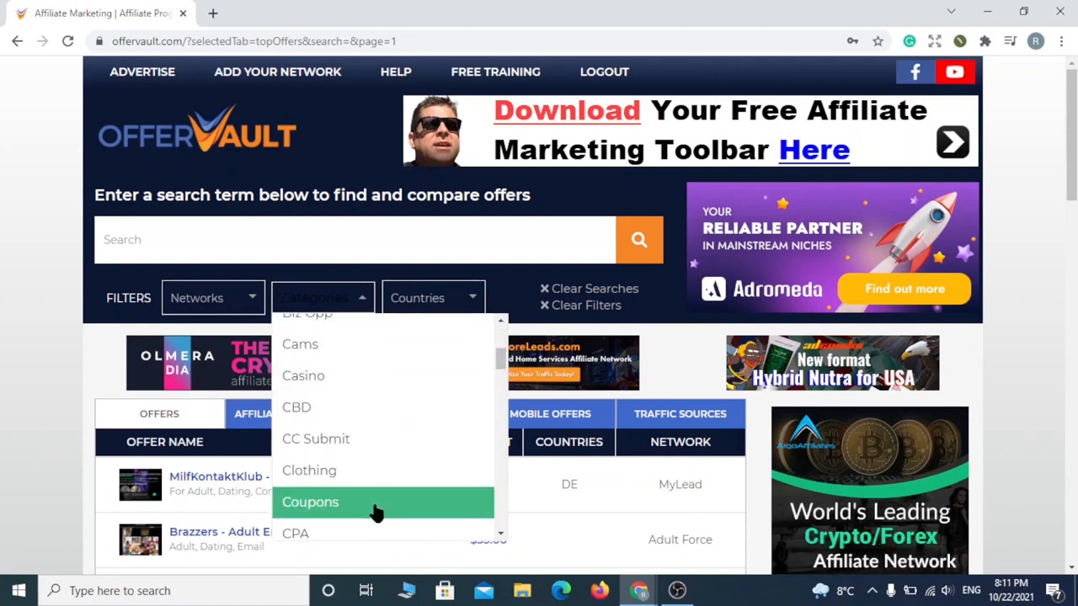
{"action": "scroll", "scroll_direction": "down", "scroll_amount": 3}
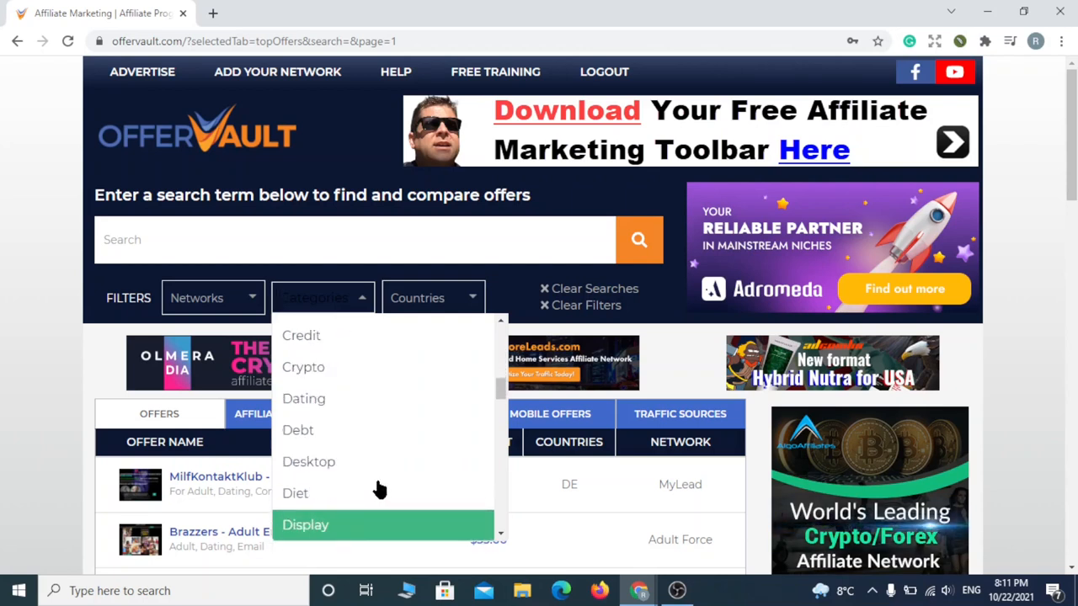
{"action": "scroll", "scroll_direction": "down", "scroll_amount": 3}
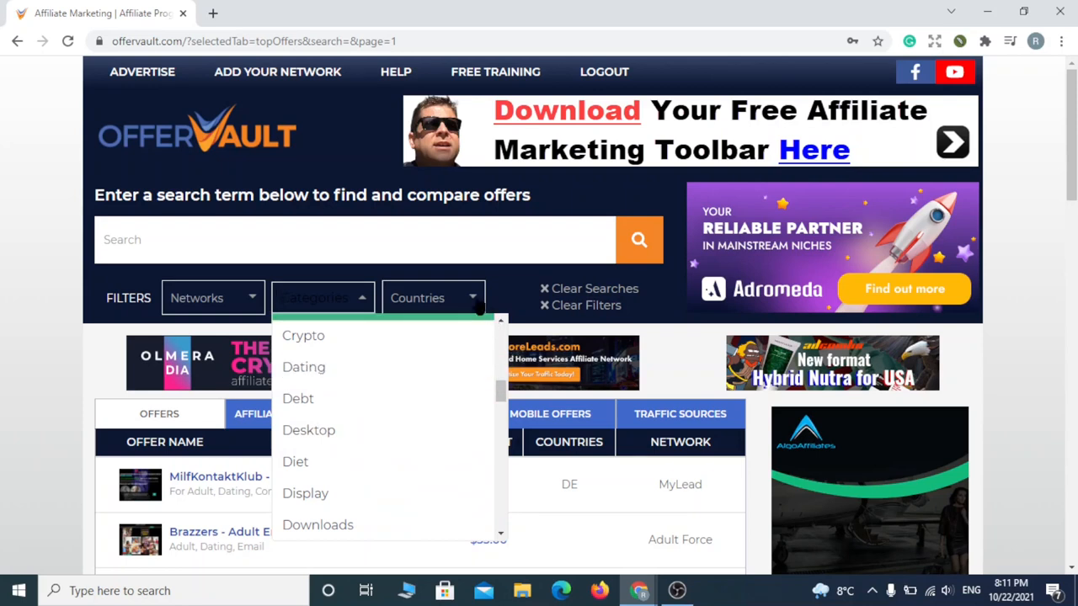
{"action": "left_click", "coordinate": [433, 298]}
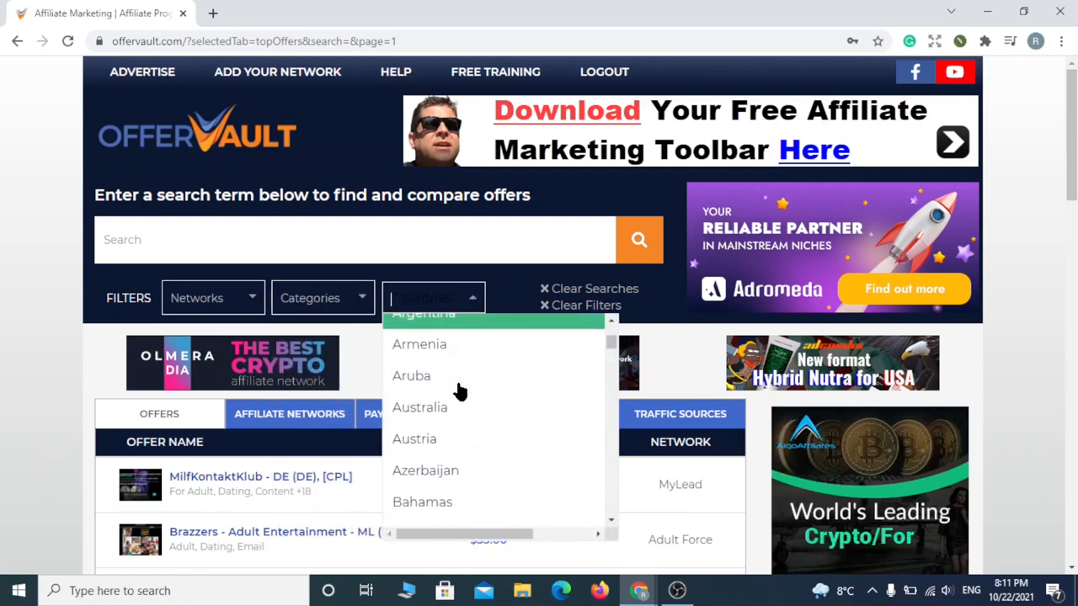
{"action": "scroll", "scroll_direction": "down", "scroll_amount": 3}
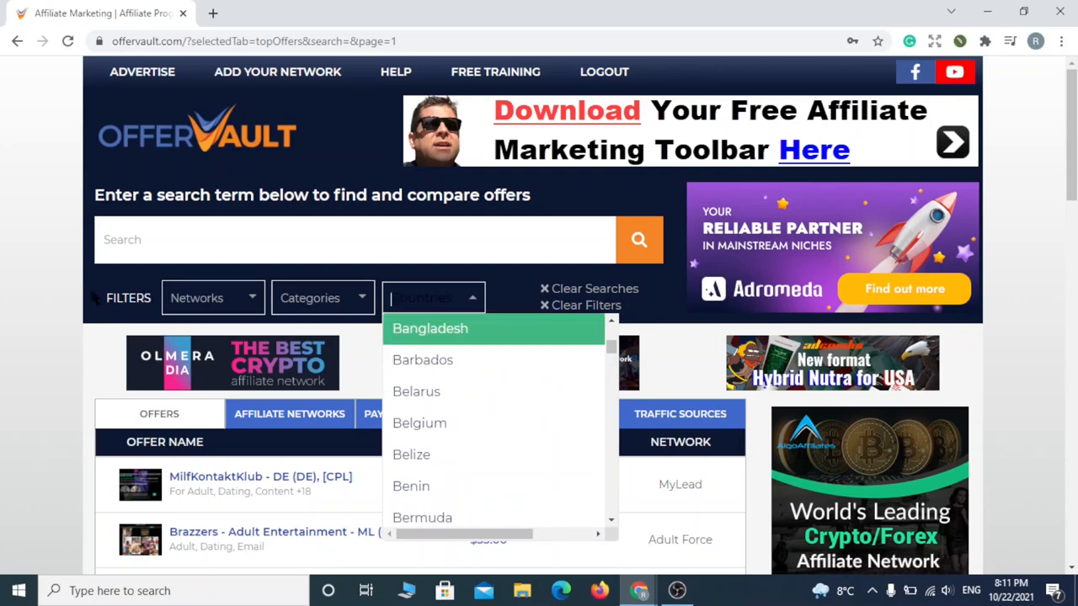
{"action": "scroll", "scroll_direction": "down", "scroll_amount": 3}
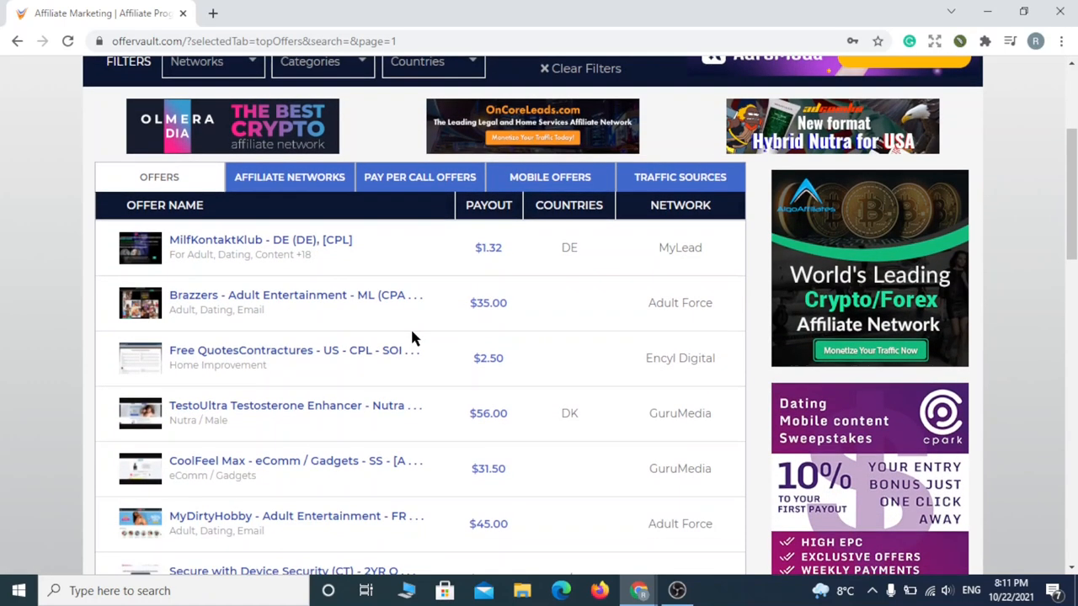
{"action": "scroll", "scroll_direction": "down", "scroll_amount": 3}
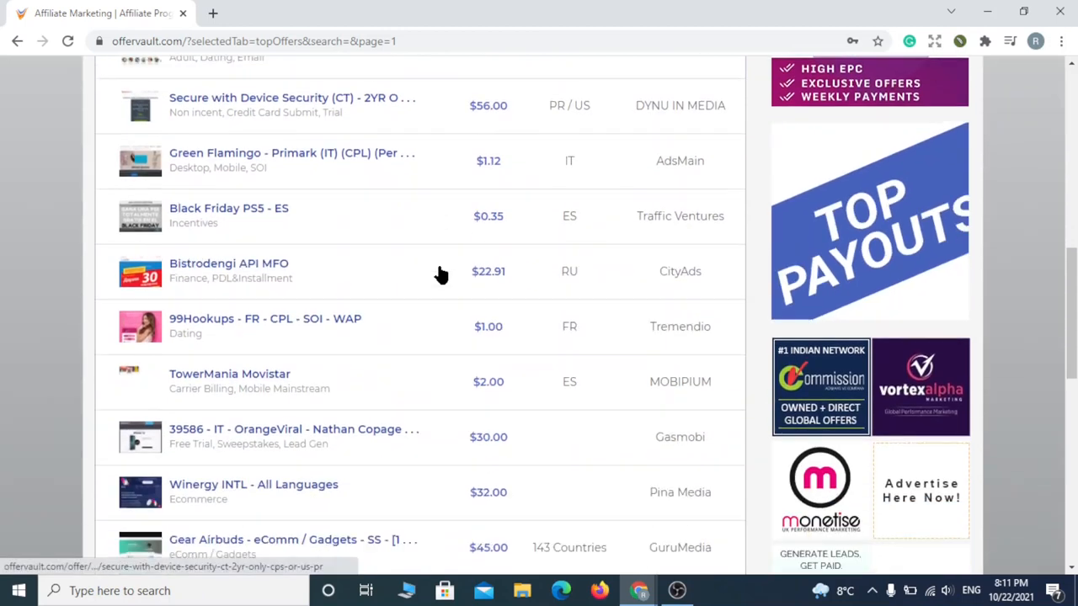
{"action": "scroll", "scroll_direction": "down", "scroll_amount": 3}
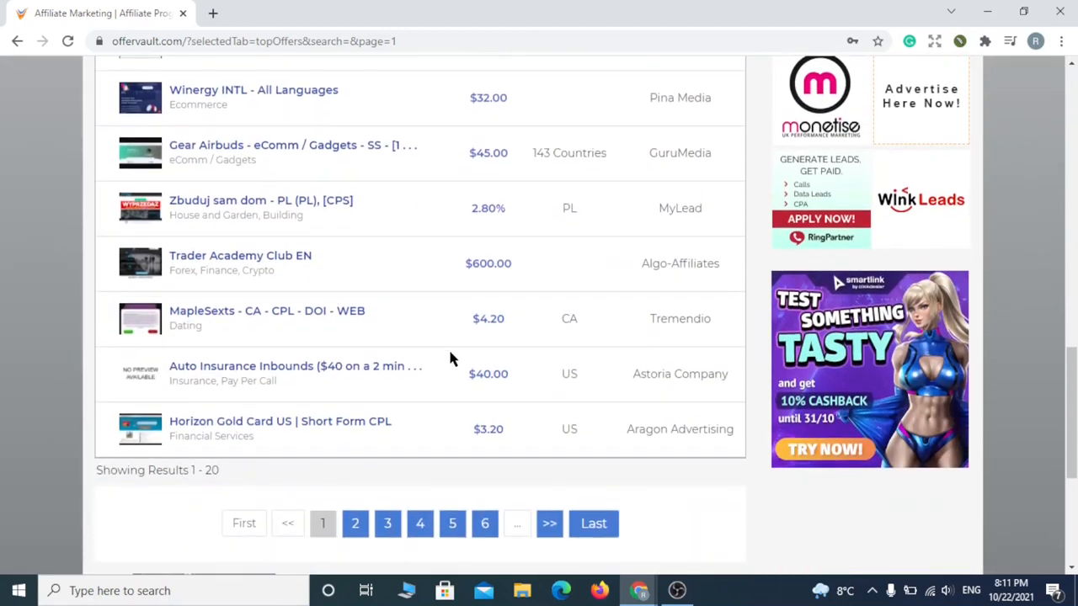
{"action": "mouse_move", "coordinate": [504, 265]}
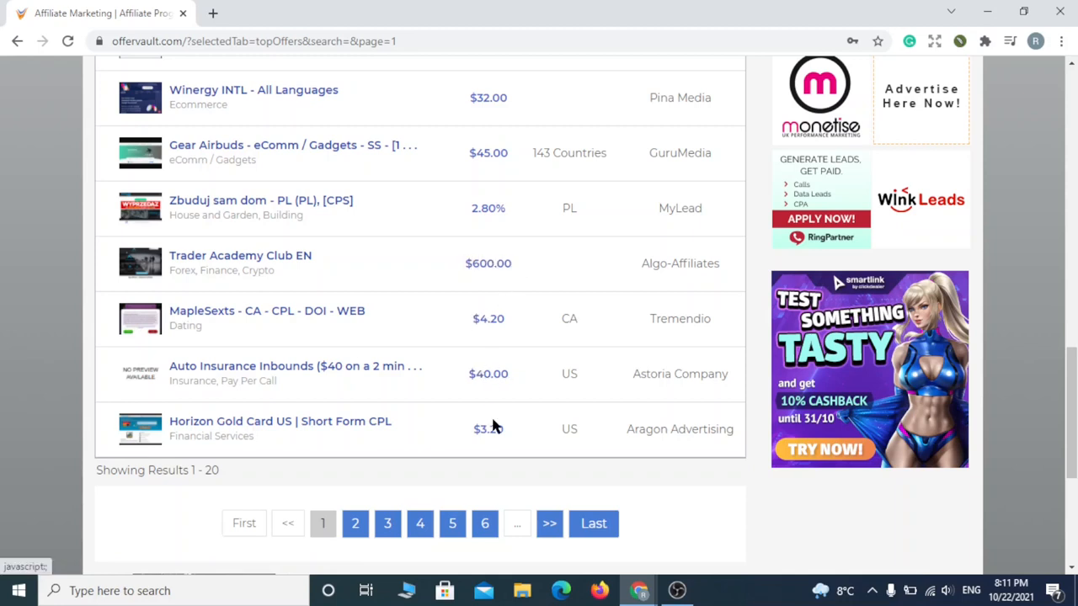
{"action": "mouse_move", "coordinate": [496, 152]}
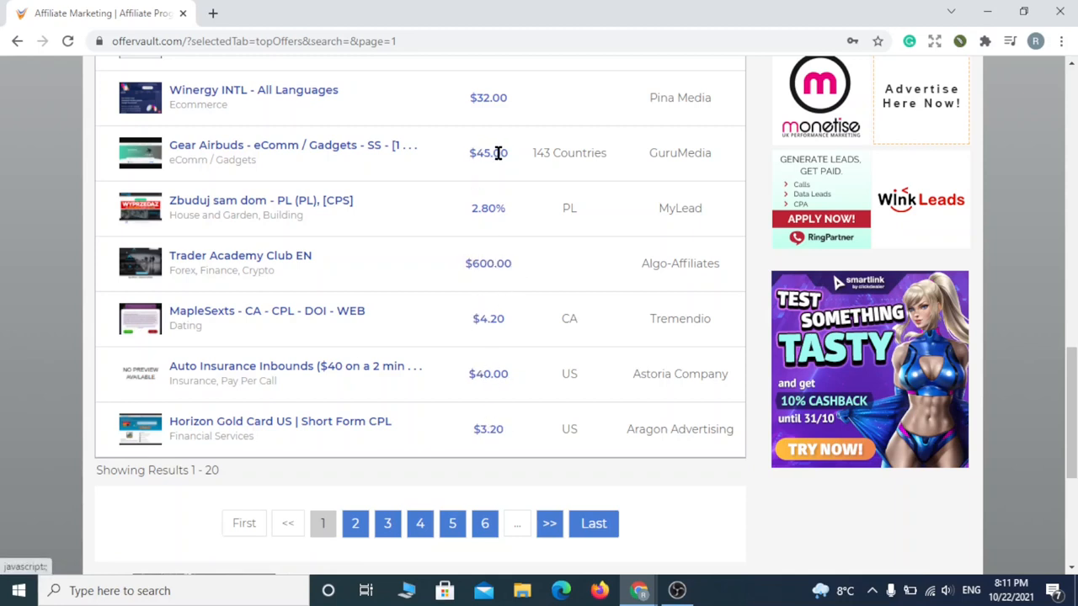
{"action": "scroll", "scroll_direction": "up", "scroll_amount": 3}
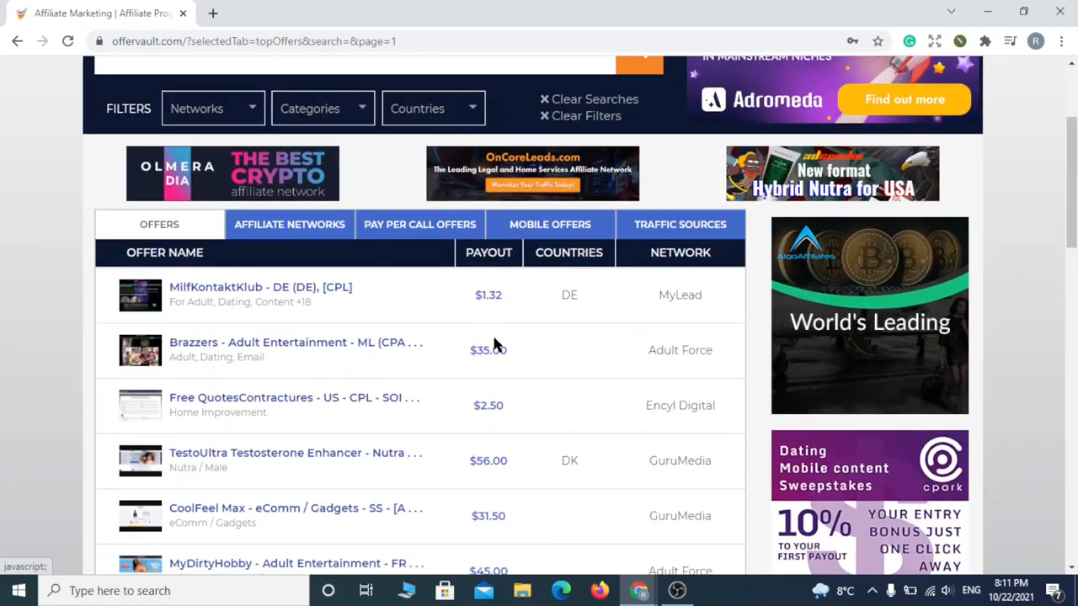
- Scroll through the OfferVault Categories filter list without choosing a category
{"action": "scroll", "scroll_direction": "up", "scroll_amount": 3}
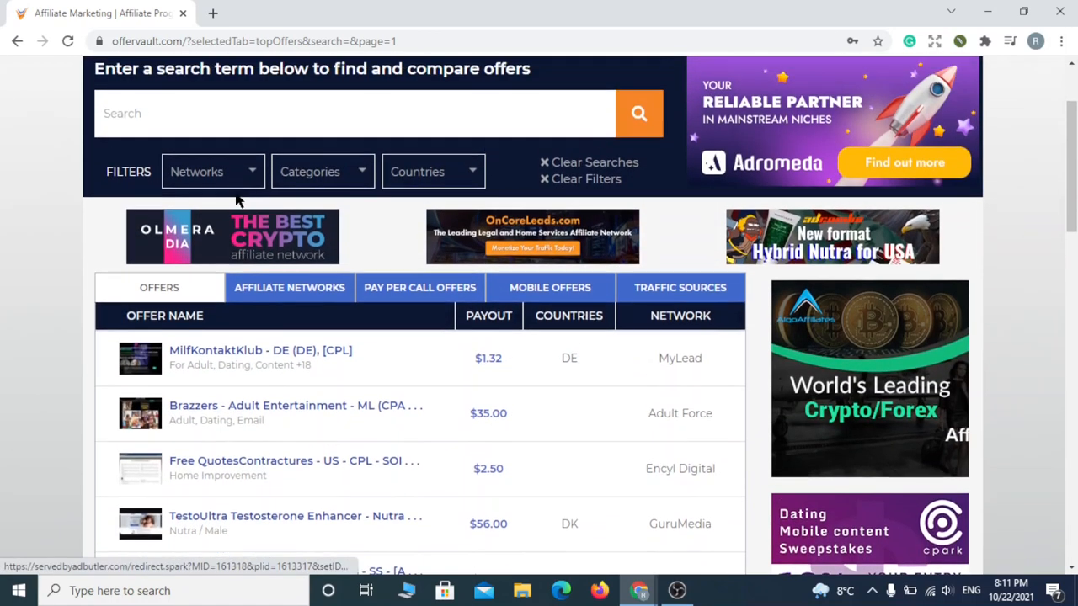
{"action": "left_click", "coordinate": [322, 171]}
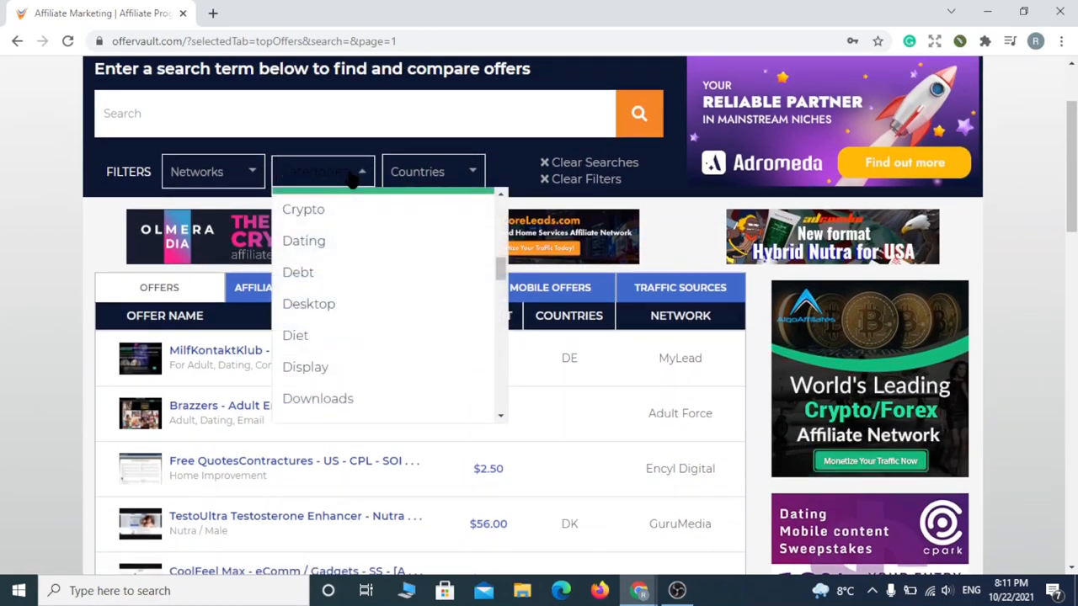
{"action": "scroll", "scroll_direction": "down", "scroll_amount": 3}
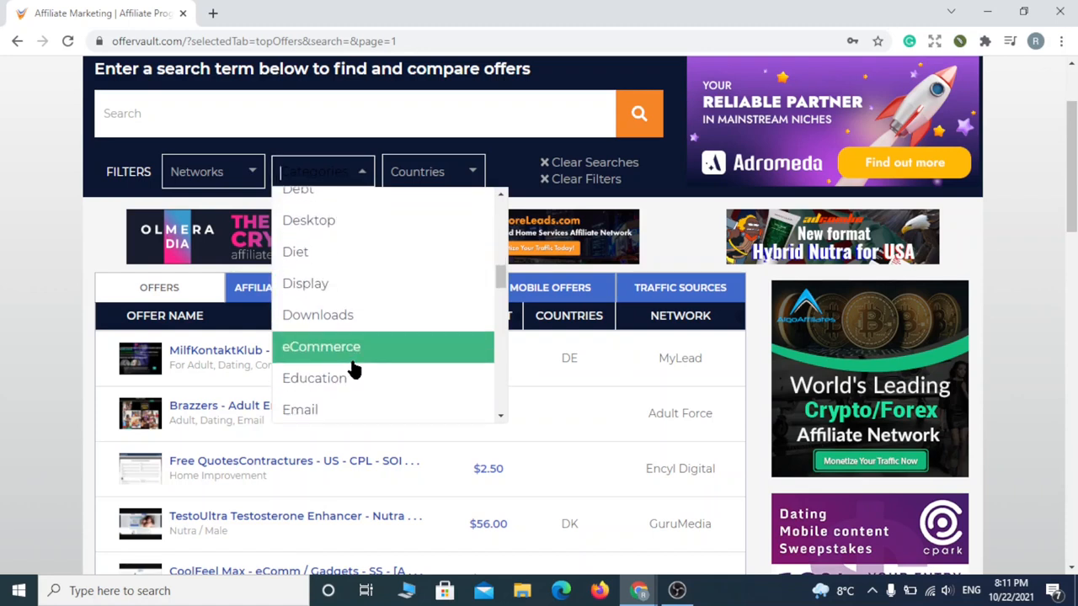
{"action": "scroll", "scroll_direction": "down", "scroll_amount": 3}
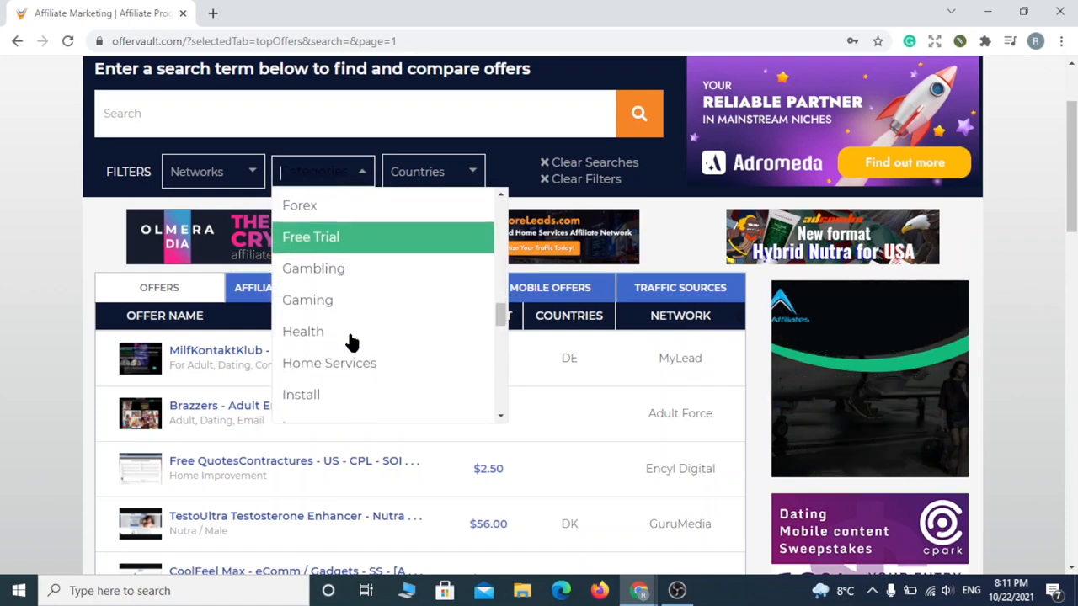
{"action": "scroll", "scroll_direction": "down", "scroll_amount": 3}
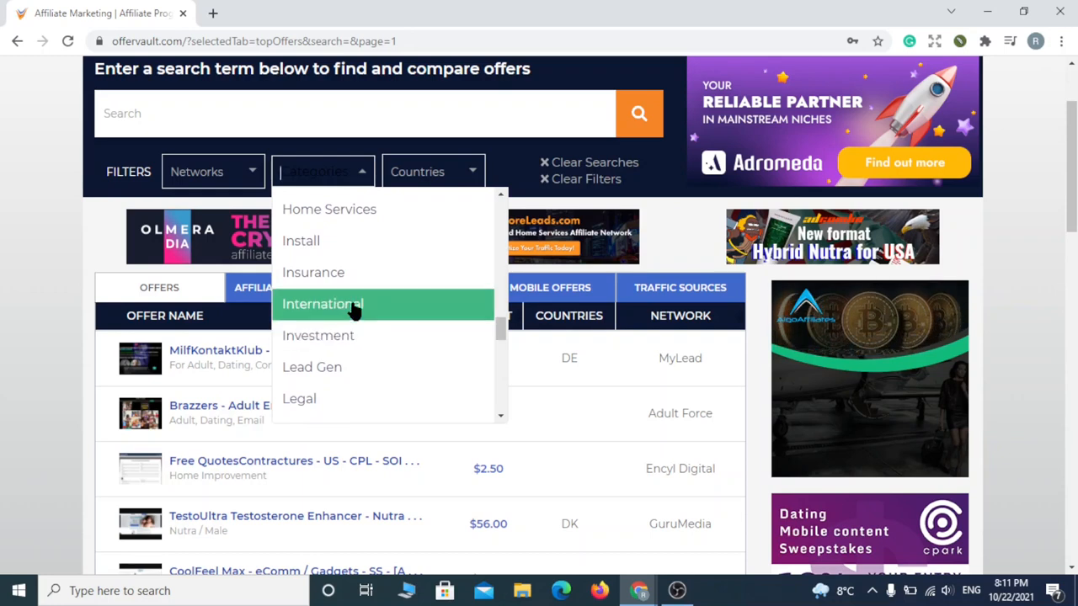
{"action": "scroll", "scroll_direction": "down", "scroll_amount": 3}
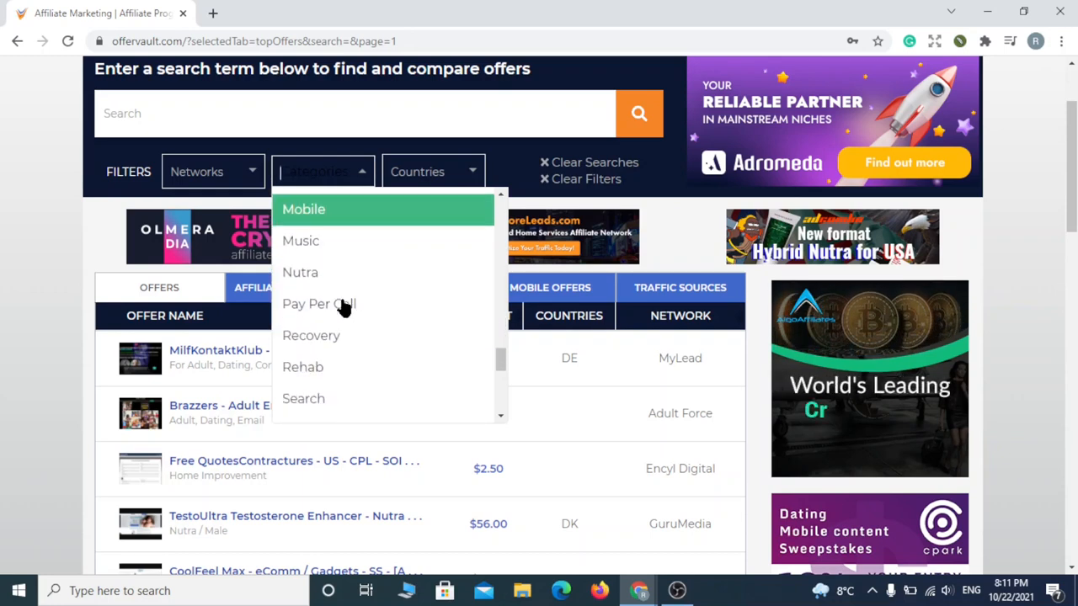
{"action": "scroll", "scroll_direction": "down", "scroll_amount": 3}
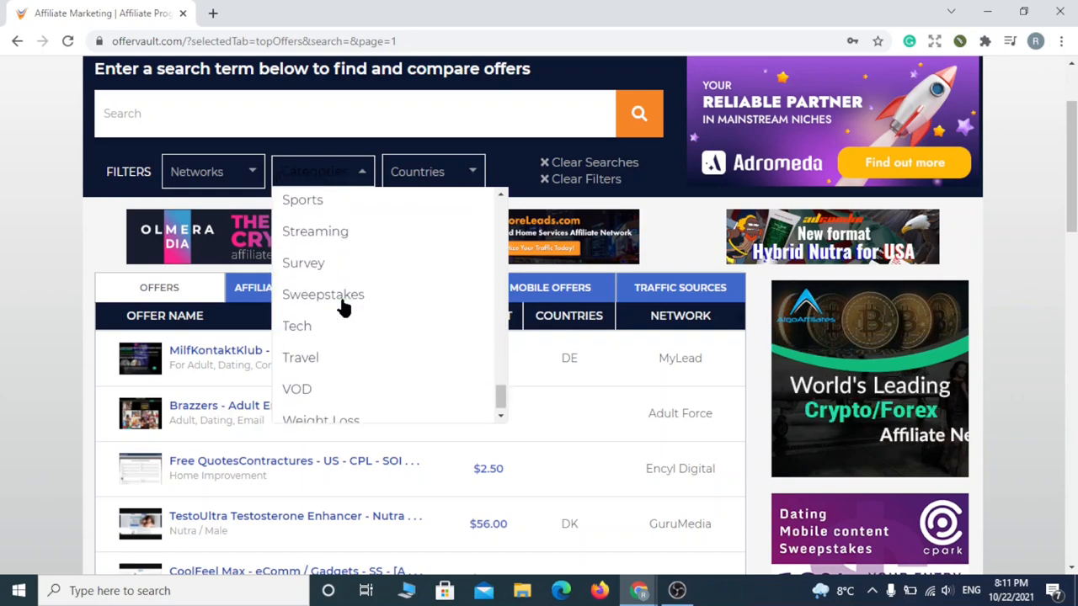
{"action": "scroll", "scroll_direction": "up", "scroll_amount": 3}
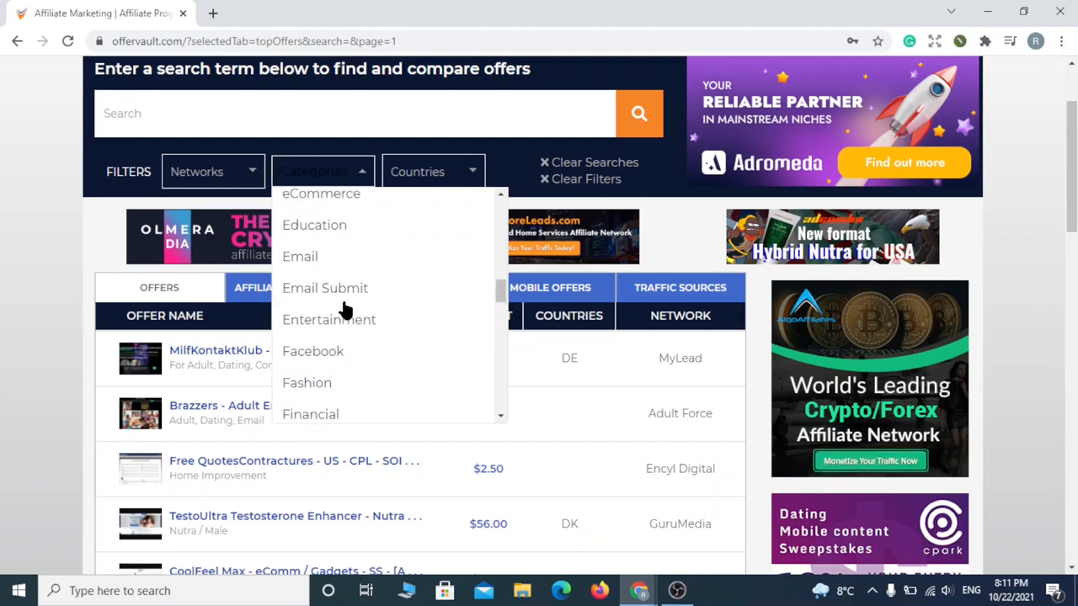
{"action": "mouse_move", "coordinate": [325, 288]}
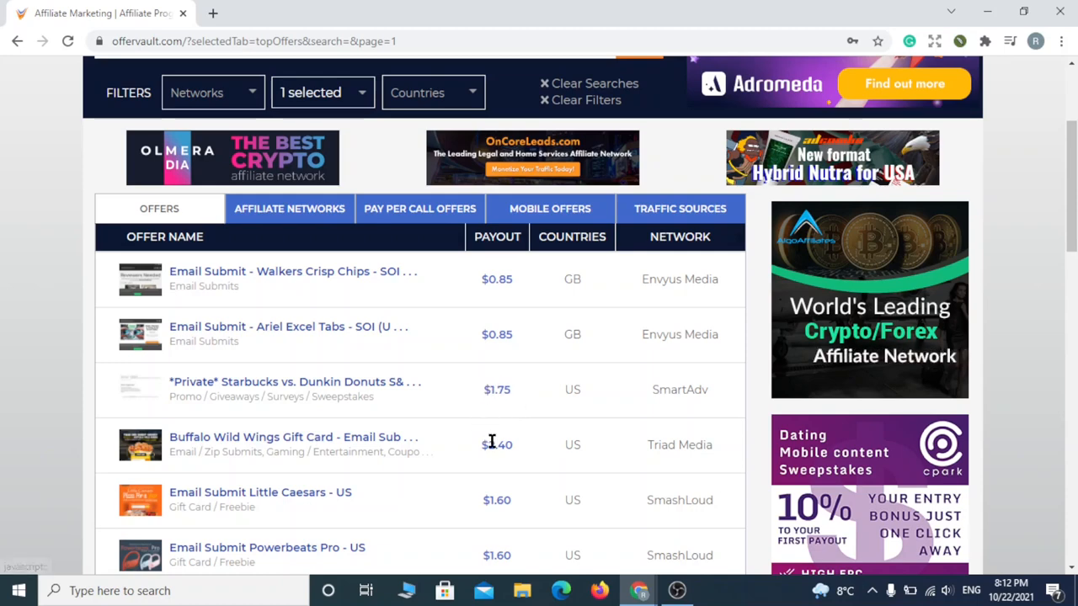
{"action": "scroll", "scroll_direction": "down", "scroll_amount": 3}
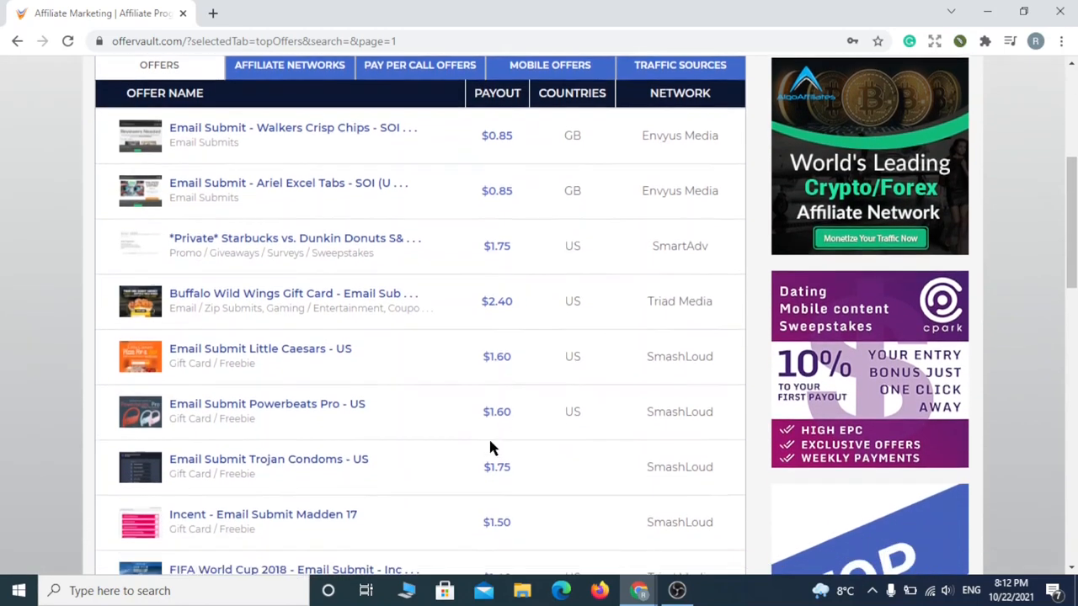
{"action": "scroll", "scroll_direction": "down", "scroll_amount": 3}
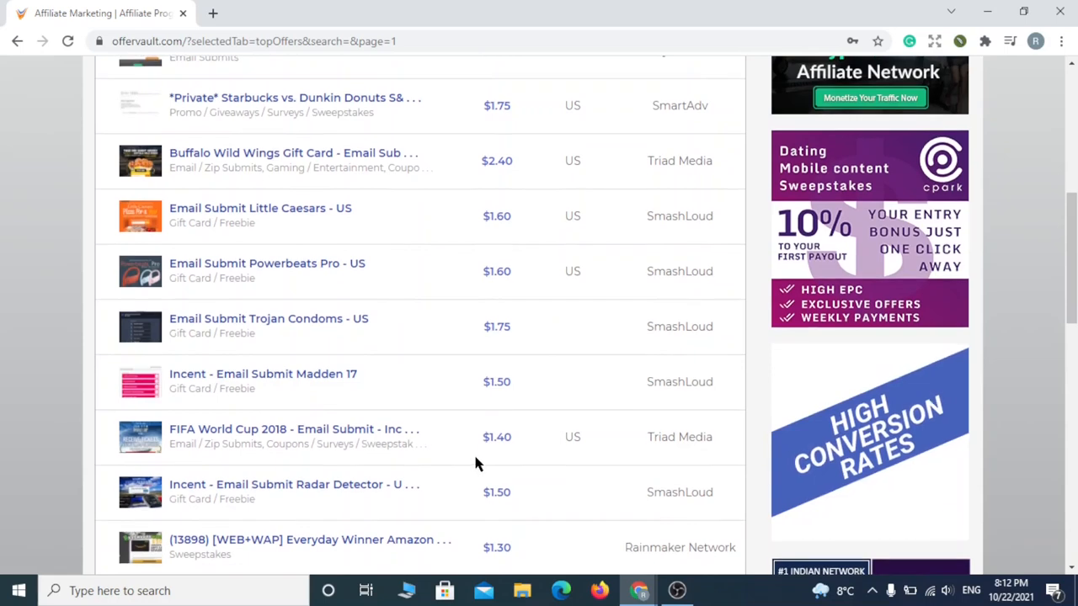
{"action": "scroll", "scroll_direction": "down", "scroll_amount": 3}
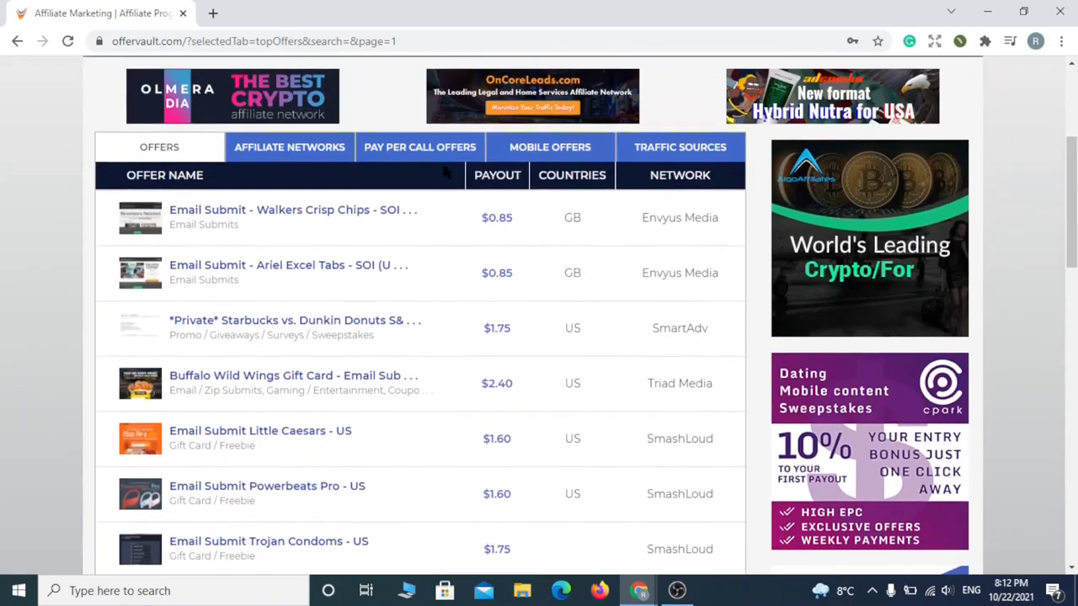
{"action": "scroll", "scroll_direction": "down", "scroll_amount": 3}
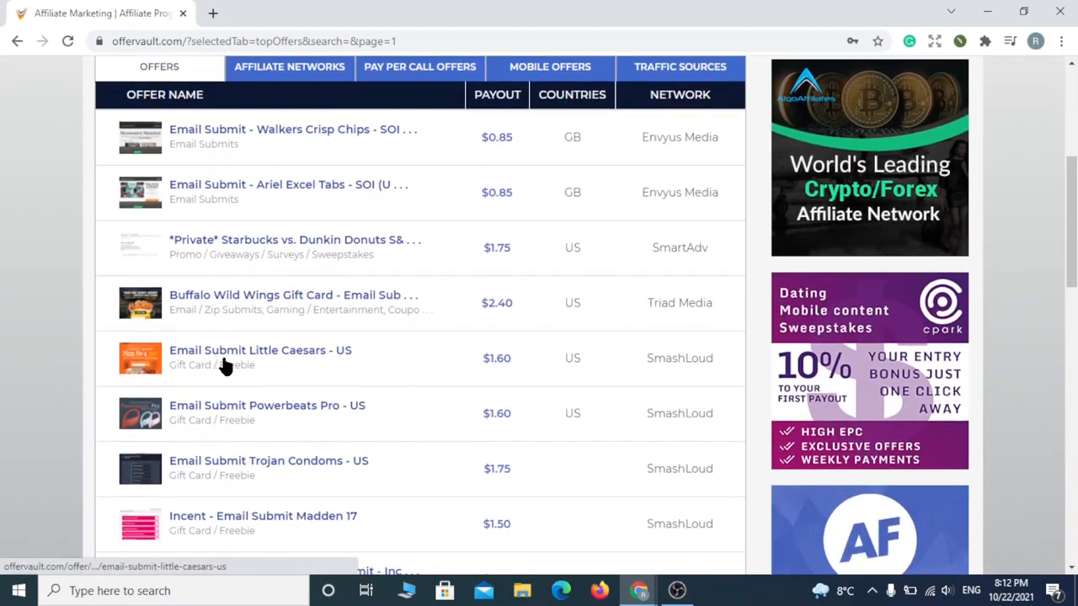
{"action": "mouse_move", "coordinate": [252, 329]}
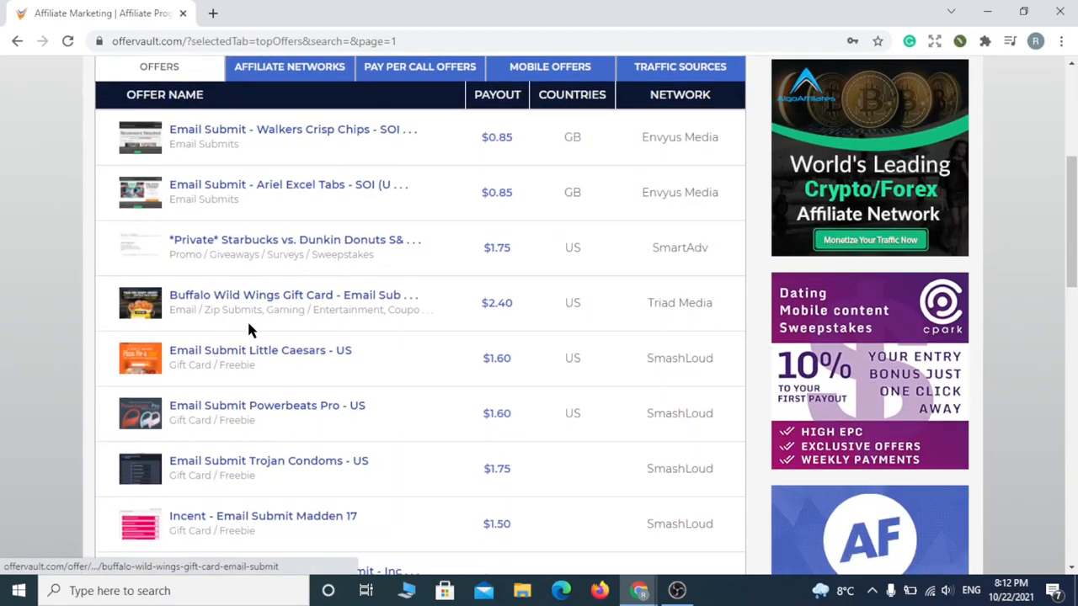
{"action": "mouse_move", "coordinate": [286, 351]}
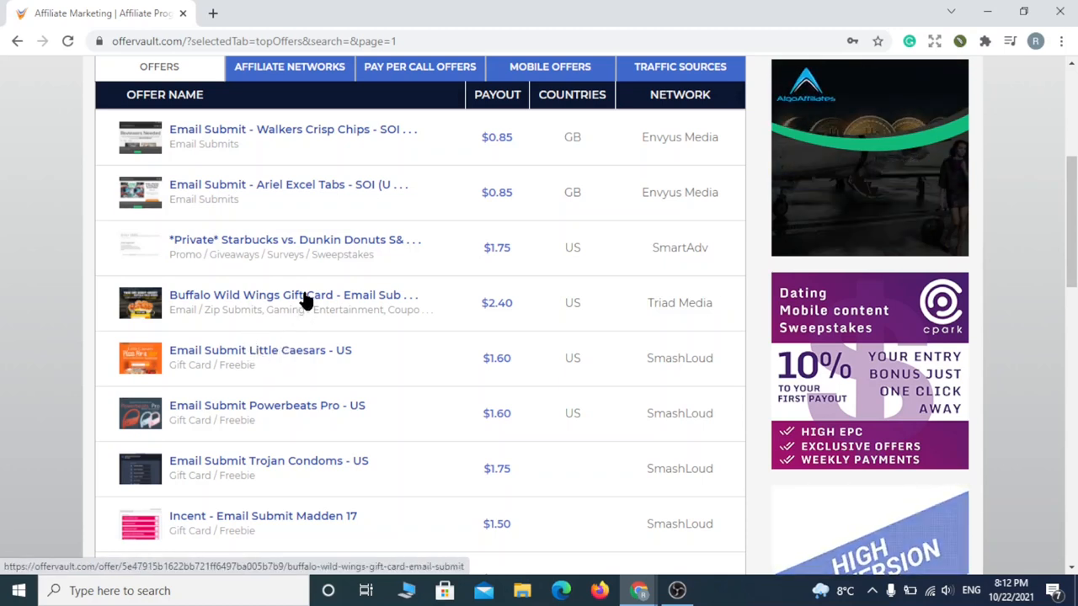
- Open the Buffalo Wild Wings Gift Card offer and run it to reach Triad Media's sign-up
{"action": "left_click", "coordinate": [293, 295]}
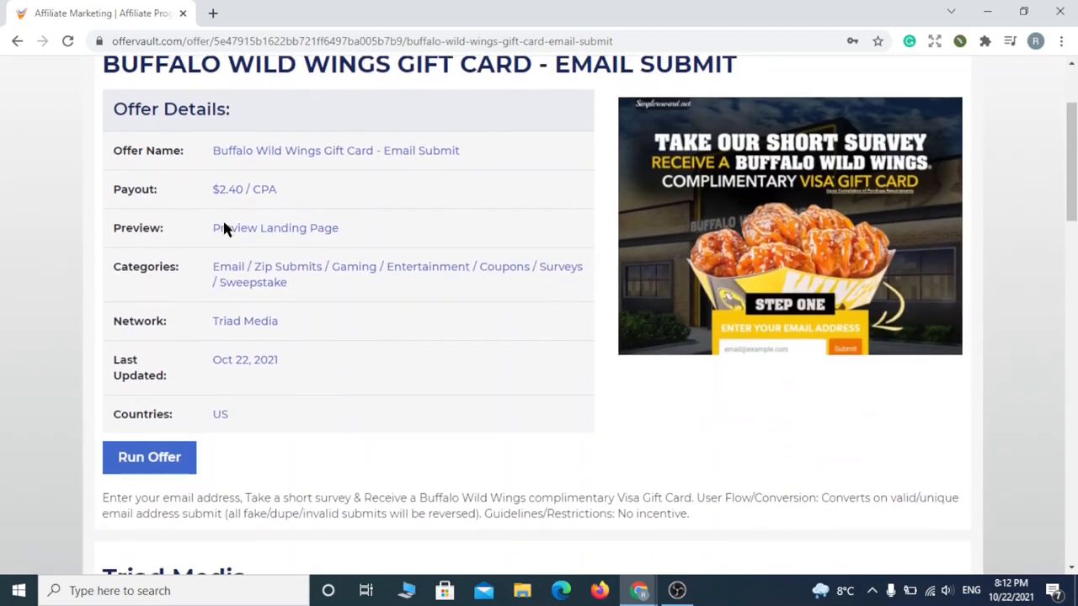
{"action": "scroll", "scroll_direction": "down", "scroll_amount": 3}
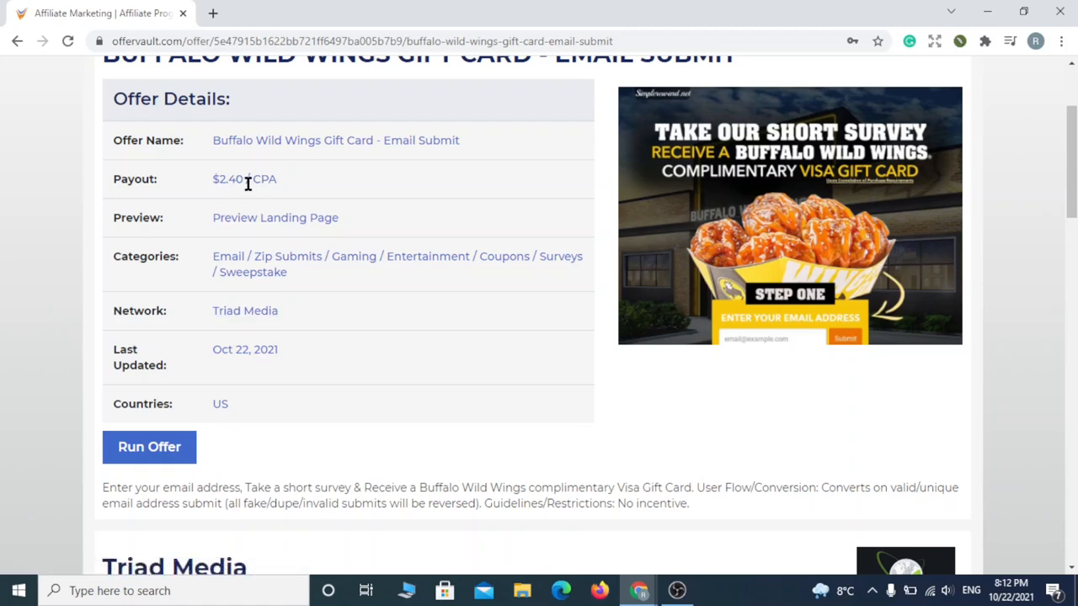
{"action": "mouse_move", "coordinate": [150, 447]}
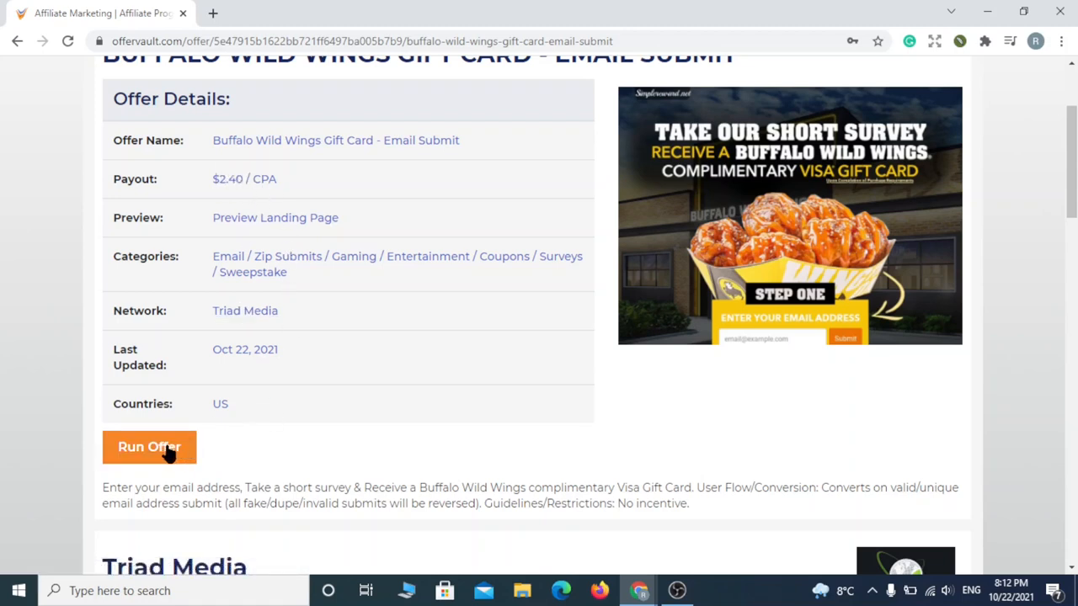
{"action": "left_click", "coordinate": [149, 447]}
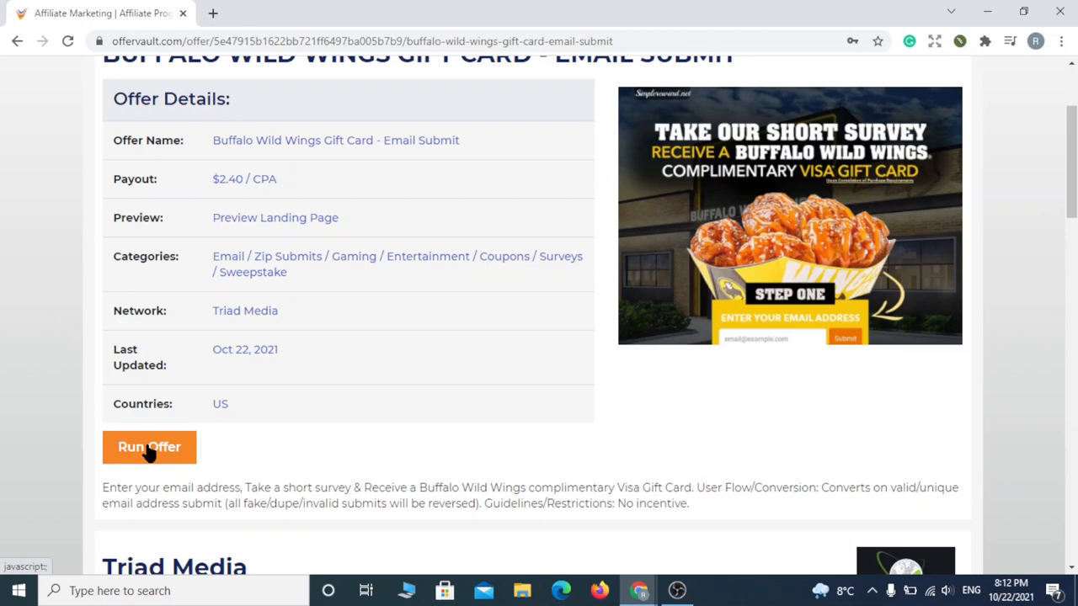
{"action": "left_click", "coordinate": [149, 447]}
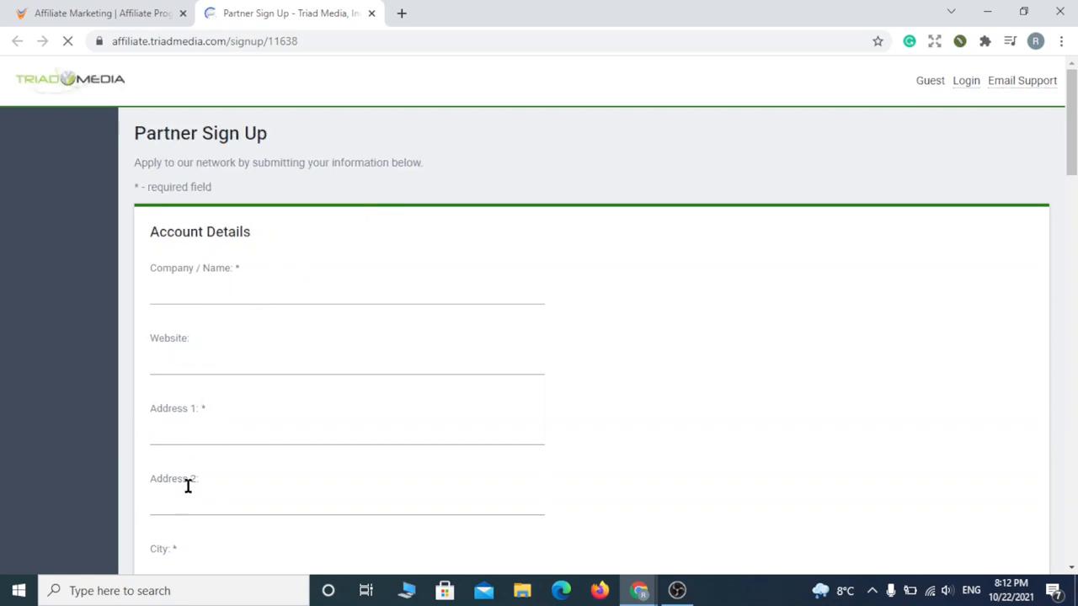
- Scroll through the Triad Media Partner Sign Up form to its end without filling it in
{"action": "scroll", "scroll_direction": "down", "scroll_amount": 3}
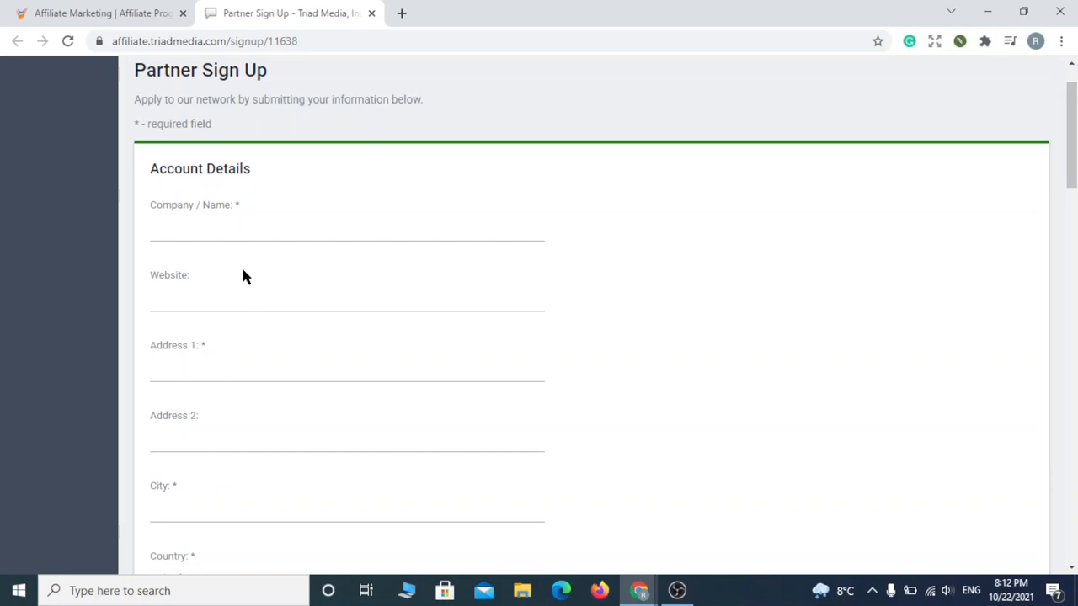
{"action": "scroll", "scroll_direction": "down", "scroll_amount": 3}
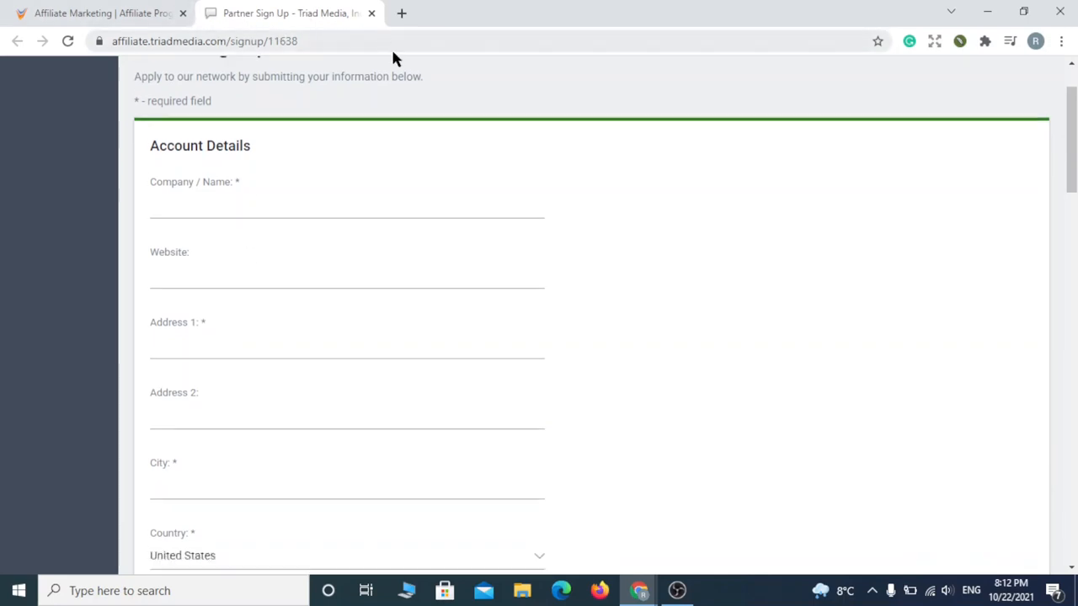
{"action": "scroll", "scroll_direction": "down", "scroll_amount": 3}
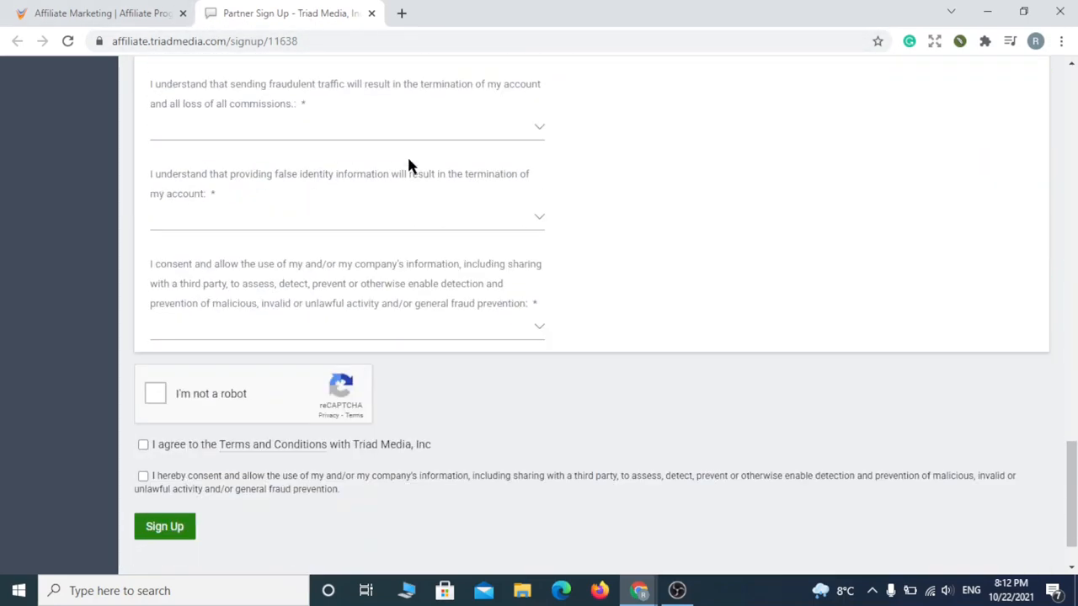
{"action": "scroll", "scroll_direction": "down", "scroll_amount": 3}
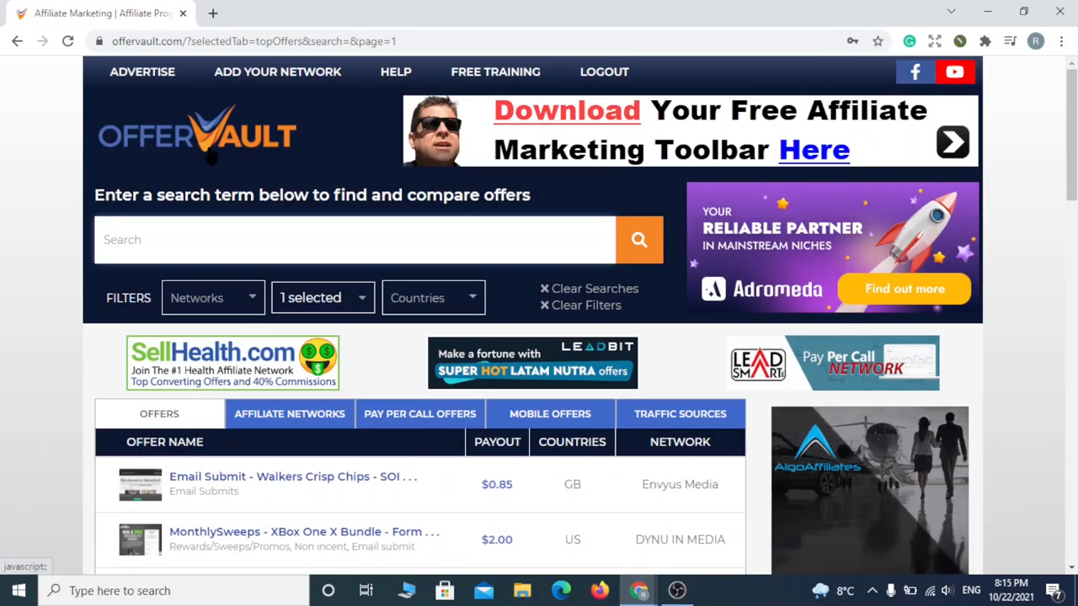
- Open a new tab and go to the CPAlead affiliate dashboard
{"action": "left_click", "coordinate": [212, 13]}
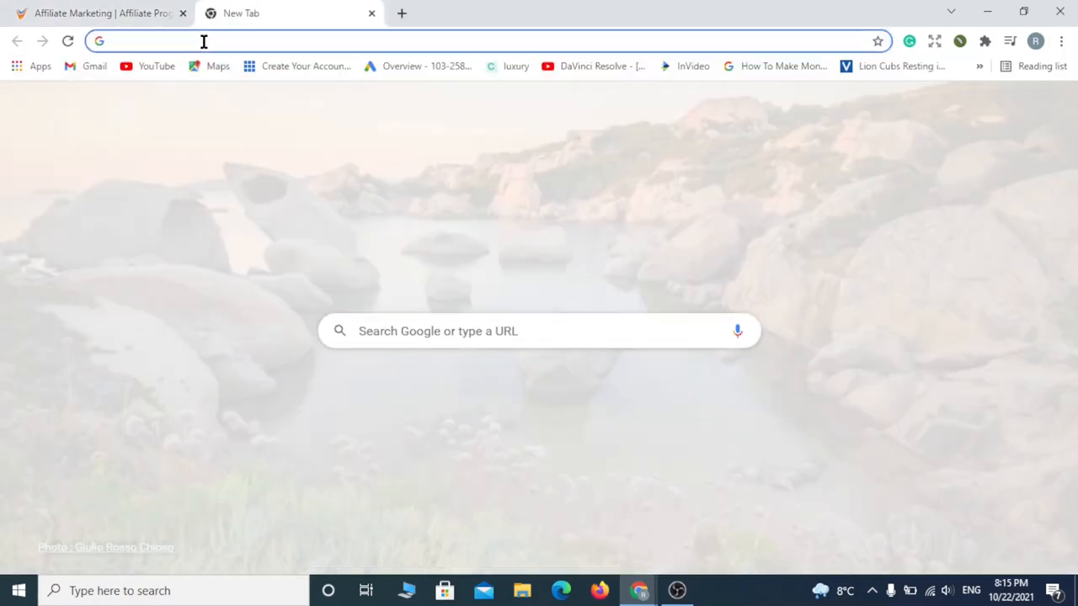
{"action": "left_click", "coordinate": [202, 41]}
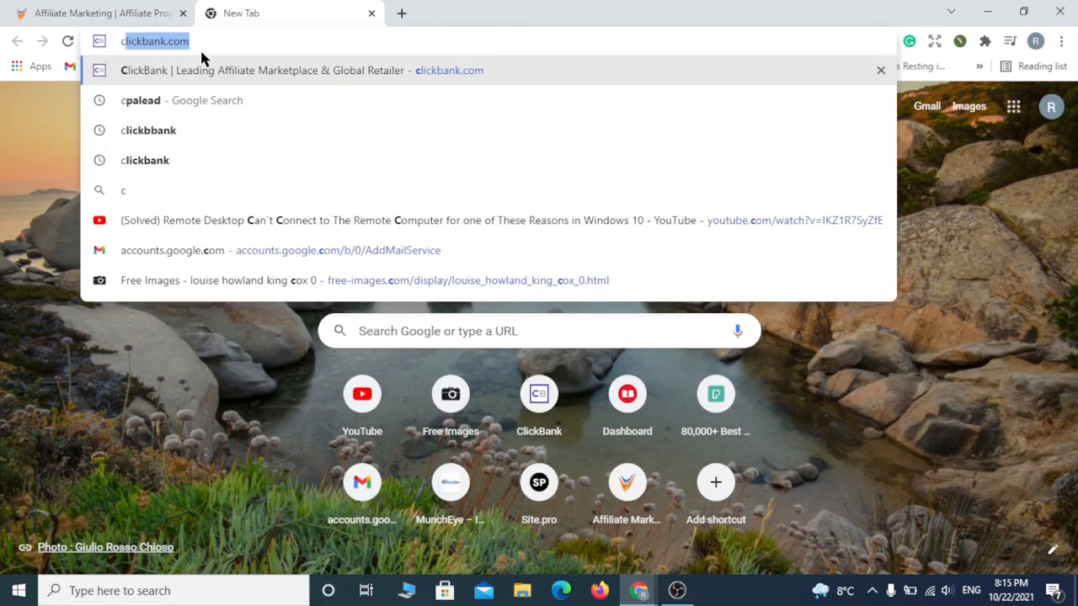
{"action": "type", "text": "cpalead.com/dashboard/"}
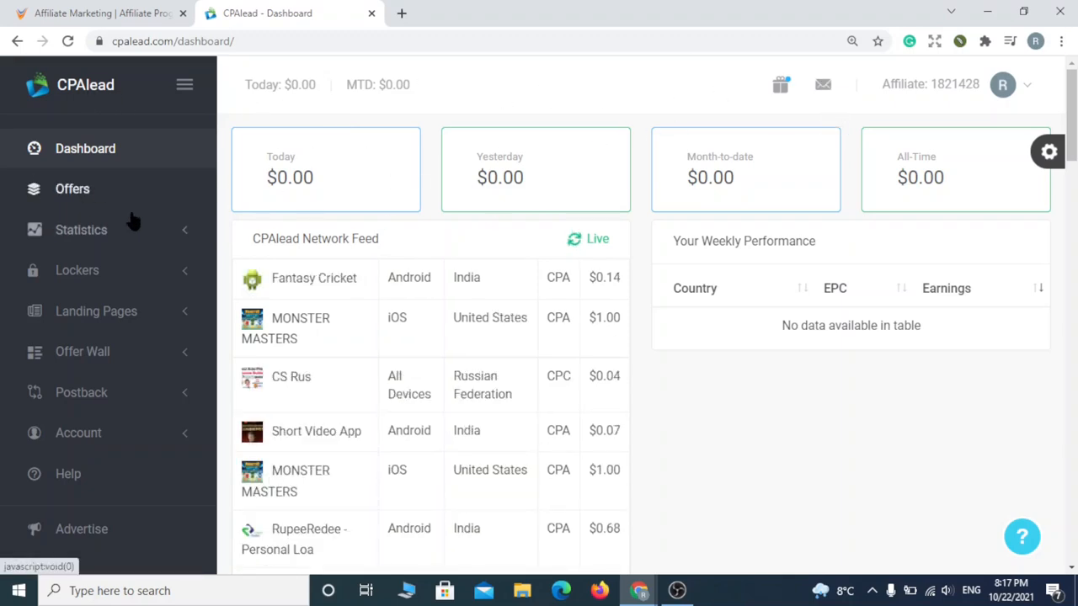
{"action": "mouse_move", "coordinate": [72, 189]}
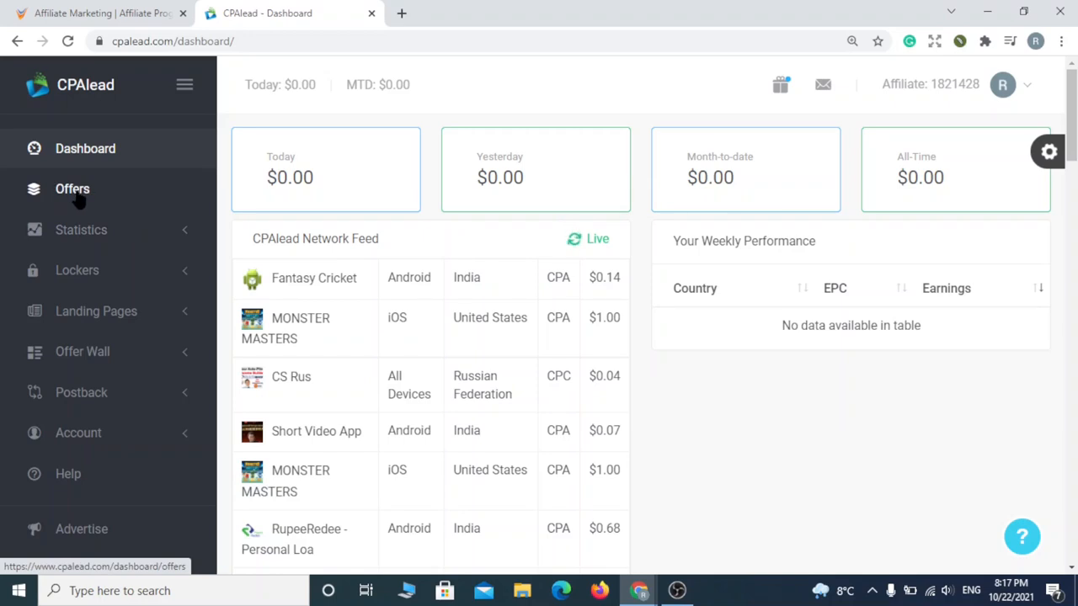
- Browse the CPAlead offers list and open the Gift Cards & Rewards: Shopkick offer
{"action": "left_click", "coordinate": [72, 189]}
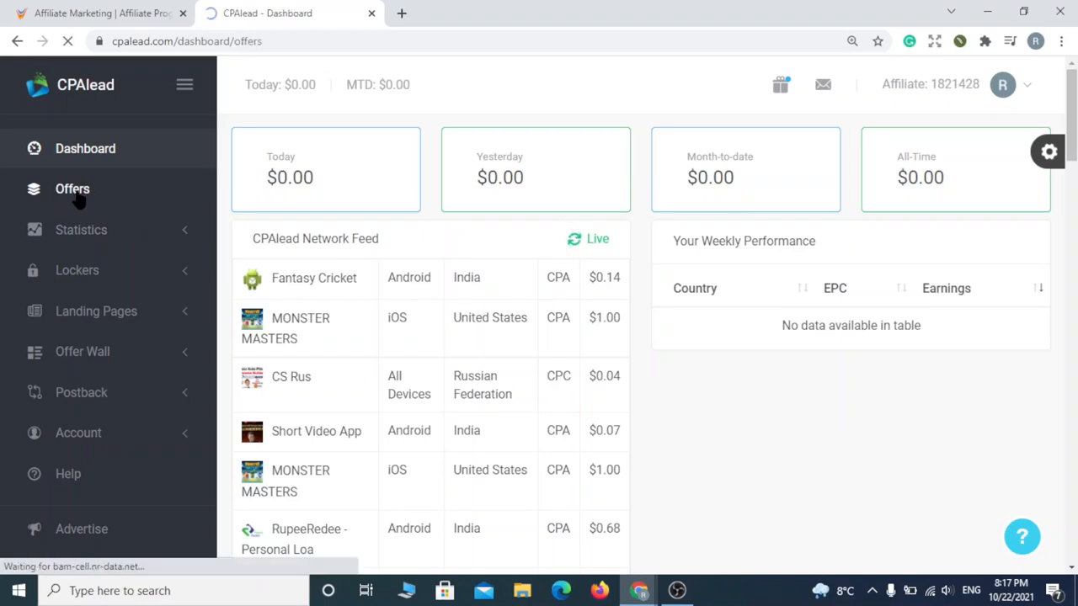
{"action": "left_click", "coordinate": [72, 189]}
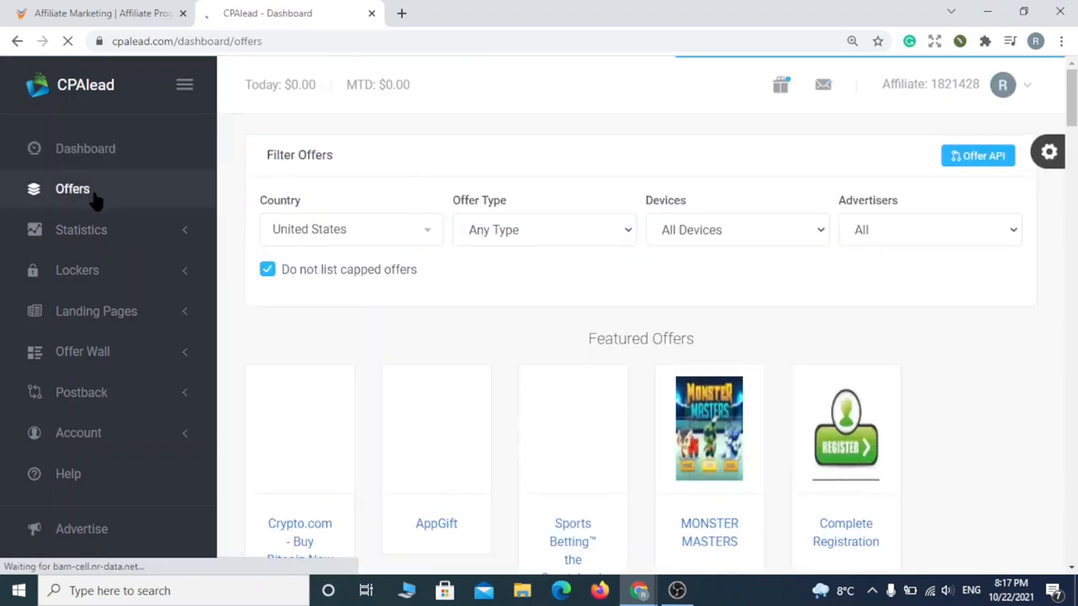
{"action": "scroll", "scroll_direction": "down", "scroll_amount": 3}
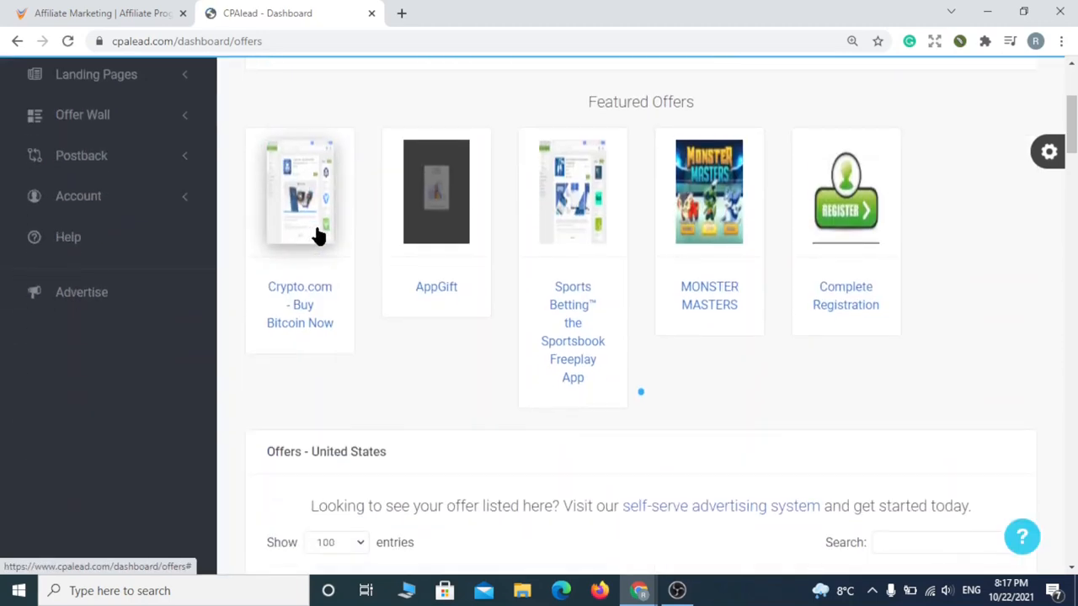
{"action": "scroll", "scroll_direction": "down", "scroll_amount": 3}
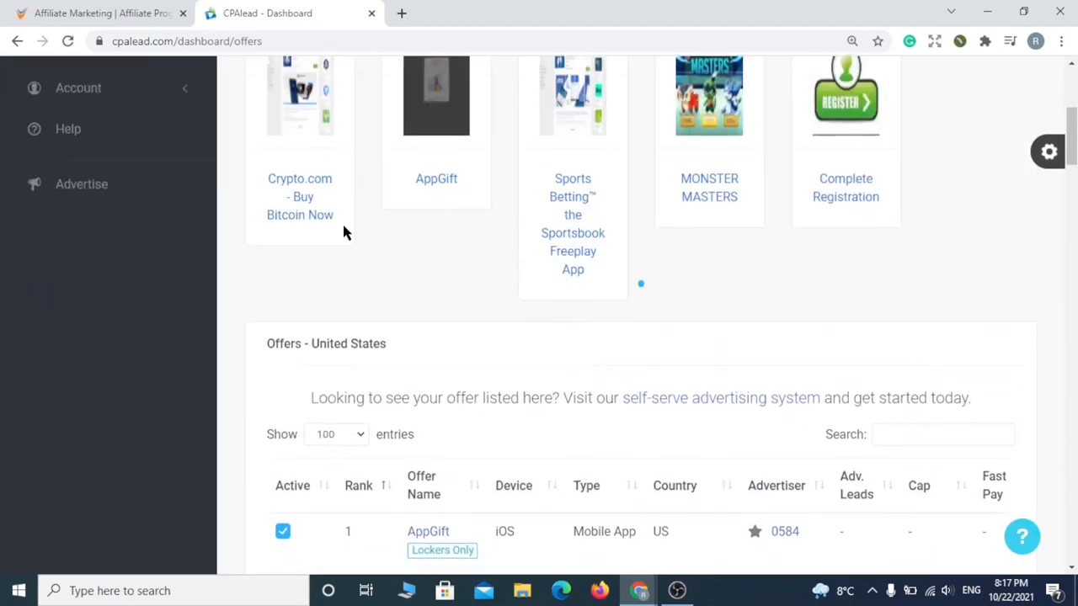
{"action": "scroll", "scroll_direction": "up", "scroll_amount": 3}
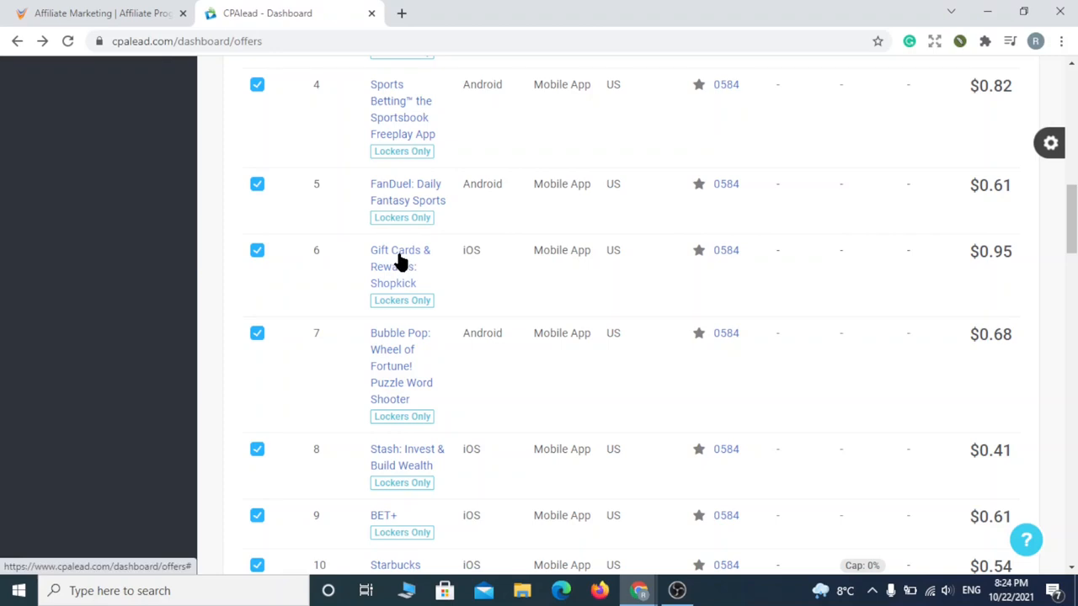
{"action": "left_click", "coordinate": [400, 266]}
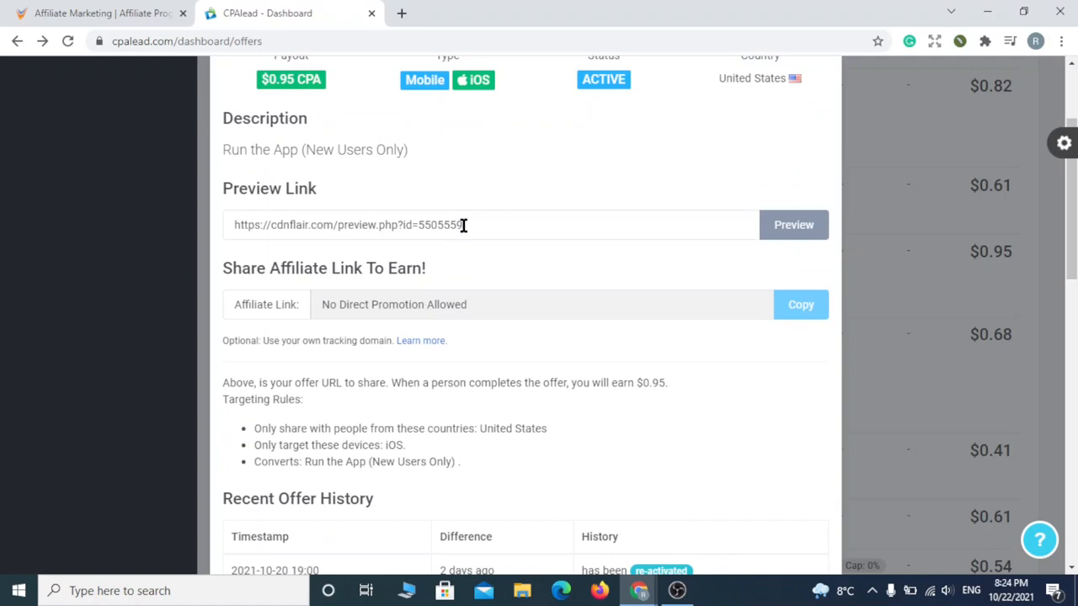
- Copy the Shopkick offer's preview link
{"action": "triple_click", "coordinate": [378, 225]}
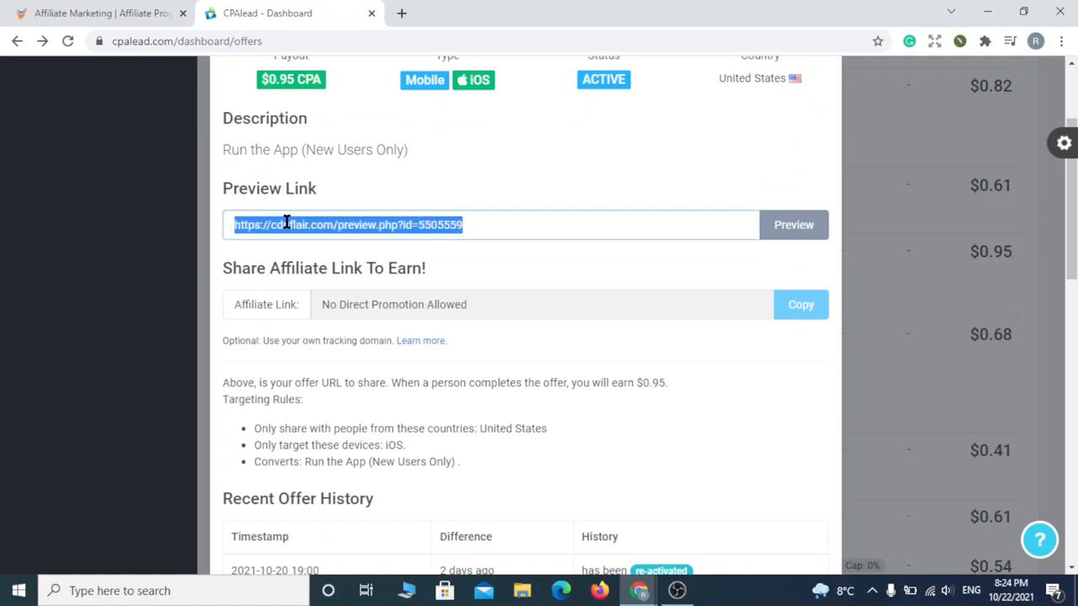
{"action": "right_click", "coordinate": [347, 224]}
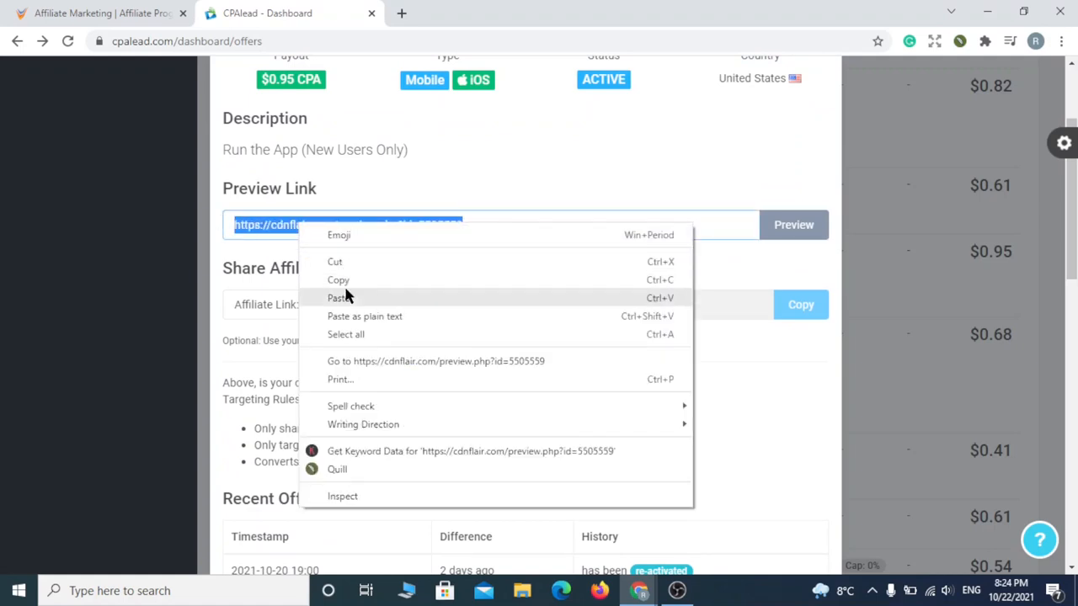
{"action": "left_click", "coordinate": [349, 284]}
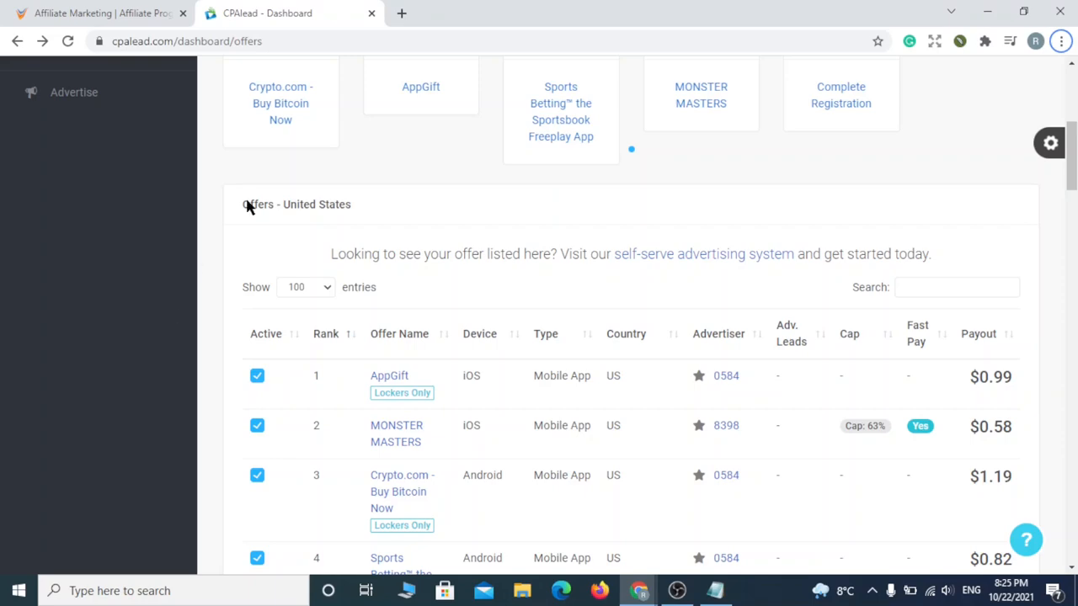
- Open a new tab and go to Canva's home page from the 'canva' suggestion
{"action": "left_click", "coordinate": [401, 13]}
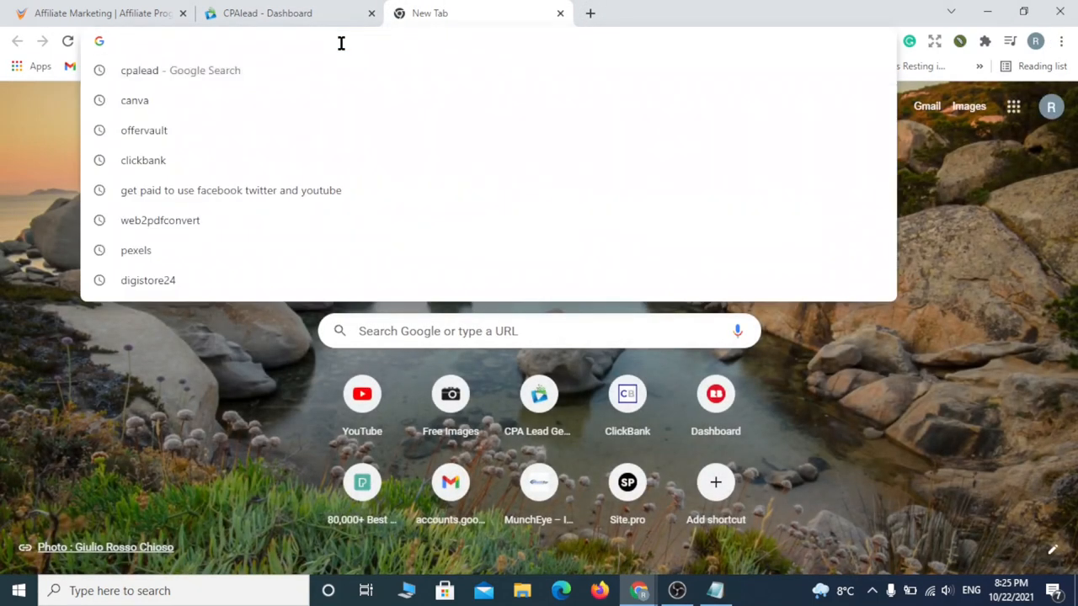
{"action": "type", "text": "canva.com"}
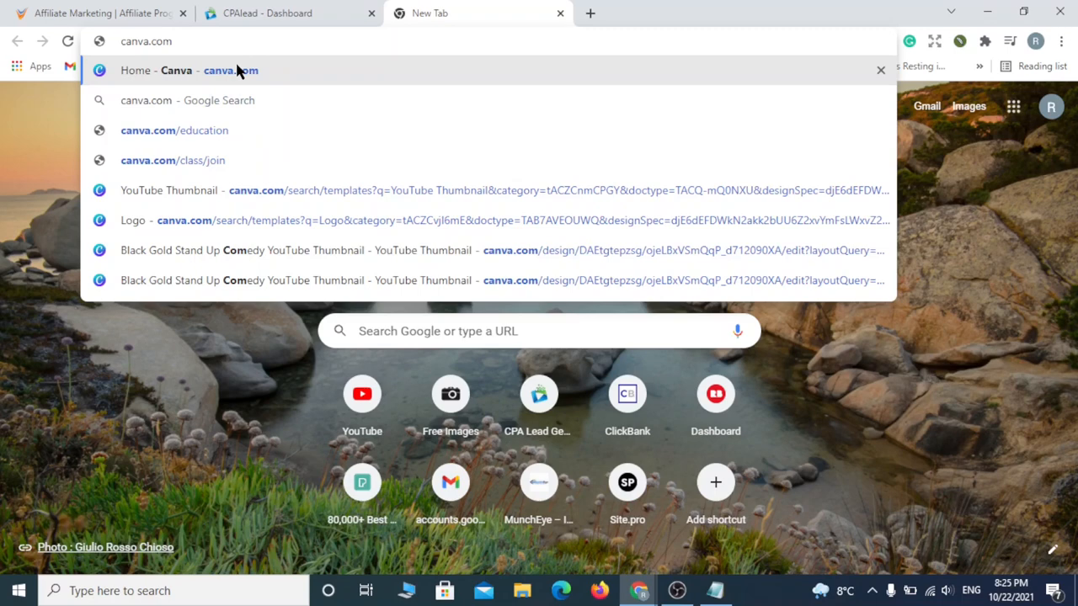
{"action": "left_click", "coordinate": [231, 70]}
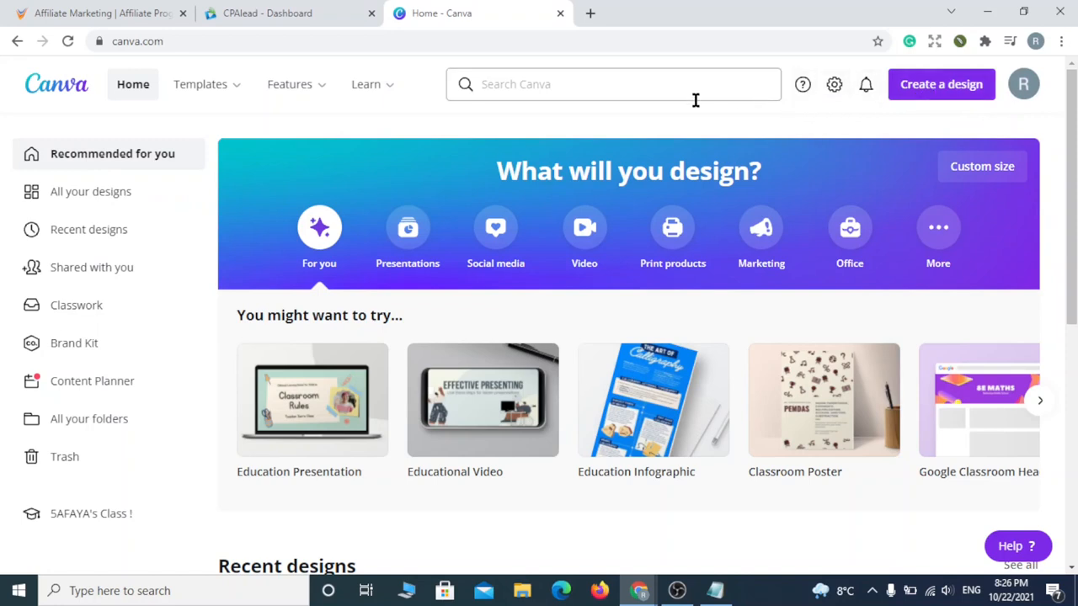
- Search Canva for 'youtube shorts' templates
{"action": "left_click", "coordinate": [289, 84]}
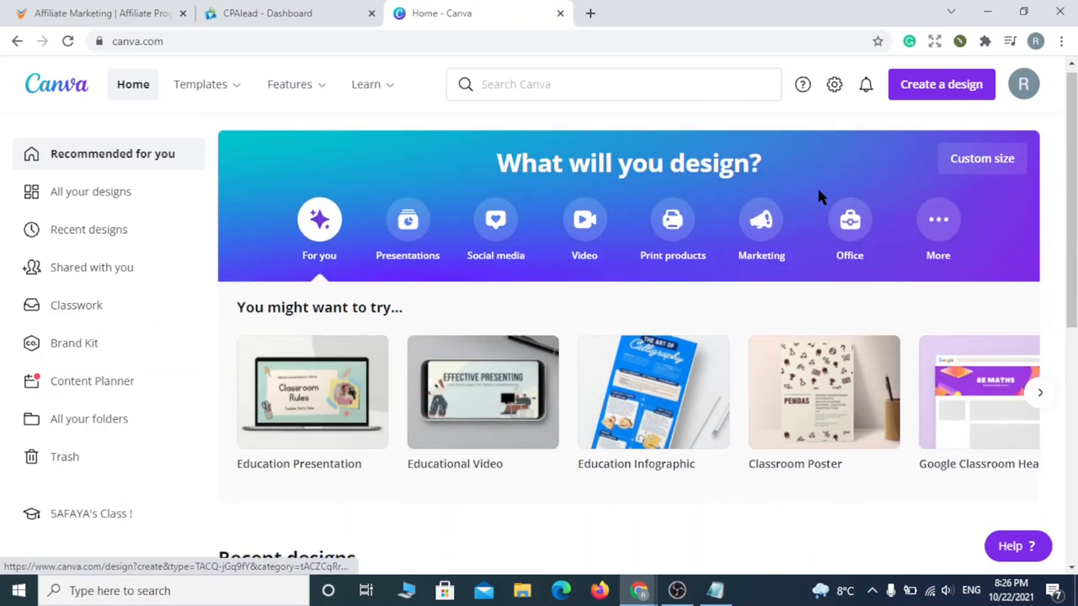
{"action": "left_click", "coordinate": [613, 84]}
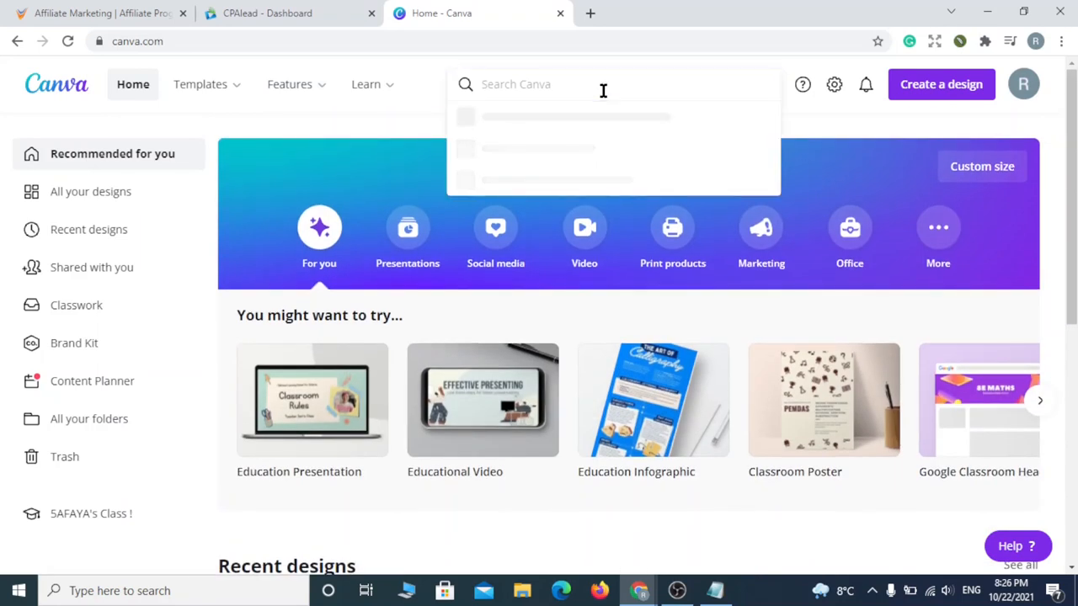
{"action": "type", "text": "y"}
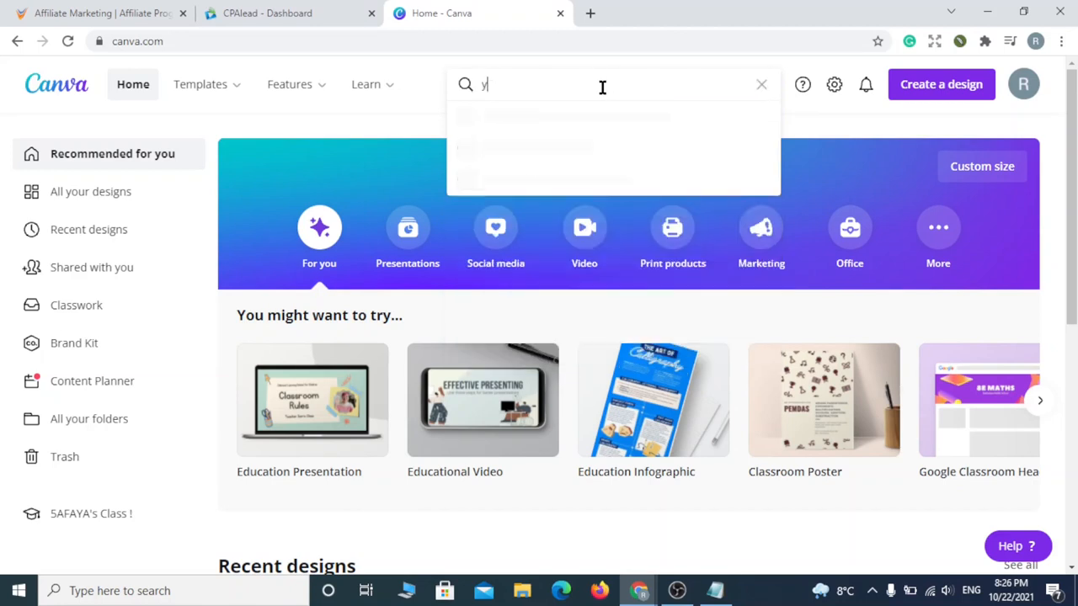
{"action": "type", "text": "outube"}
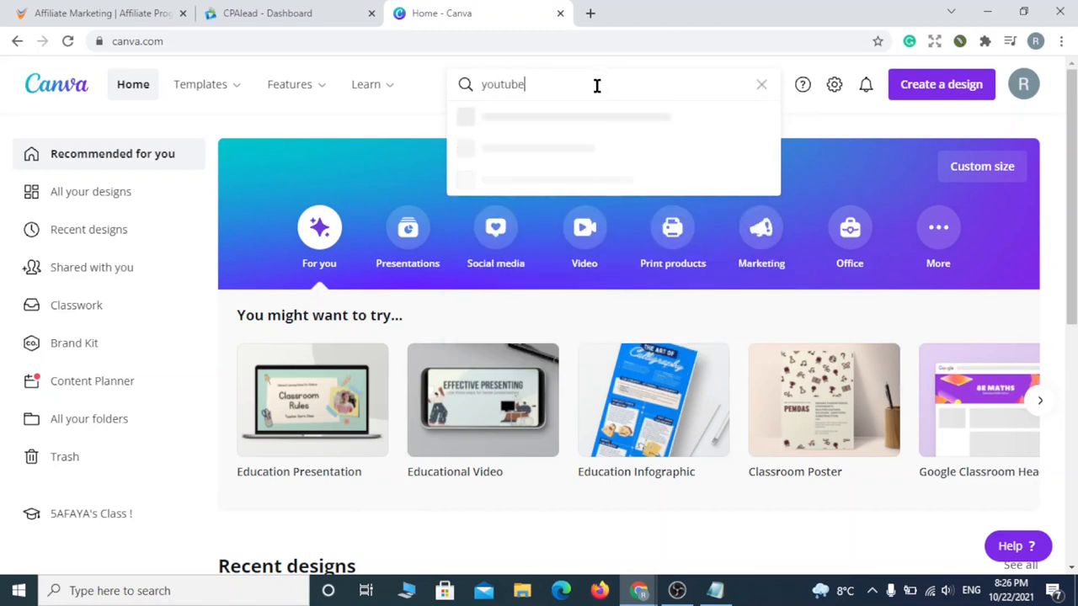
{"action": "type", "text": "shorts"}
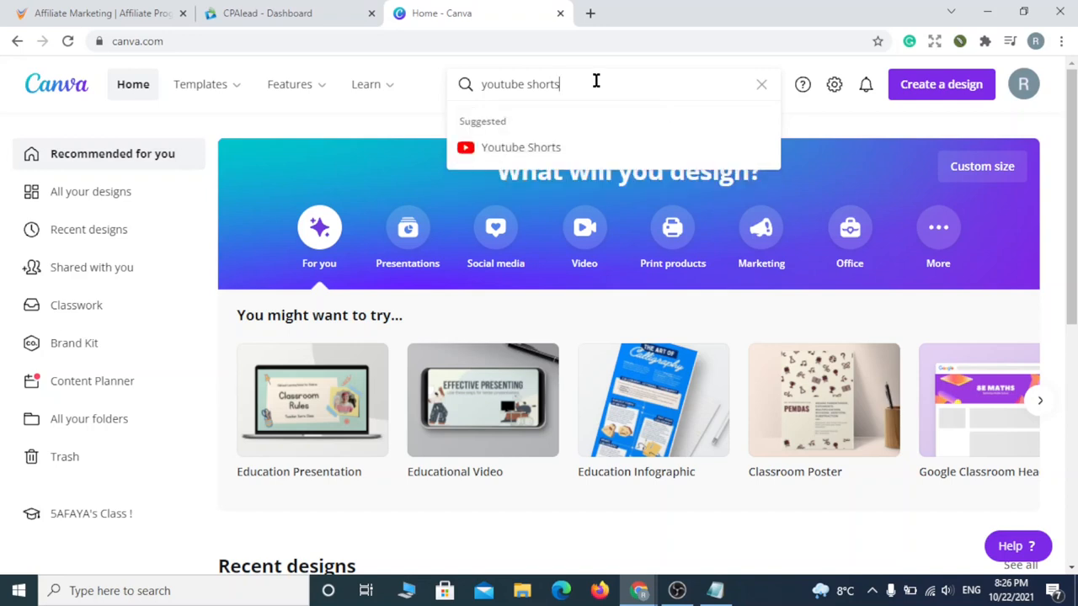
{"action": "left_click", "coordinate": [521, 147]}
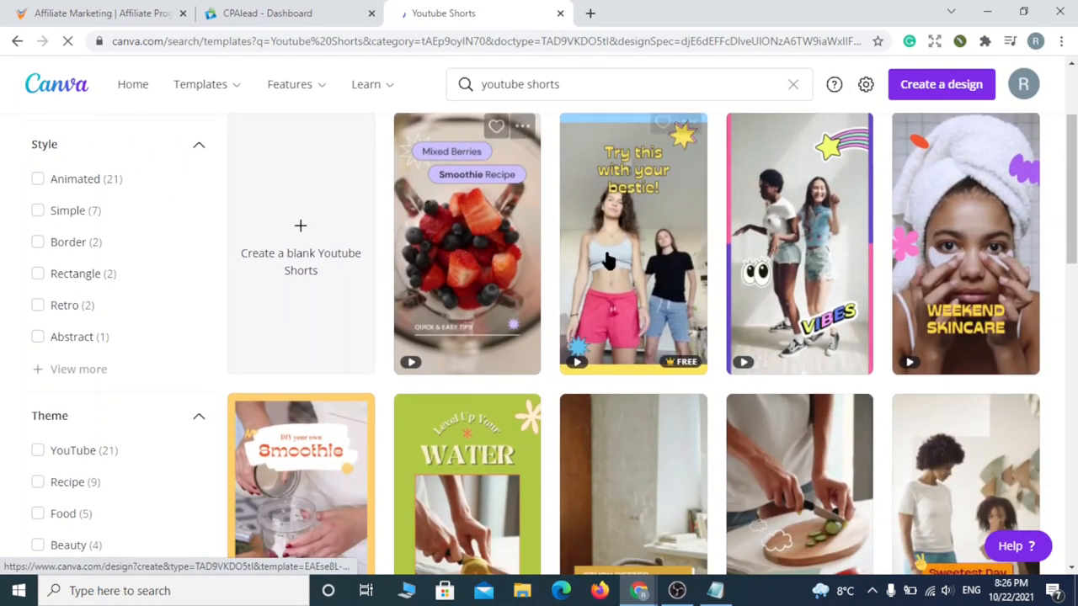
- Browse the Shorts templates and create a blank YouTube Shorts design
{"action": "scroll", "scroll_direction": "down", "scroll_amount": 3}
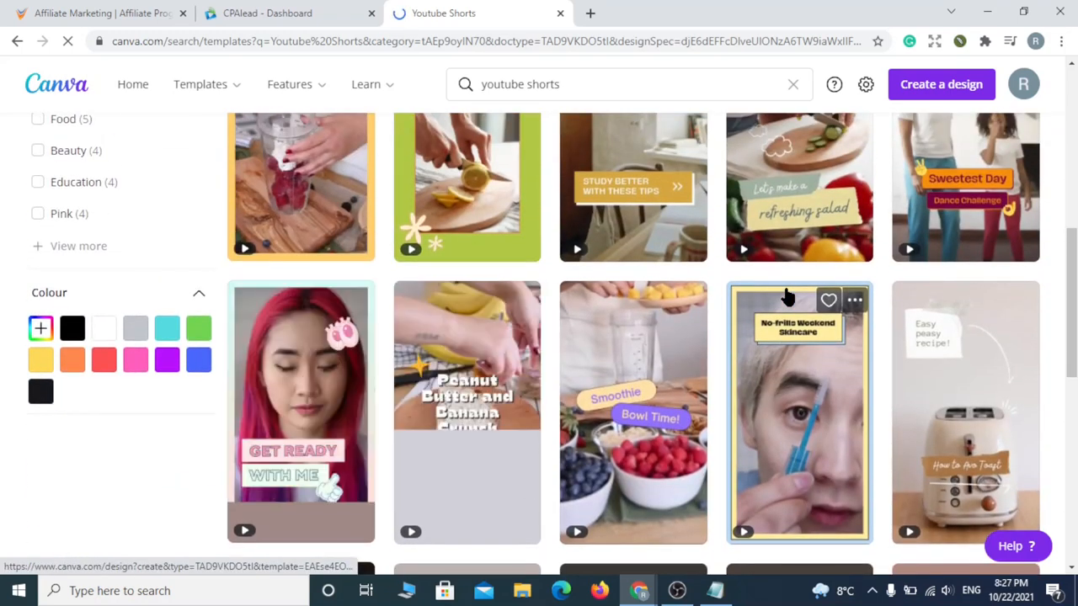
{"action": "scroll", "scroll_direction": "down", "scroll_amount": 3}
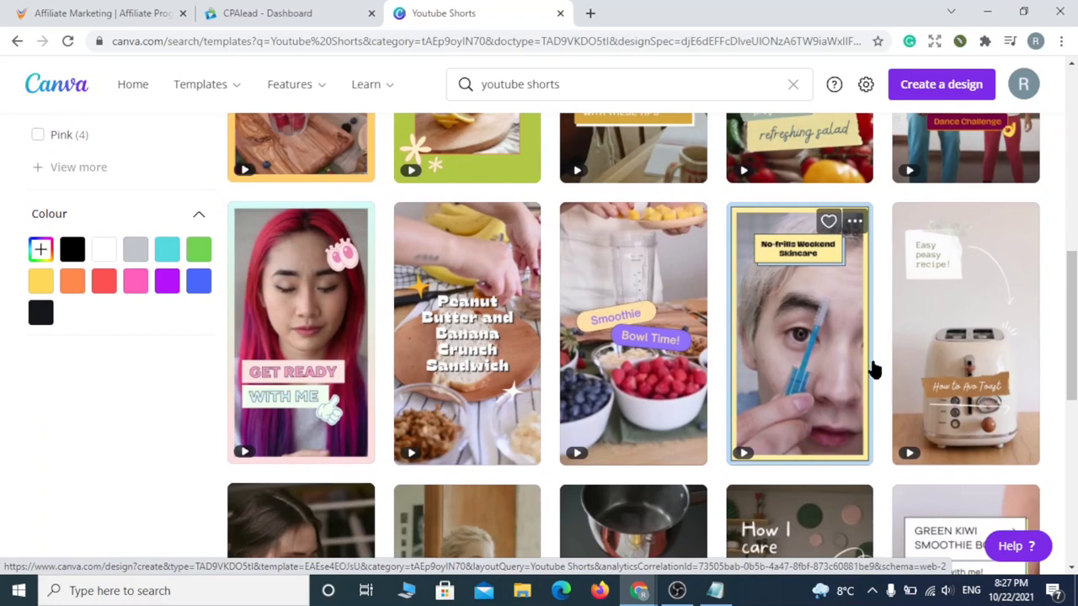
{"action": "scroll", "scroll_direction": "down", "scroll_amount": 3}
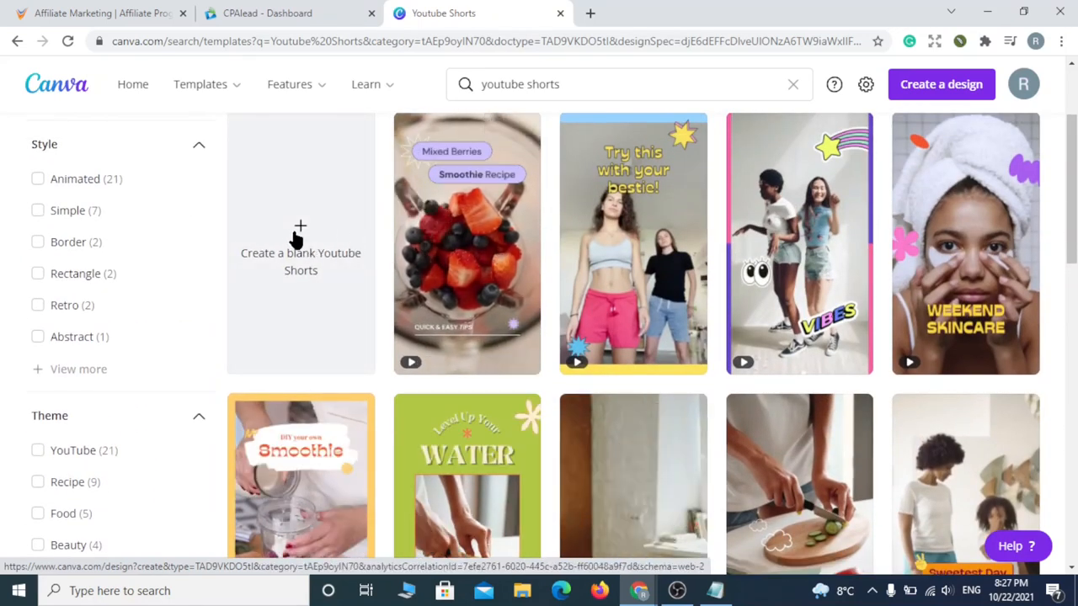
{"action": "left_click", "coordinate": [300, 244]}
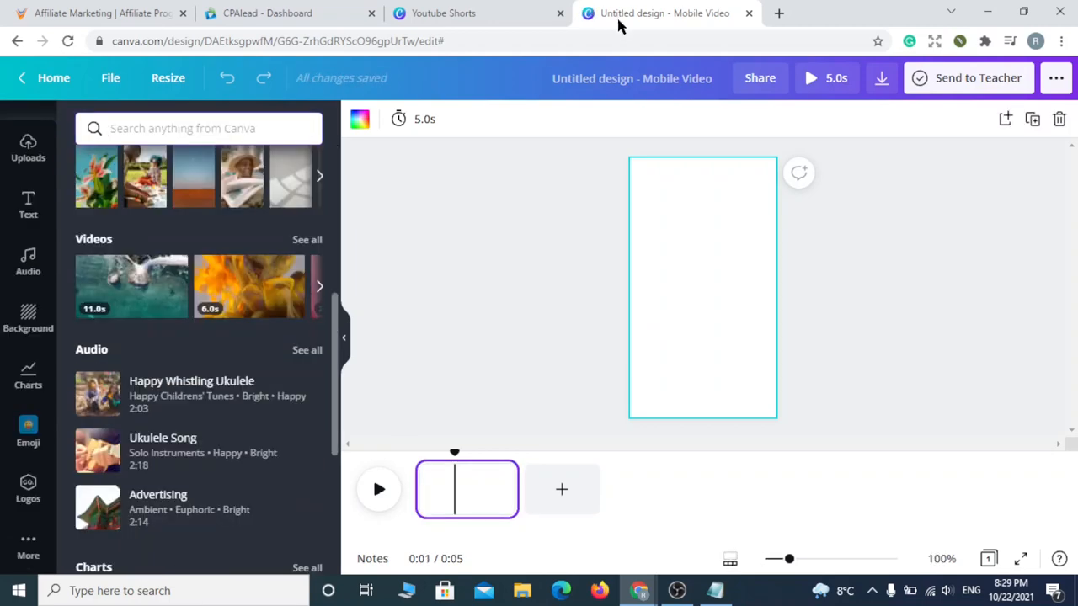
- Open a new Chrome tab beside the blank Canva Shorts design
{"action": "left_click", "coordinate": [777, 13]}
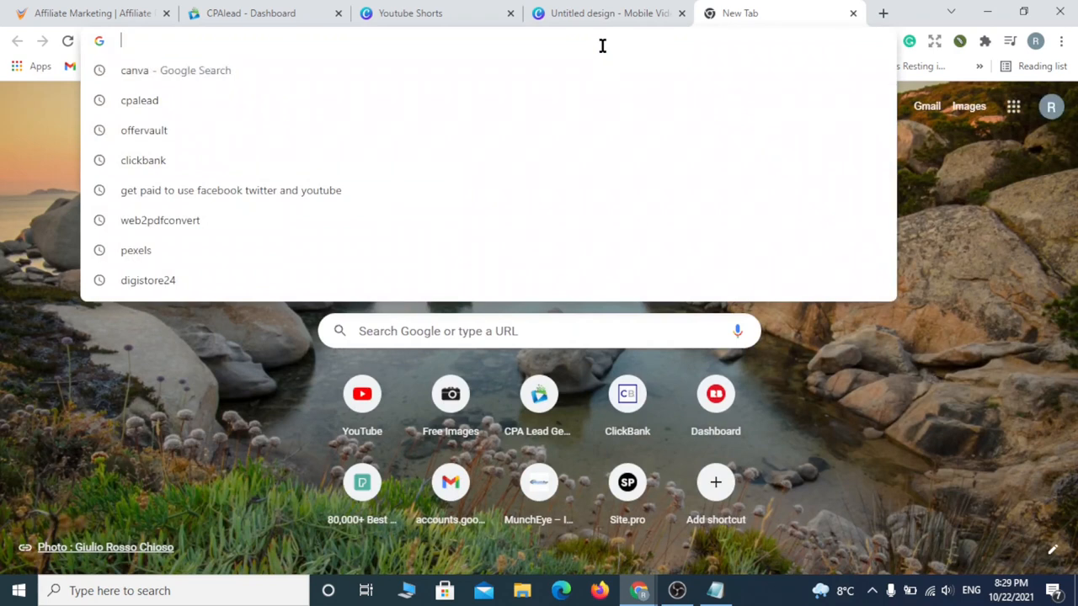
- Search Google Images for 'giftcard' and filter results to Creative Commons licences
{"action": "type", "text": "gift"}
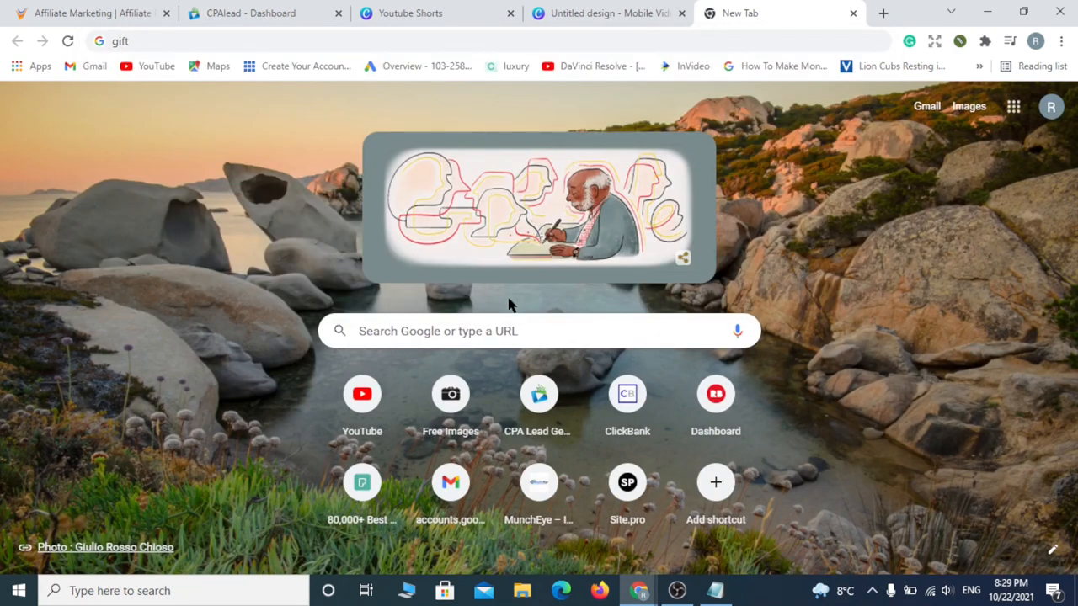
{"action": "left_click", "coordinate": [538, 330]}
{"action": "type", "text": "giftcard"}
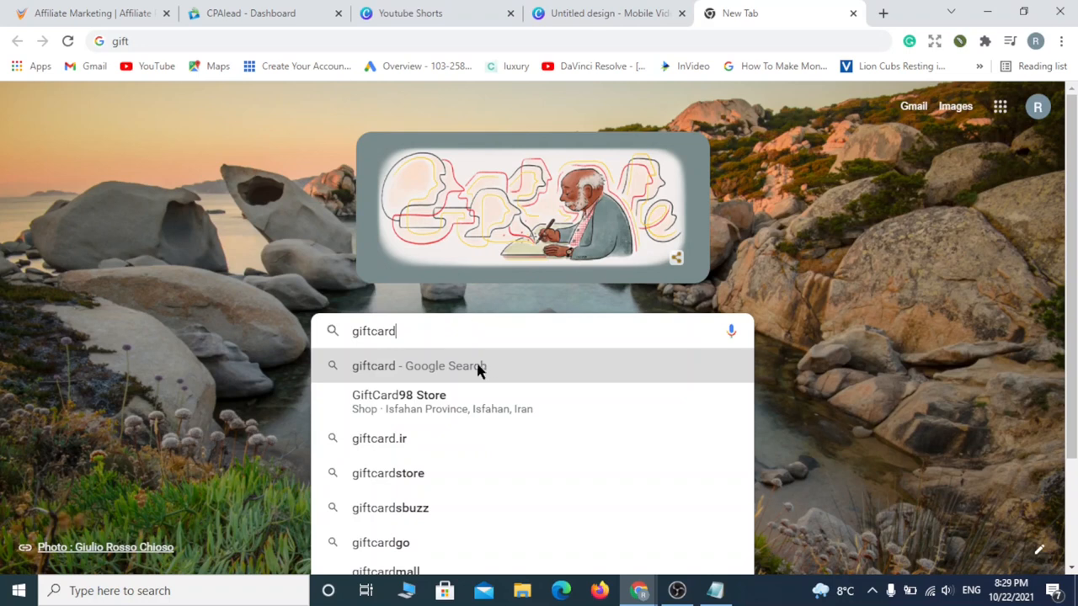
{"action": "left_click", "coordinate": [373, 365]}
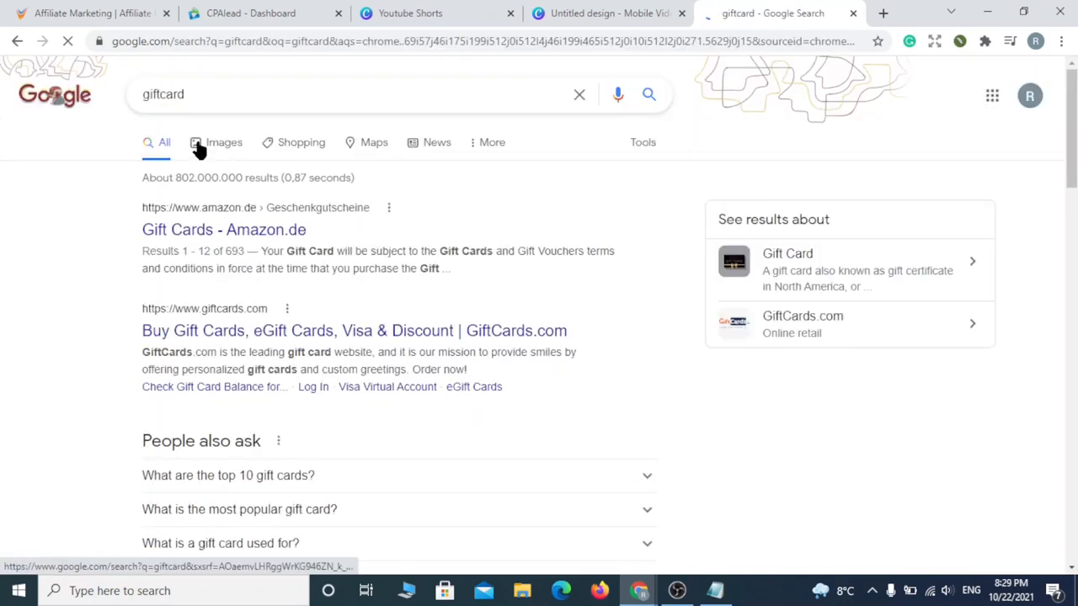
{"action": "left_click", "coordinate": [224, 142]}
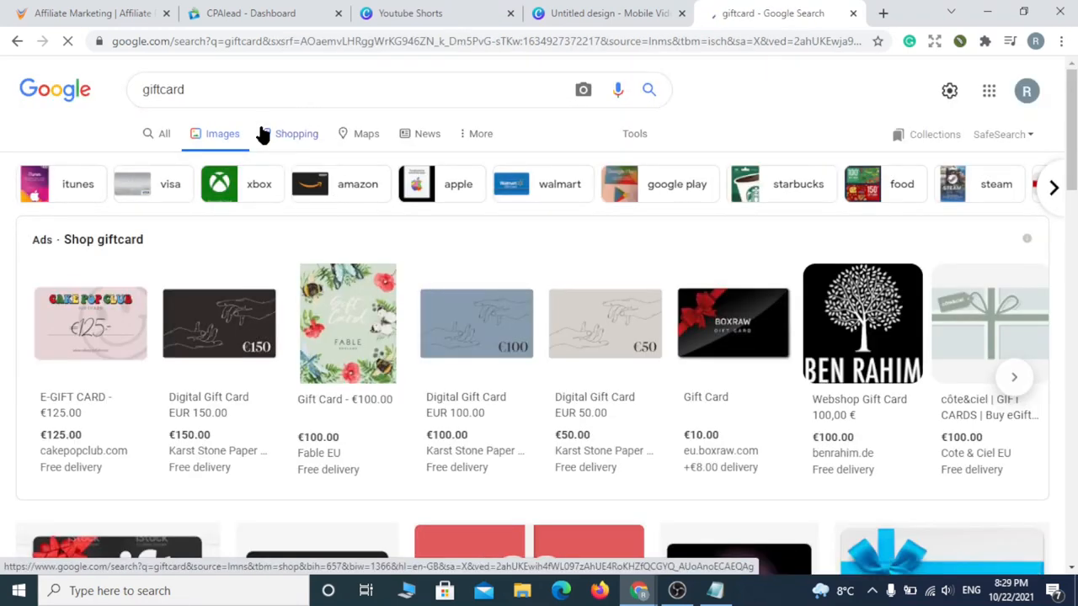
{"action": "left_click", "coordinate": [634, 133]}
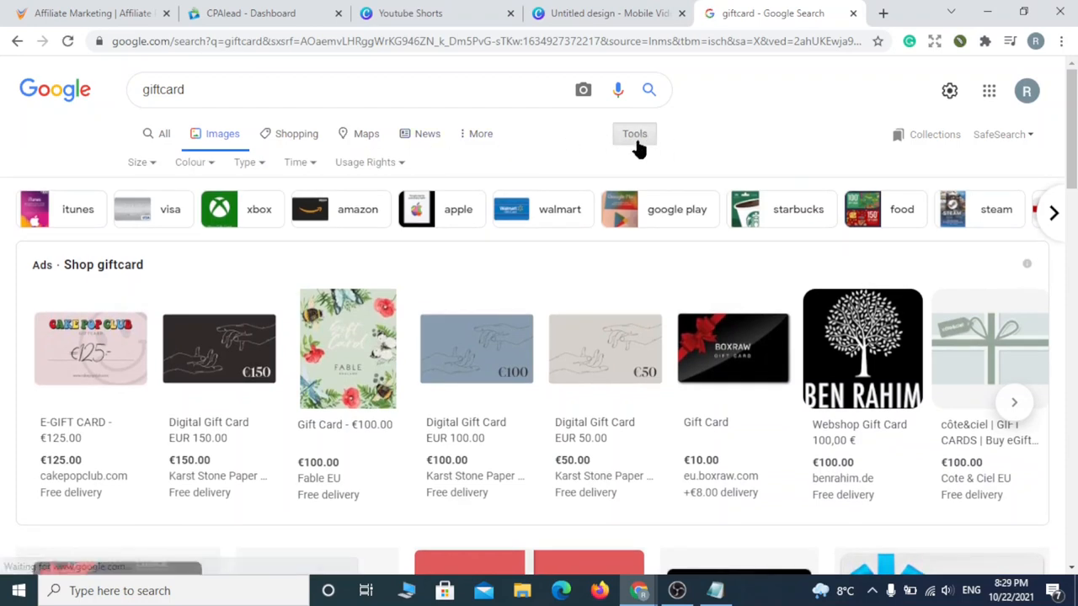
{"action": "mouse_move", "coordinate": [382, 179]}
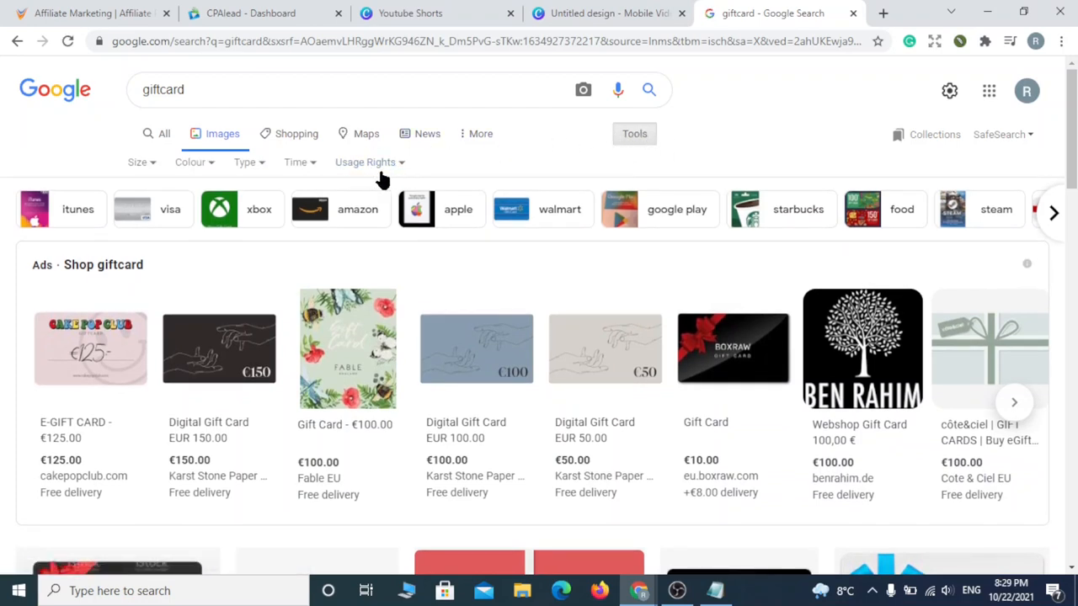
{"action": "left_click", "coordinate": [366, 162]}
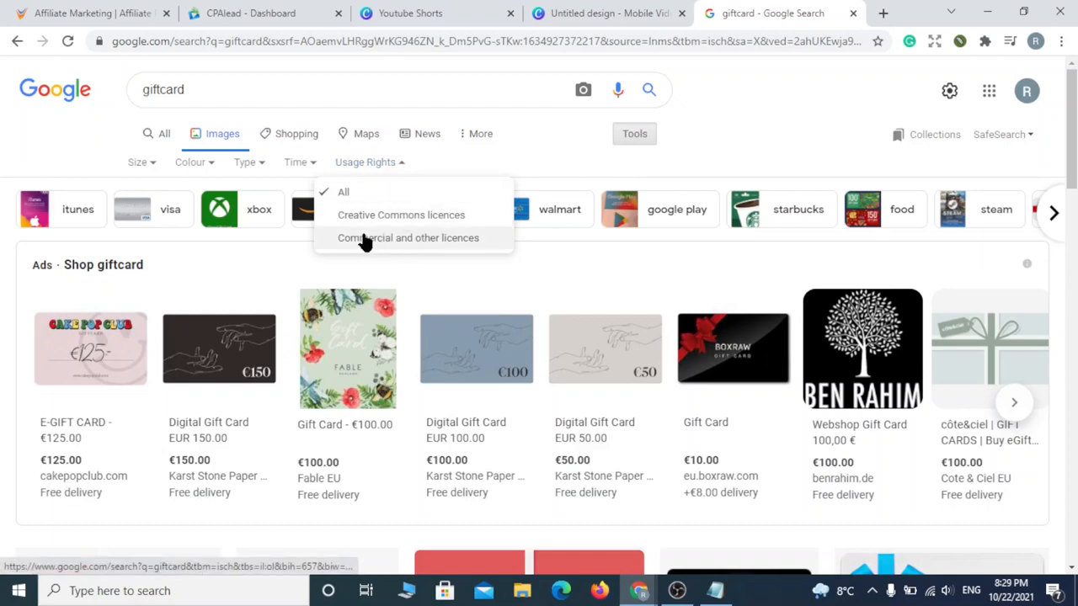
{"action": "mouse_move", "coordinate": [377, 220]}
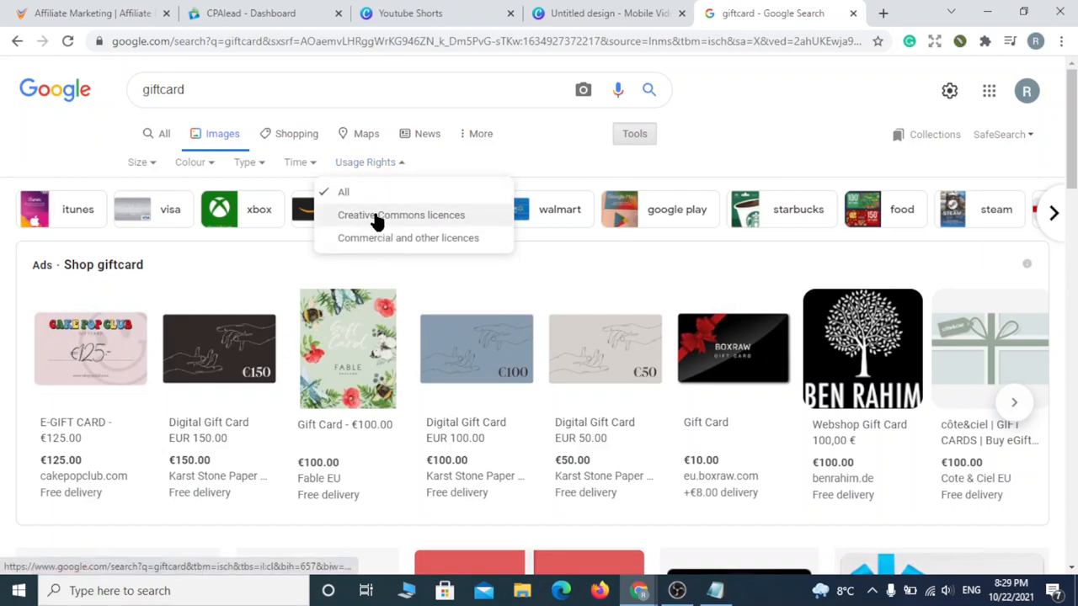
{"action": "left_click", "coordinate": [401, 215]}
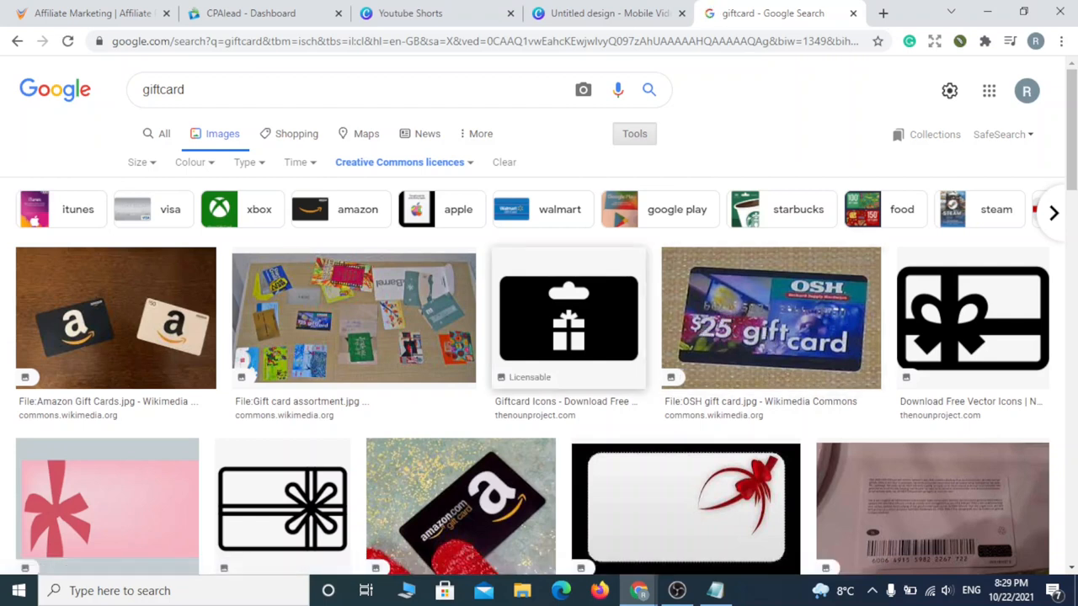
- Save the blue gift card image to Desktop > MY WORK as download.jfif
{"action": "scroll", "scroll_direction": "down", "scroll_amount": 3}
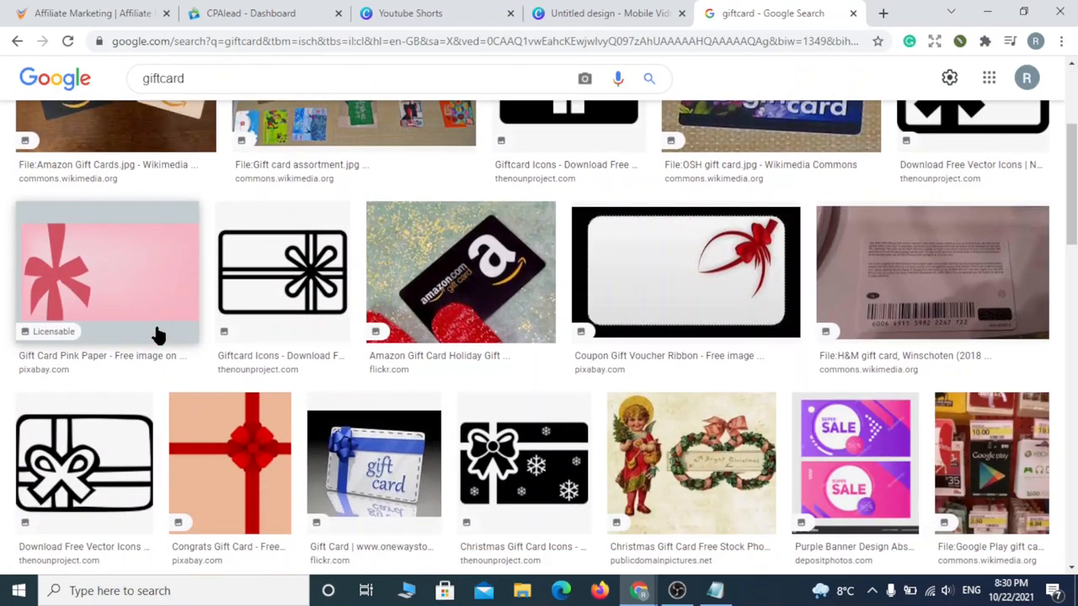
{"action": "left_click", "coordinate": [372, 461]}
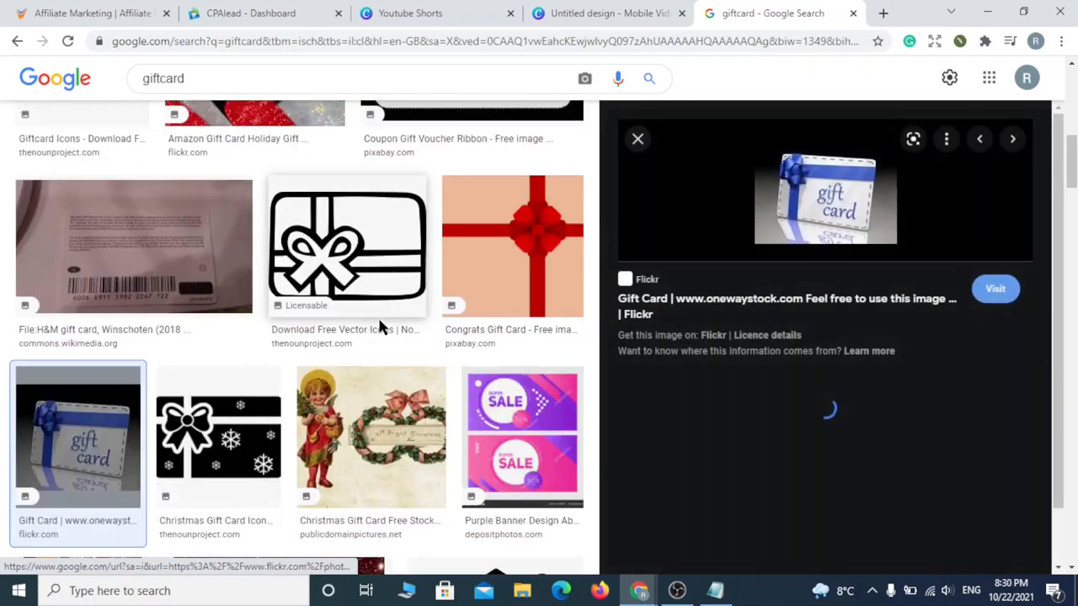
{"action": "right_click", "coordinate": [825, 197]}
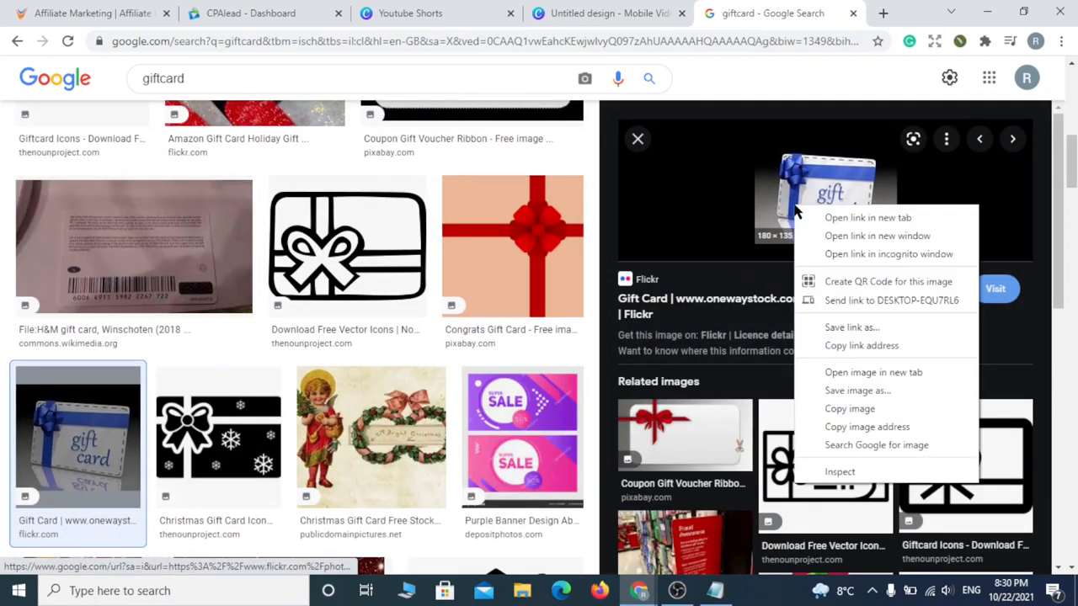
{"action": "mouse_move", "coordinate": [856, 390]}
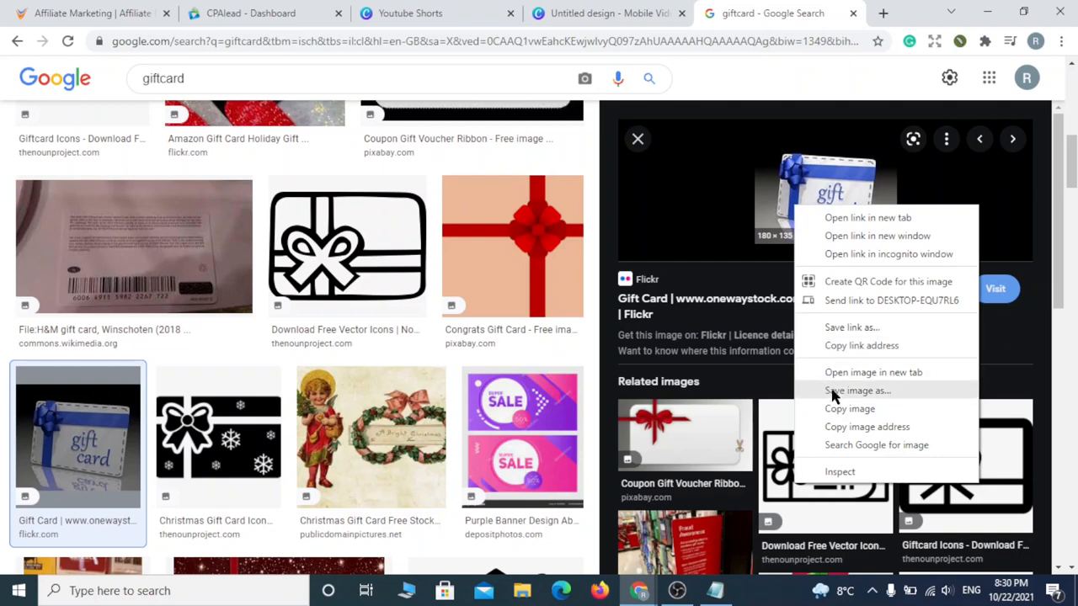
{"action": "mouse_move", "coordinate": [837, 403]}
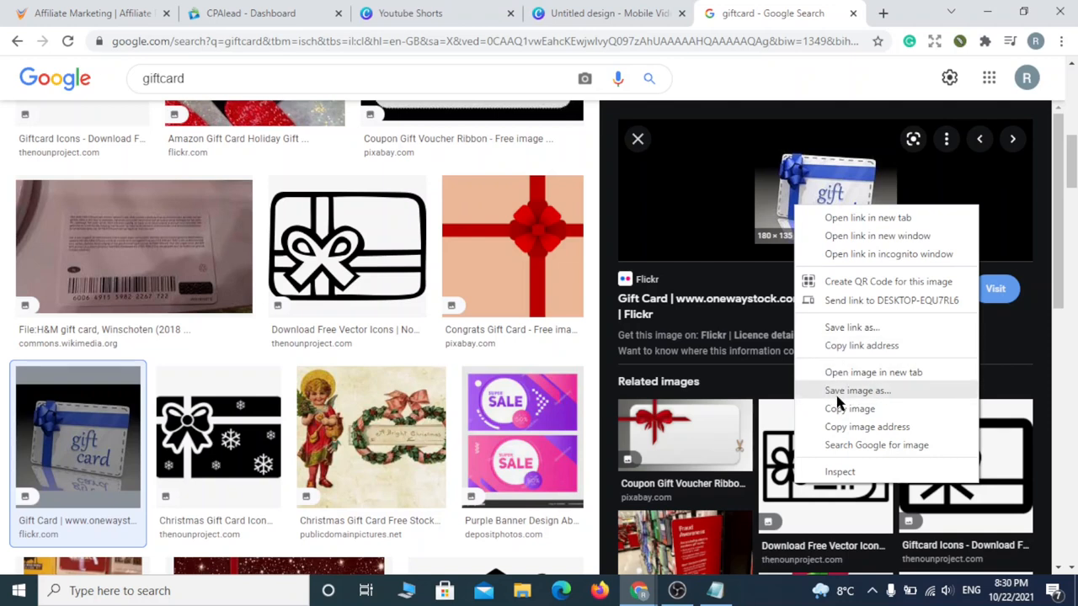
{"action": "left_click", "coordinate": [857, 390]}
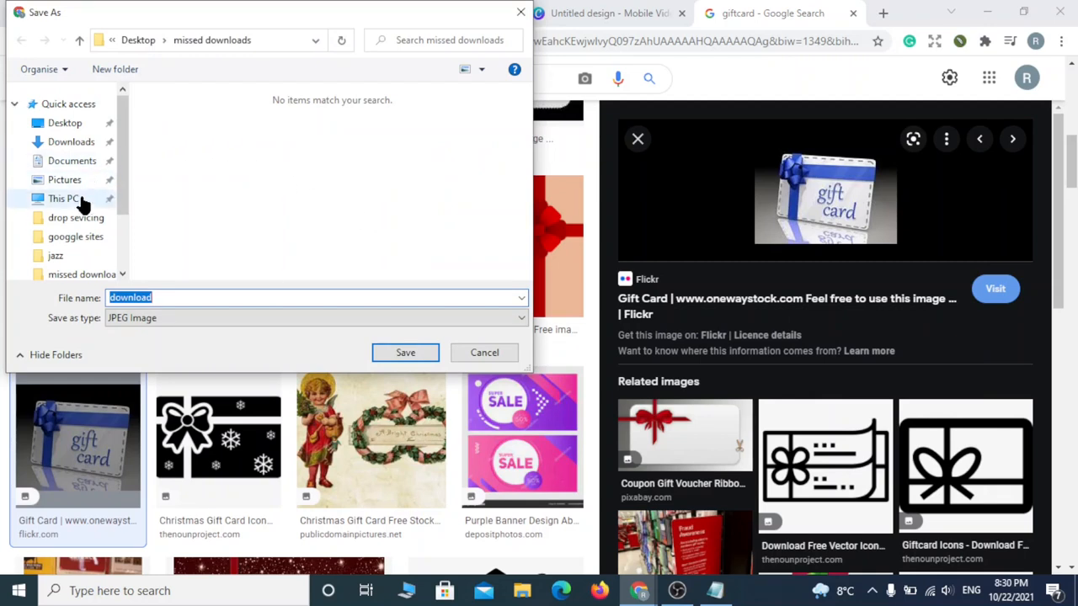
{"action": "left_click", "coordinate": [64, 123]}
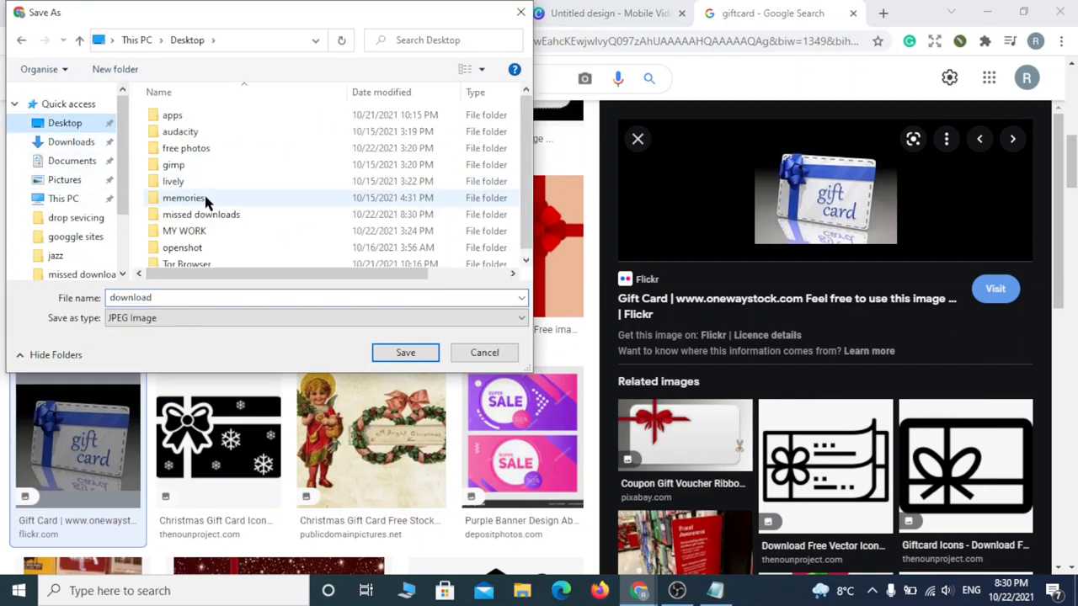
{"action": "double_click", "coordinate": [184, 231]}
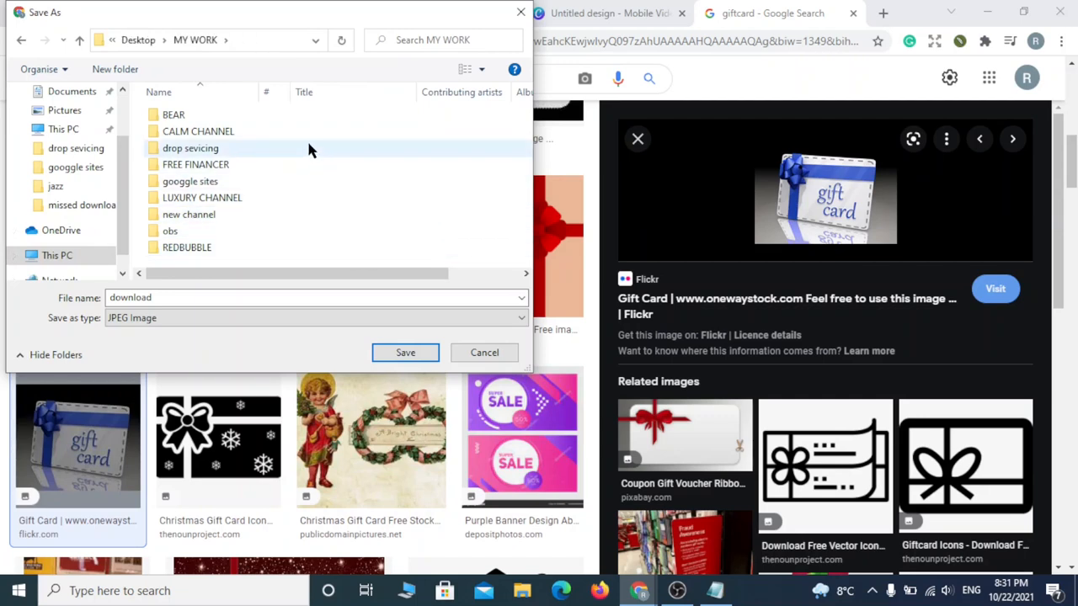
{"action": "left_click", "coordinate": [190, 181]}
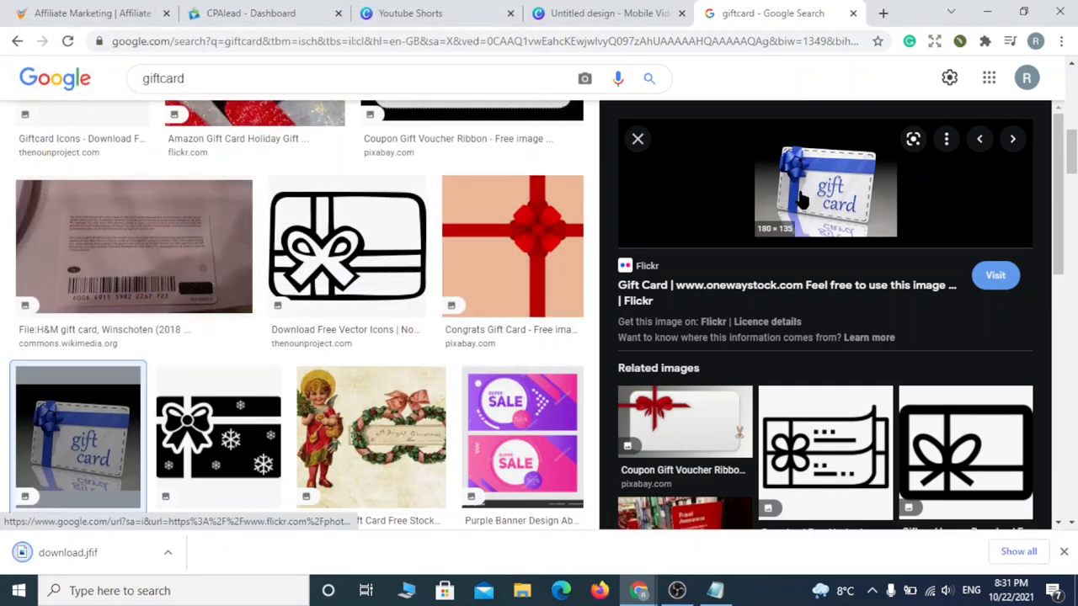
- Return to the Canva design and go to Uploads for the gift card image
{"action": "left_click", "coordinate": [607, 12]}
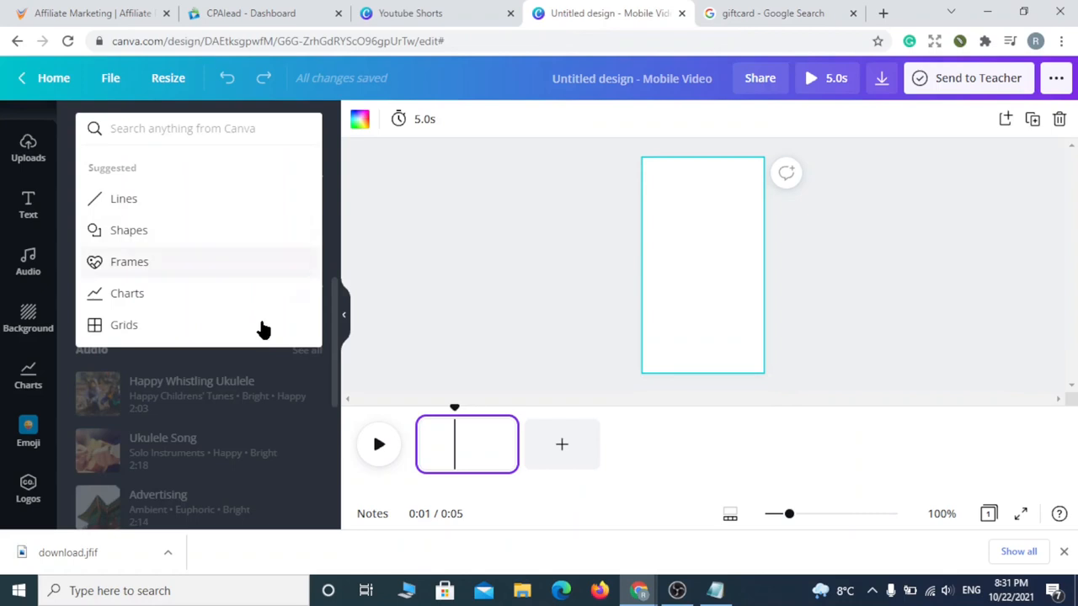
{"action": "mouse_move", "coordinate": [128, 293]}
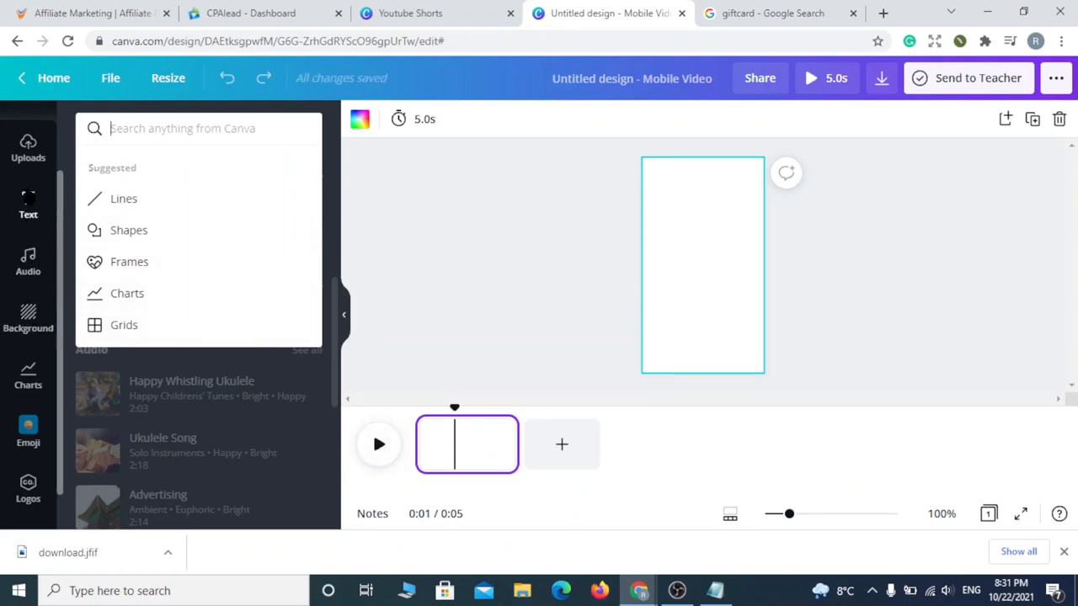
{"action": "left_click", "coordinate": [28, 148]}
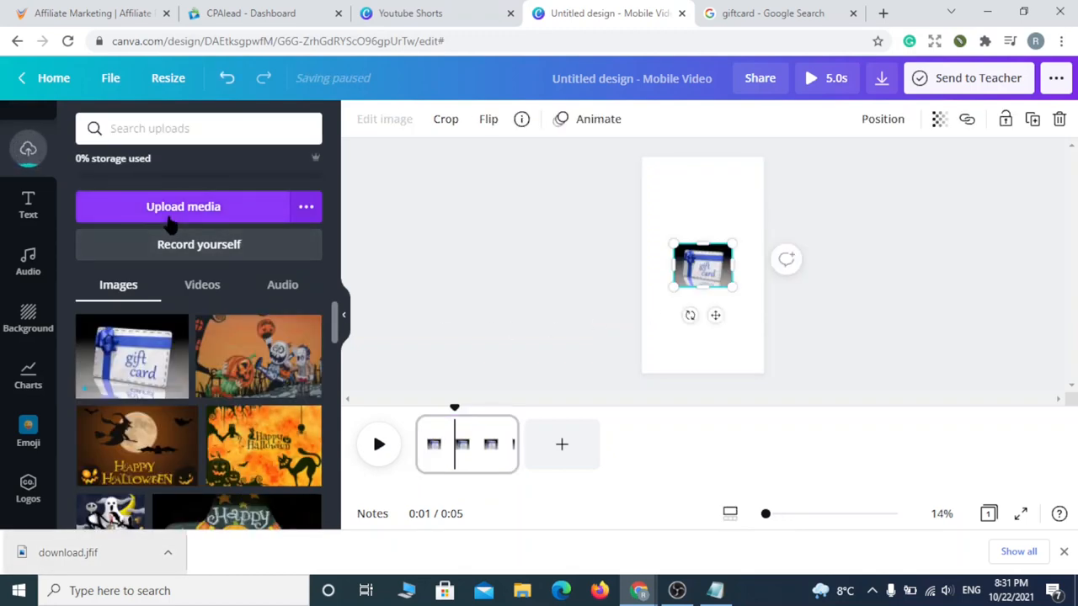
{"action": "mouse_move", "coordinate": [444, 311]}
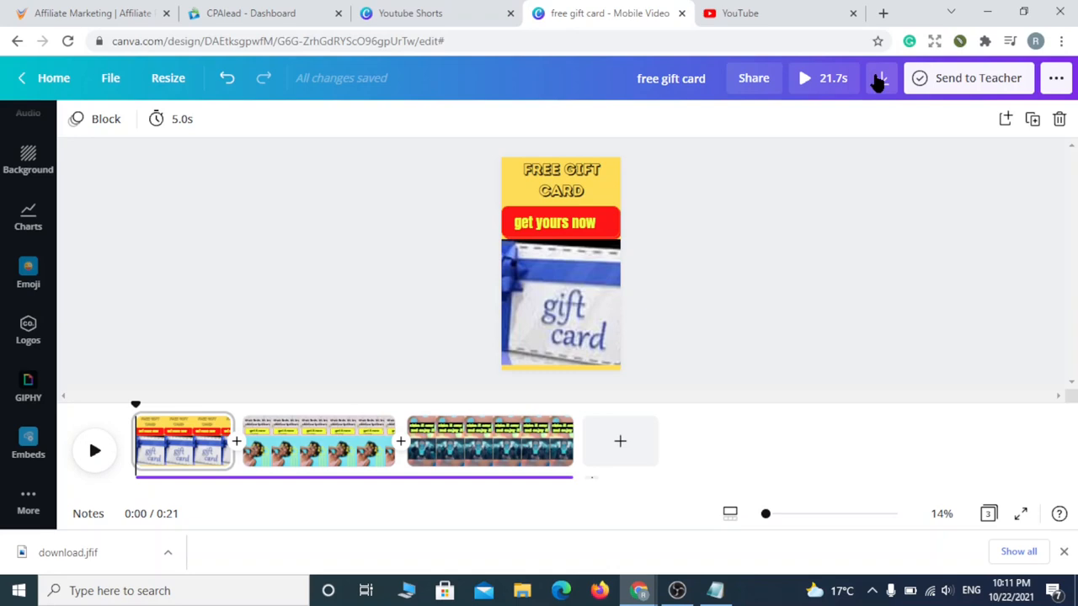
{"action": "mouse_move", "coordinate": [892, 125]}
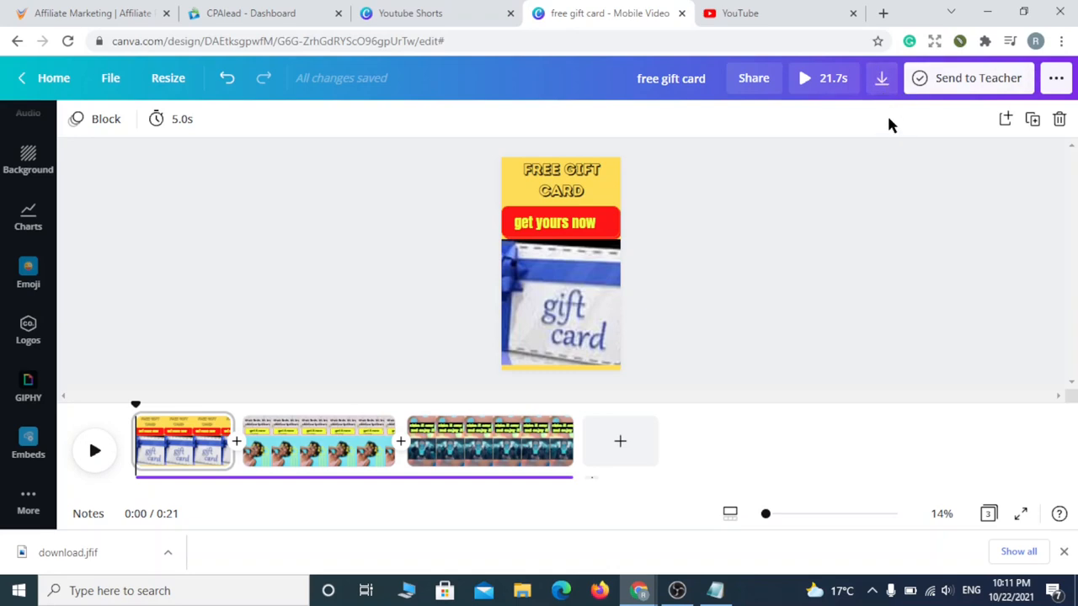
{"action": "mouse_move", "coordinate": [881, 79]}
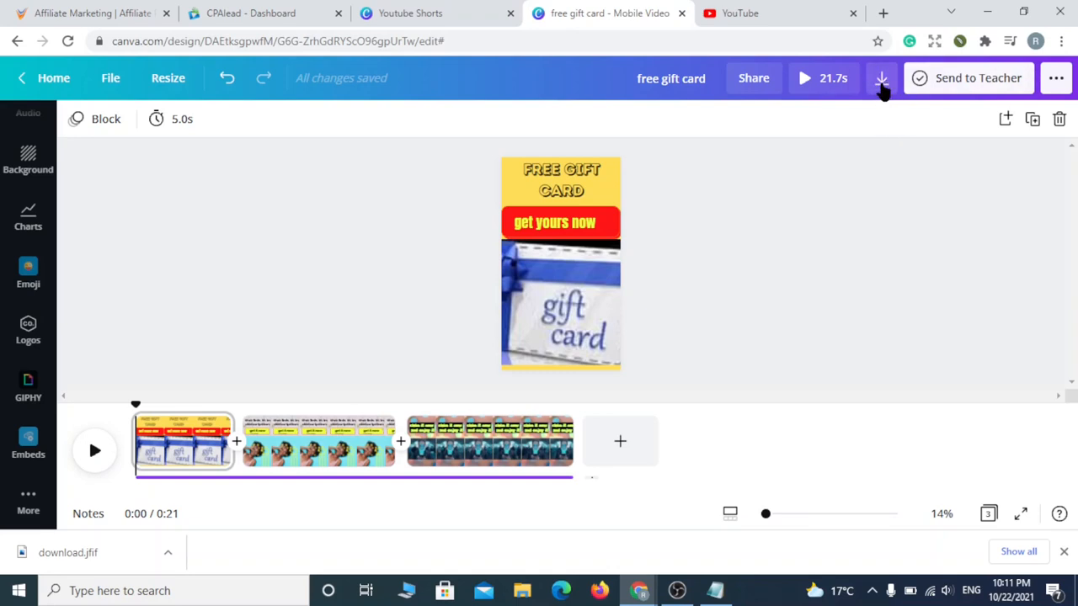
- Export all three pages of the design as the MP4 video free gift card.mp4
{"action": "left_click", "coordinate": [880, 77]}
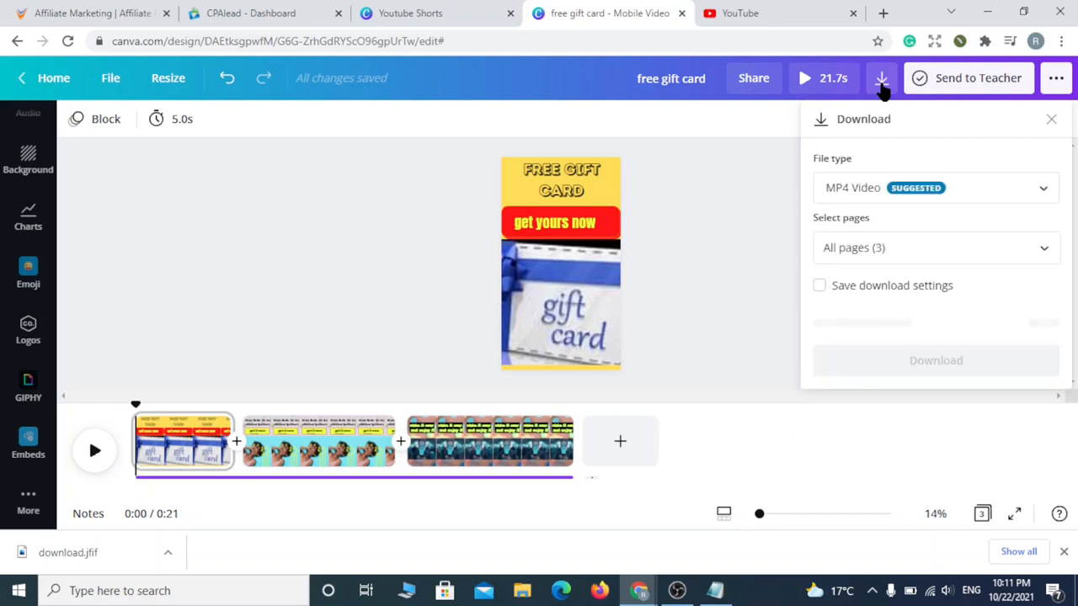
{"action": "left_click", "coordinate": [880, 77]}
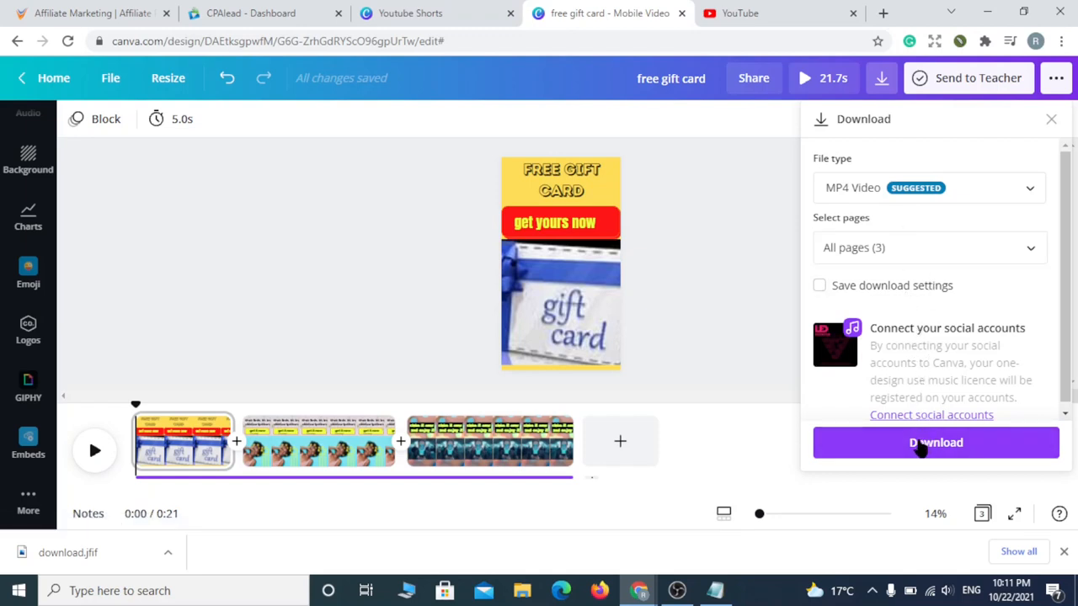
{"action": "left_click", "coordinate": [935, 442]}
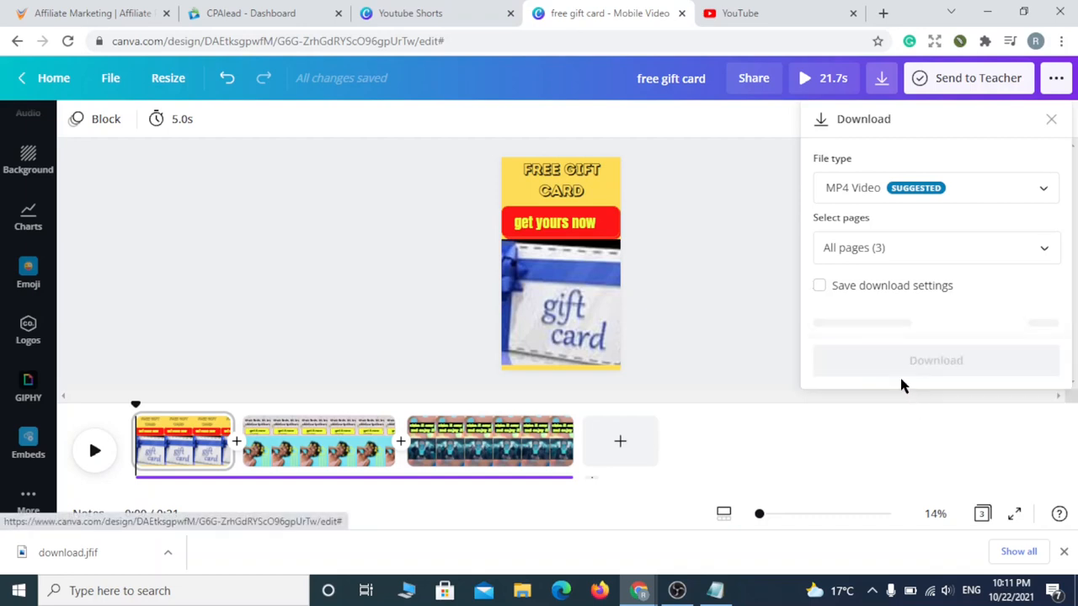
{"action": "left_click", "coordinate": [935, 360]}
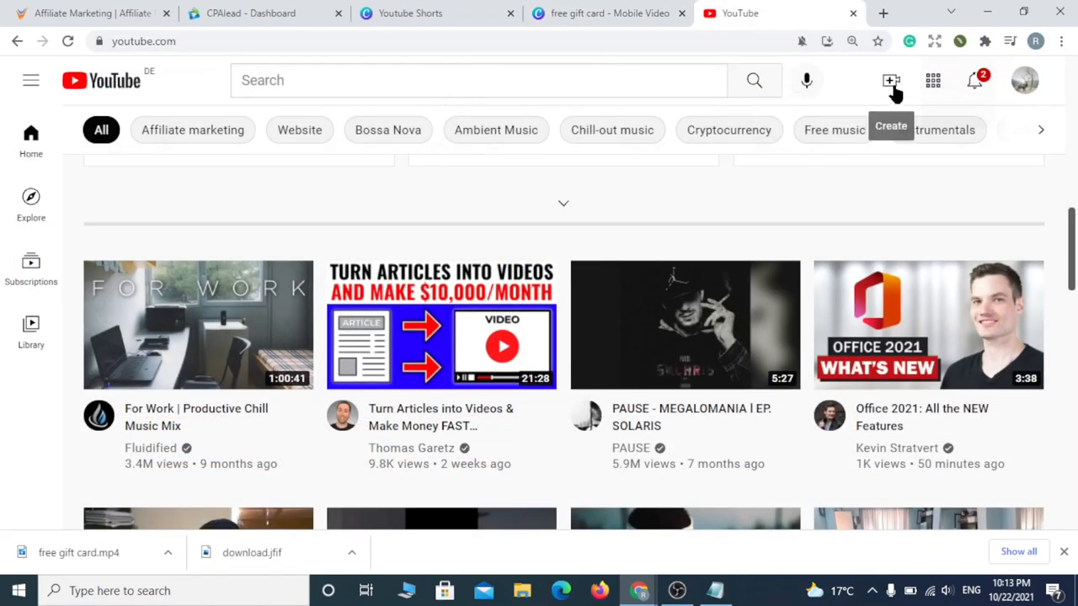
- Upload the free gift card video from MY WORK > googgle sites to YouTube Studio
{"action": "left_click", "coordinate": [889, 80]}
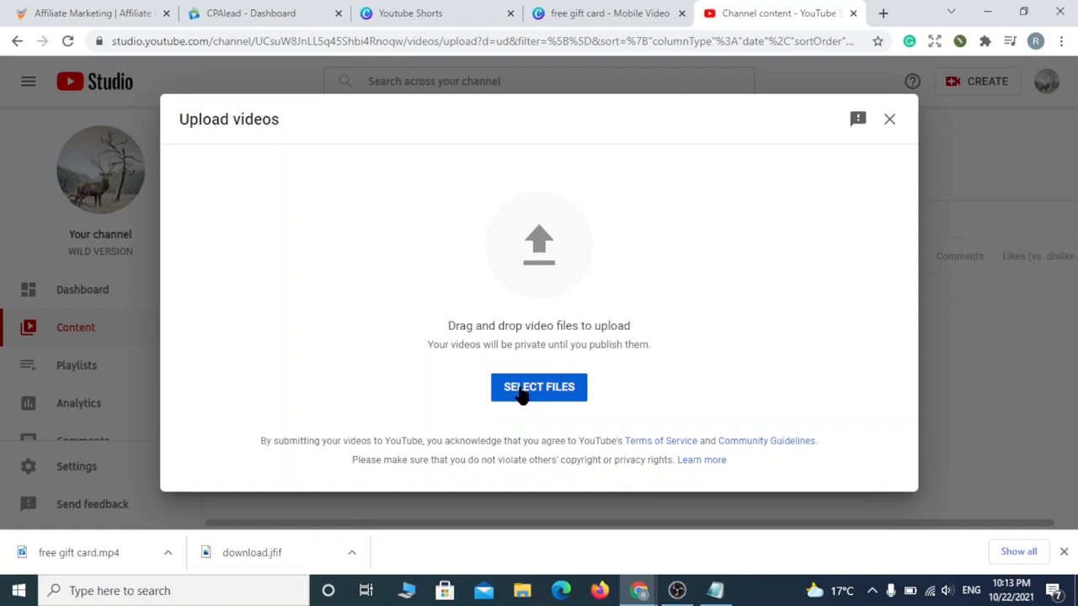
{"action": "left_click", "coordinate": [538, 387]}
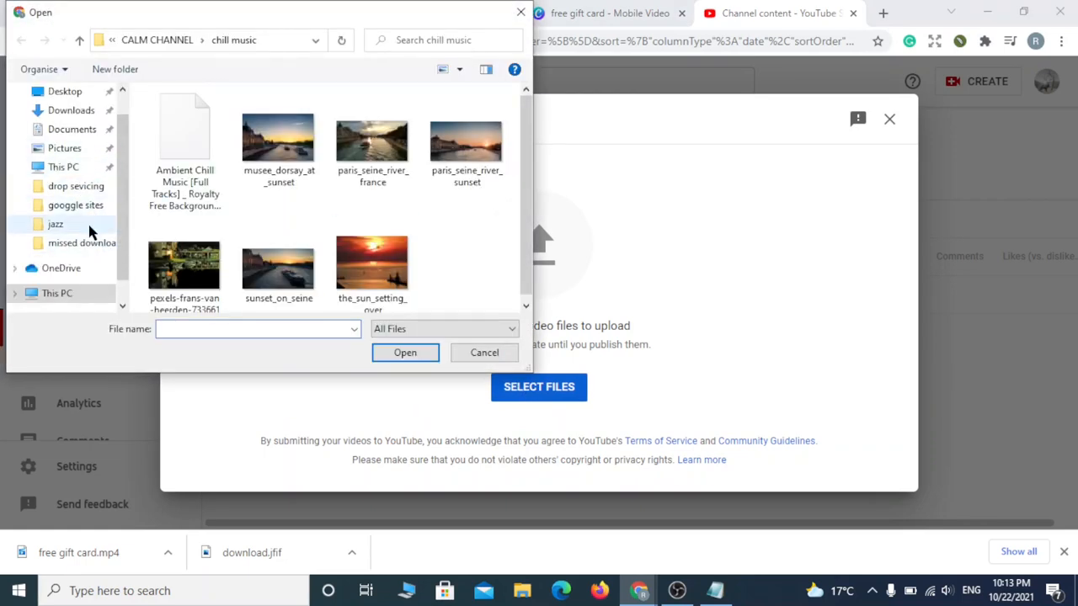
{"action": "left_click", "coordinate": [75, 204]}
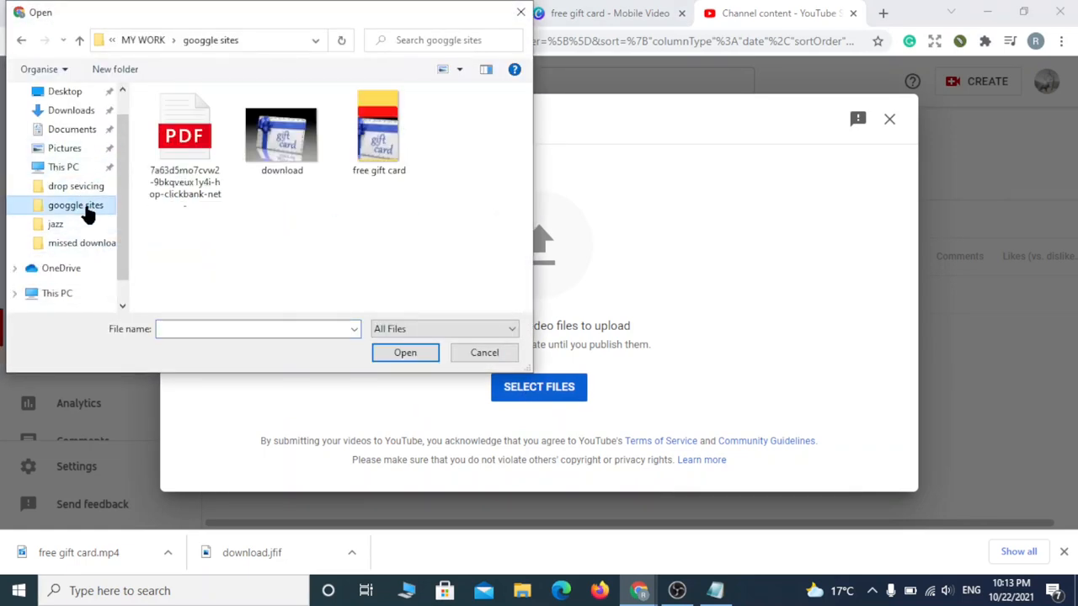
{"action": "left_click", "coordinate": [484, 353]}
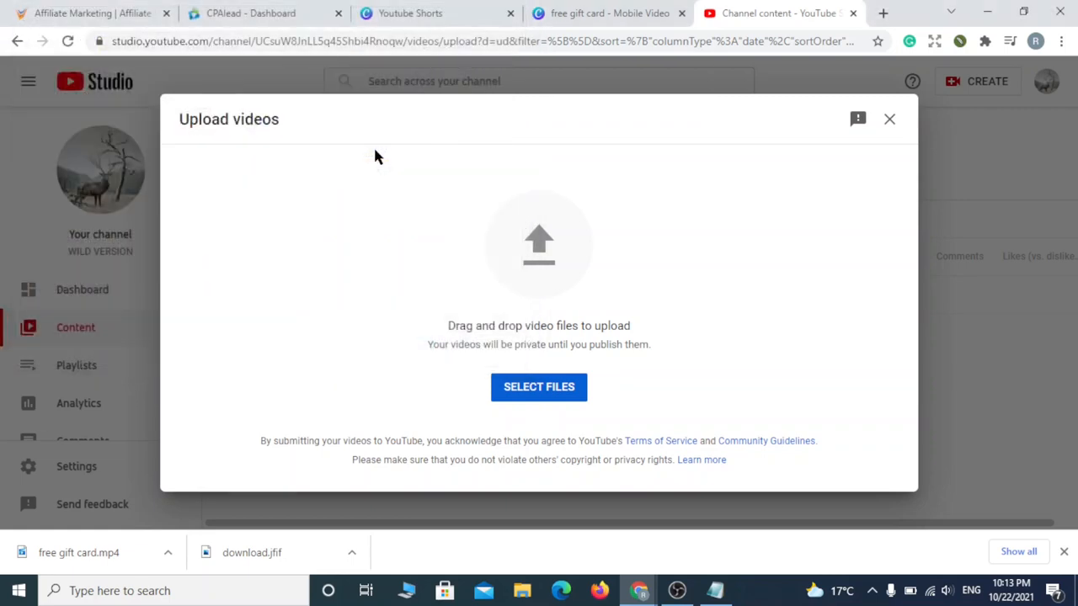
{"action": "left_click", "coordinate": [539, 387]}
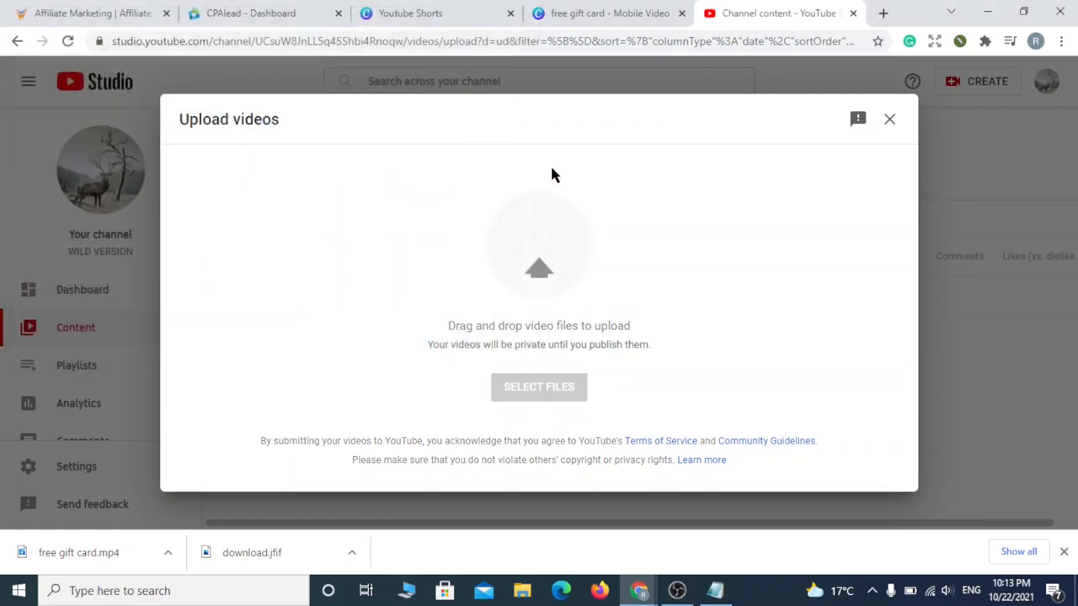
{"action": "left_click", "coordinate": [539, 387]}
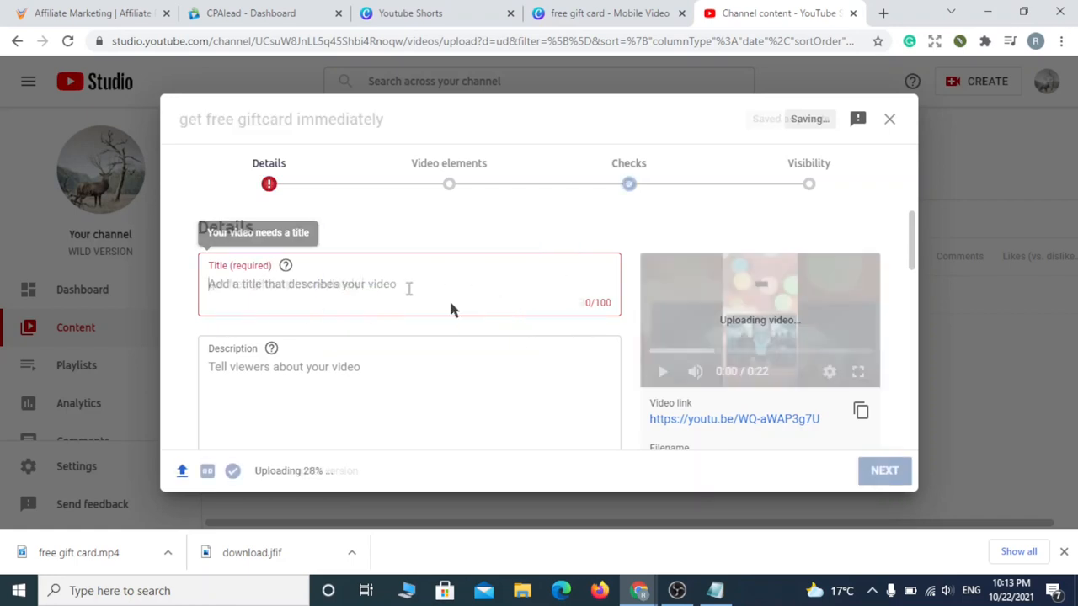
- Title the Short 'get free giftcard immediately #shorts' and paste the cdnflair link into the description
{"action": "type", "text": "get free giftcard immediately #"}
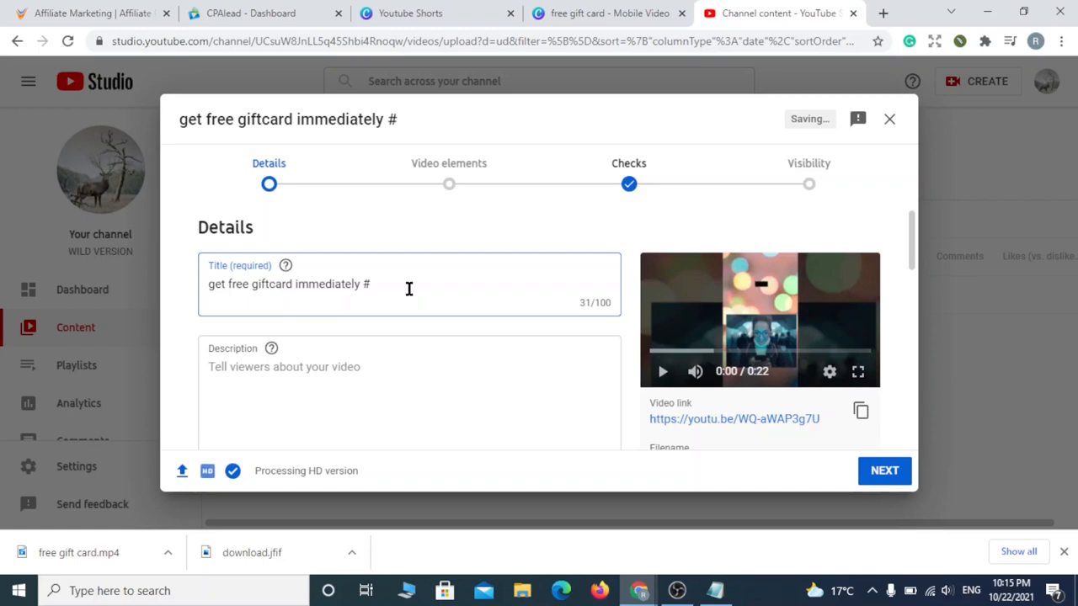
{"action": "type", "text": "shorts"}
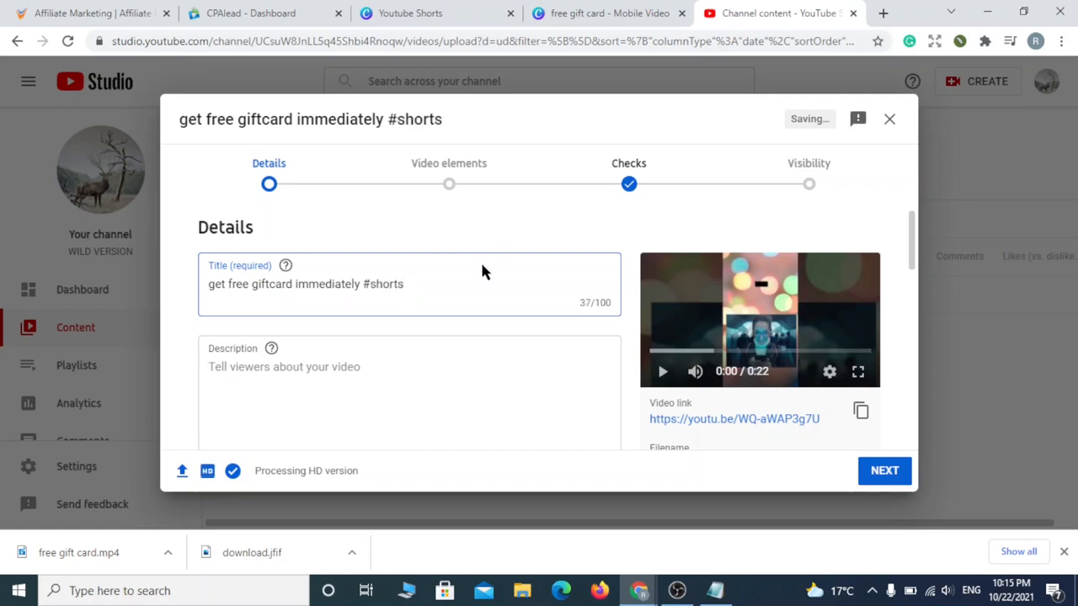
{"action": "left_click", "coordinate": [337, 366]}
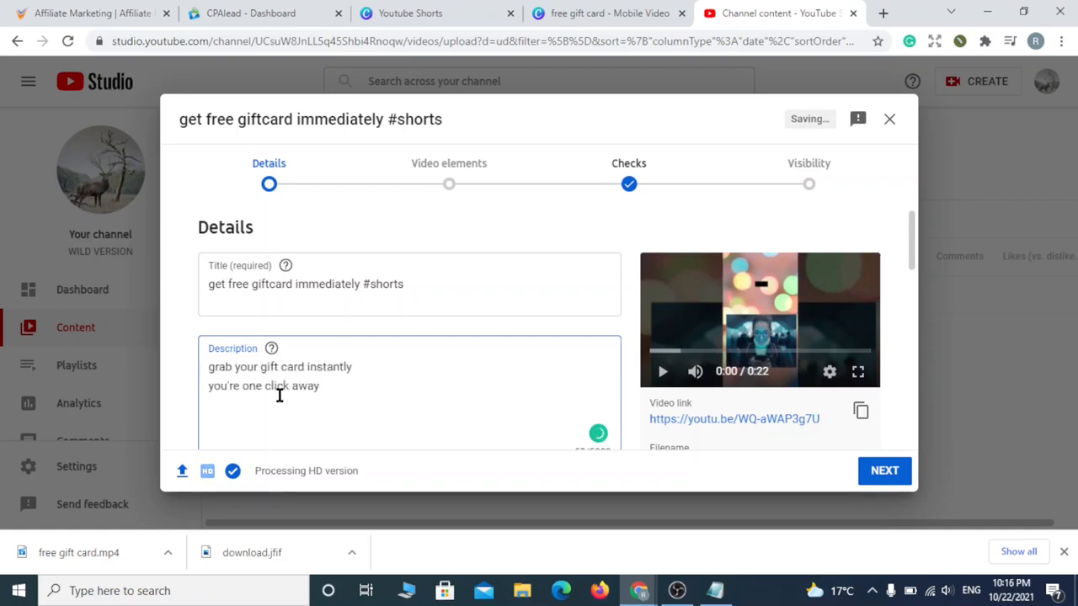
{"action": "mouse_move", "coordinate": [760, 546]}
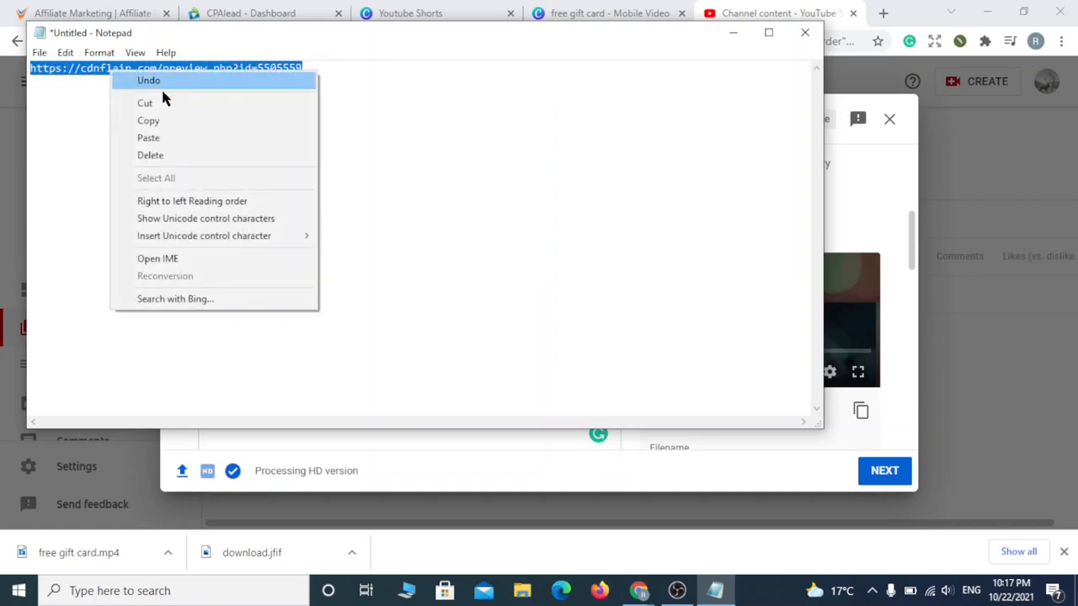
{"action": "mouse_move", "coordinate": [244, 121]}
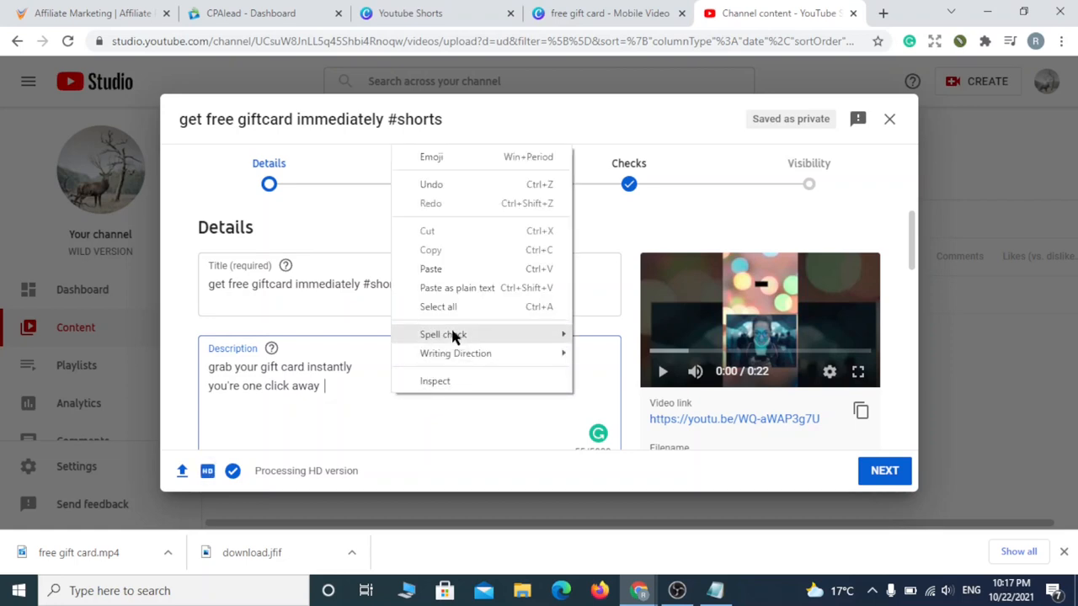
{"action": "mouse_move", "coordinate": [430, 268]}
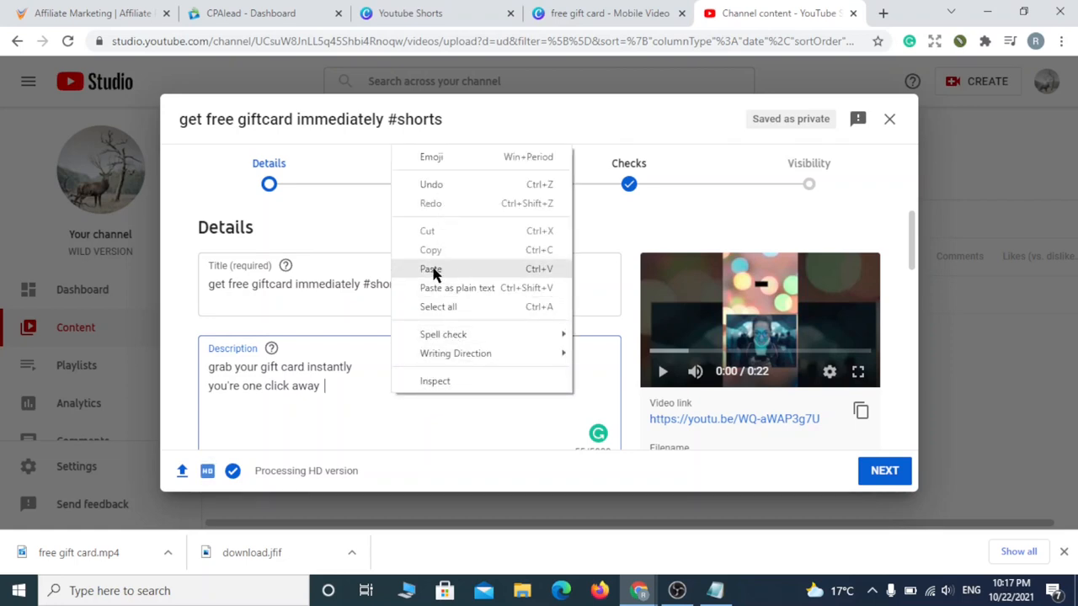
{"action": "left_click", "coordinate": [430, 268]}
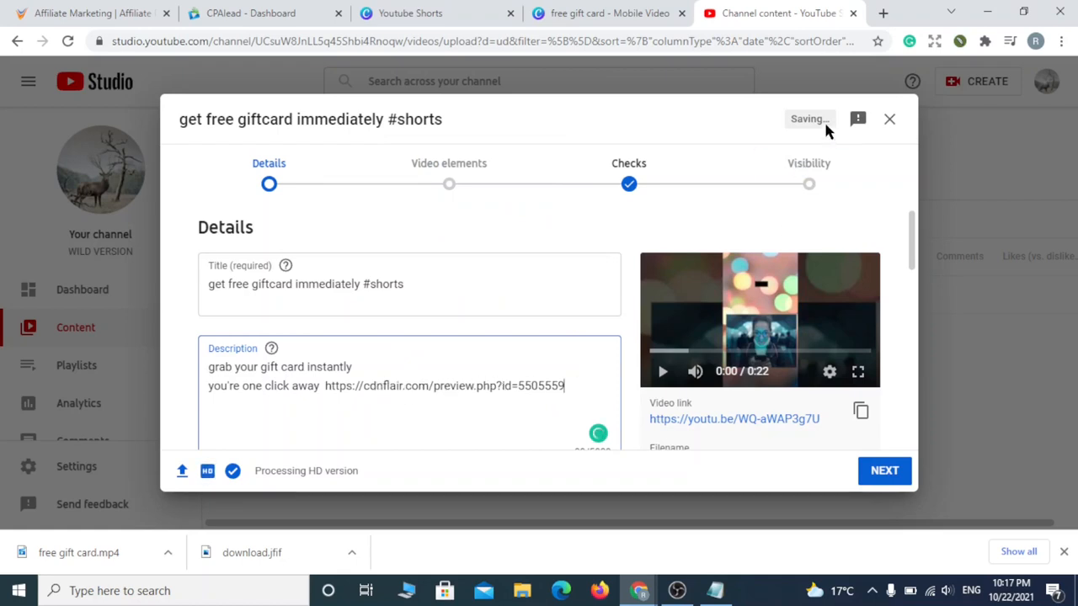
{"action": "left_click", "coordinate": [883, 13]}
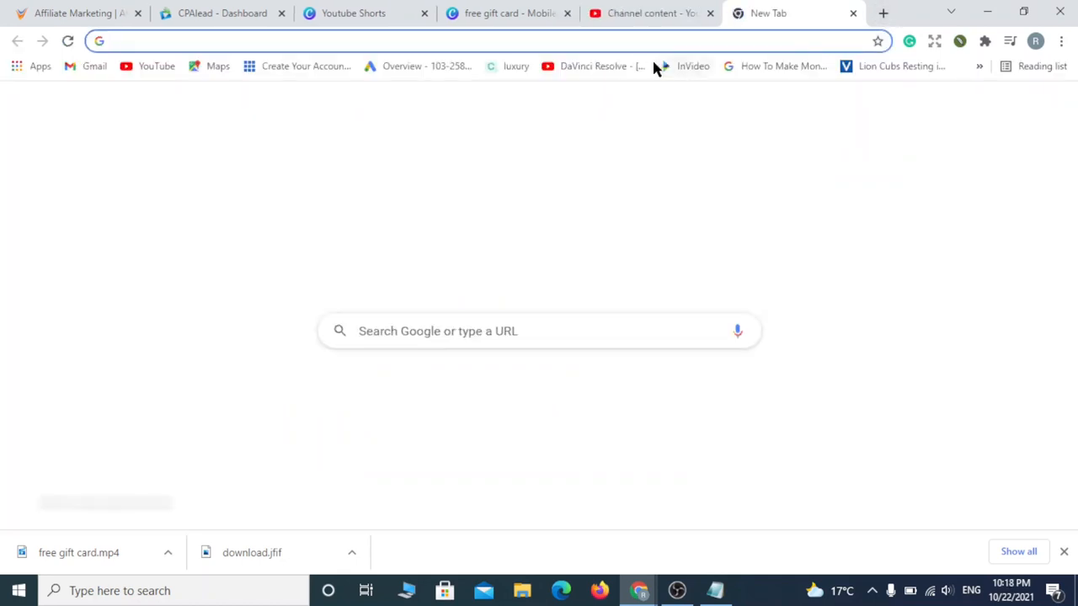
{"action": "type", "text": "biofit"}
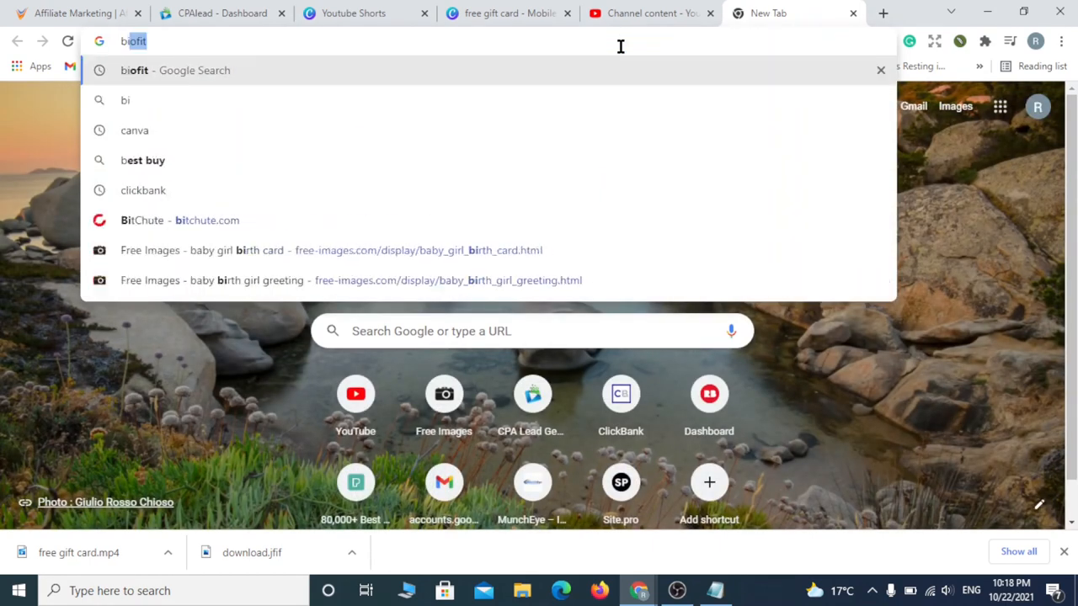
{"action": "type", "text": "bitly.com"}
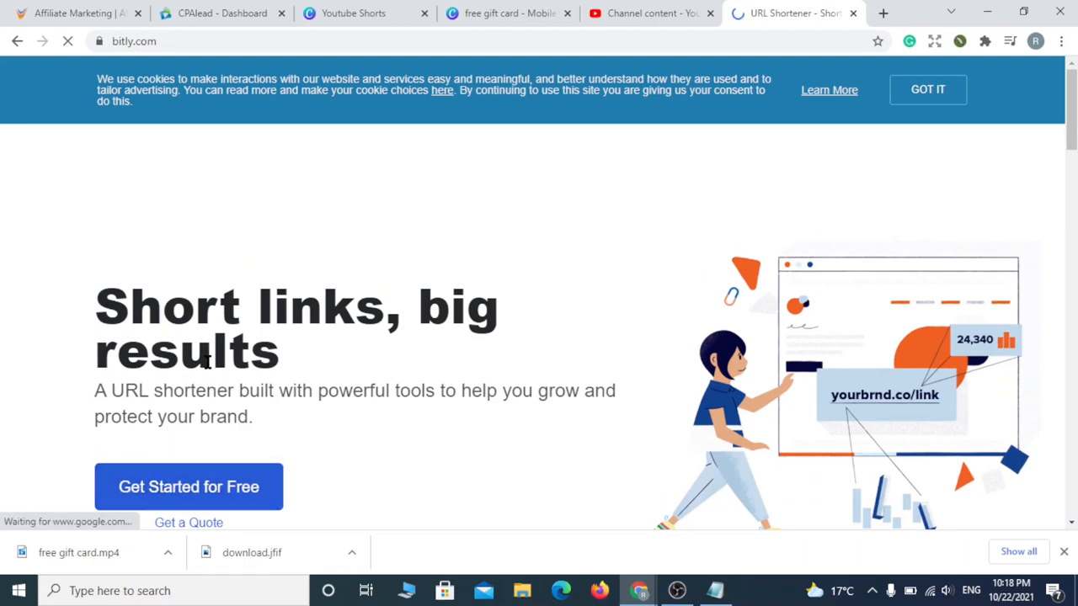
{"action": "scroll", "scroll_direction": "down", "scroll_amount": 3}
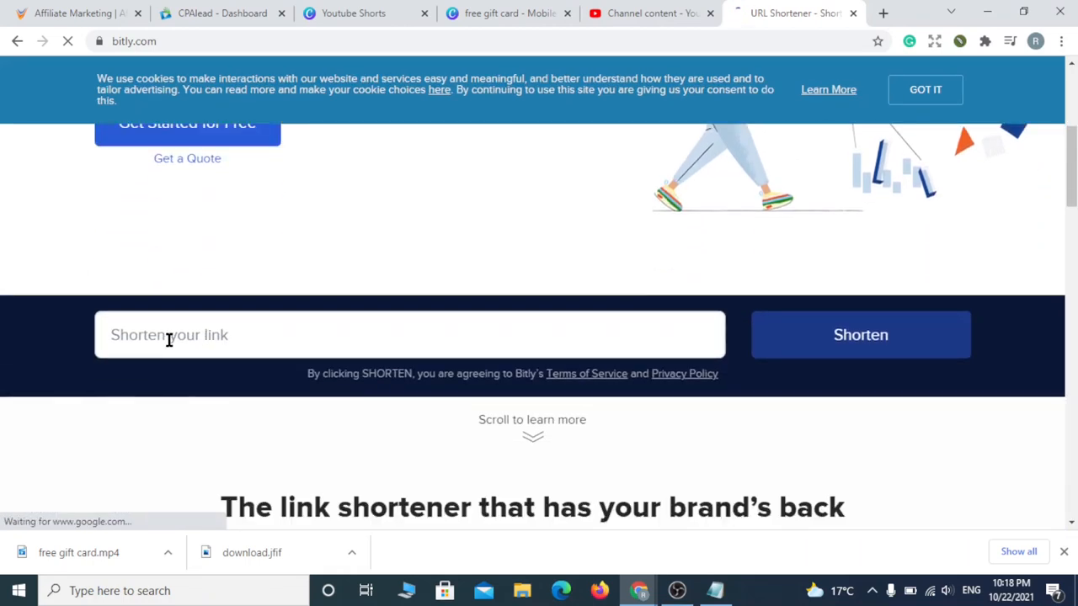
{"action": "right_click", "coordinate": [169, 334]}
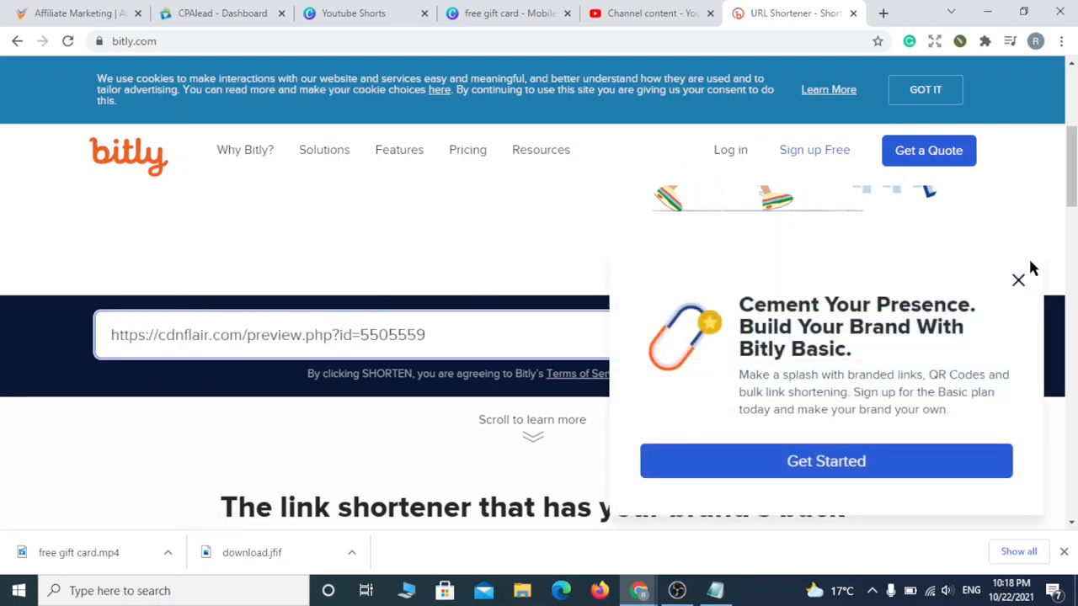
{"action": "left_click", "coordinate": [1017, 280]}
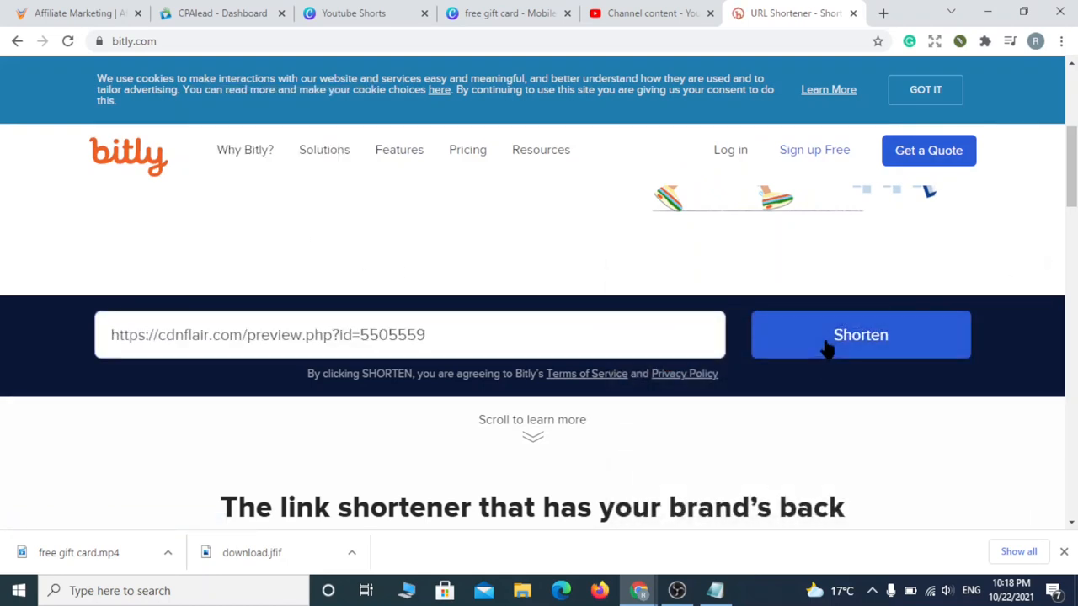
{"action": "left_click", "coordinate": [860, 334]}
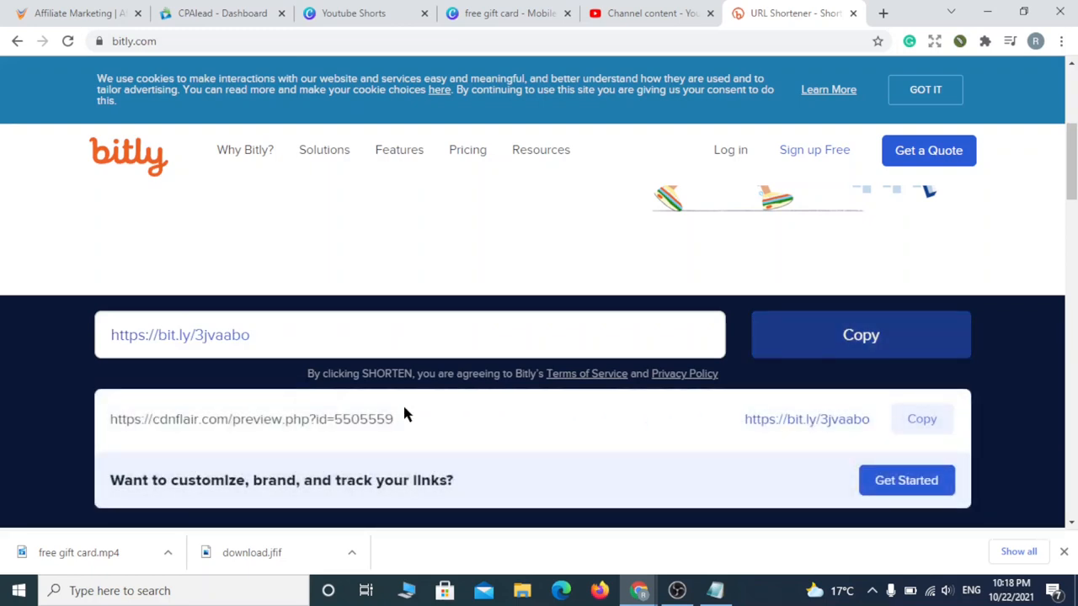
{"action": "mouse_move", "coordinate": [915, 441]}
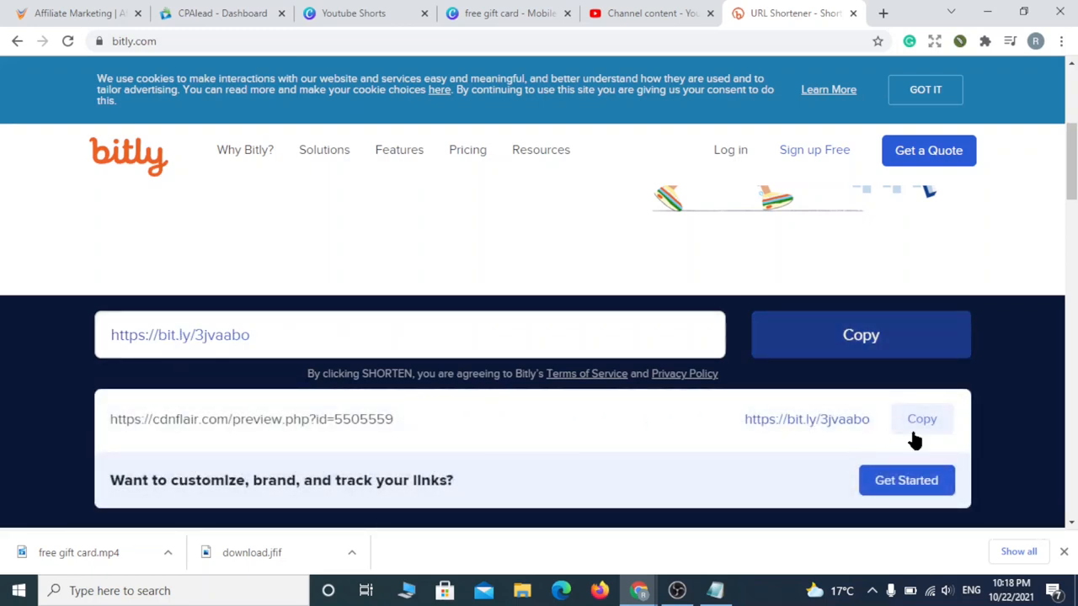
{"action": "left_click", "coordinate": [921, 418]}
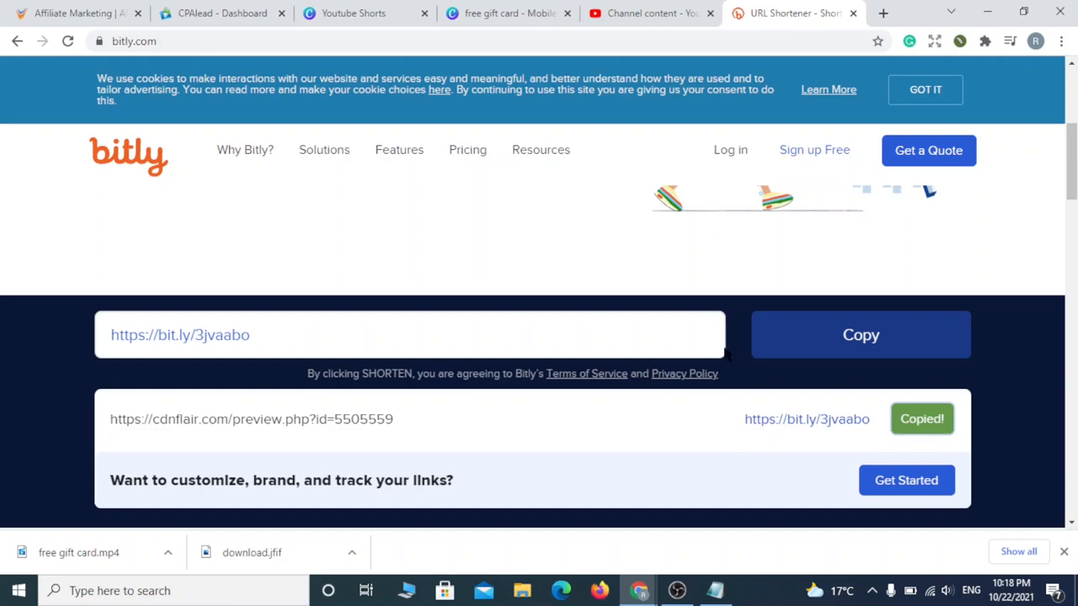
{"action": "left_click", "coordinate": [646, 12]}
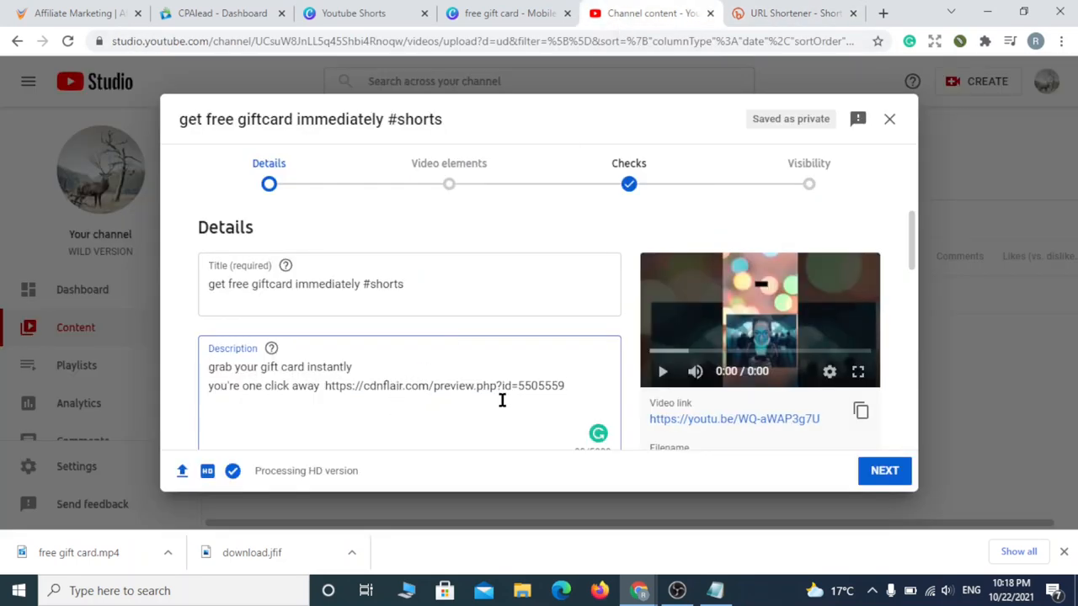
{"action": "double_click", "coordinate": [547, 386]}
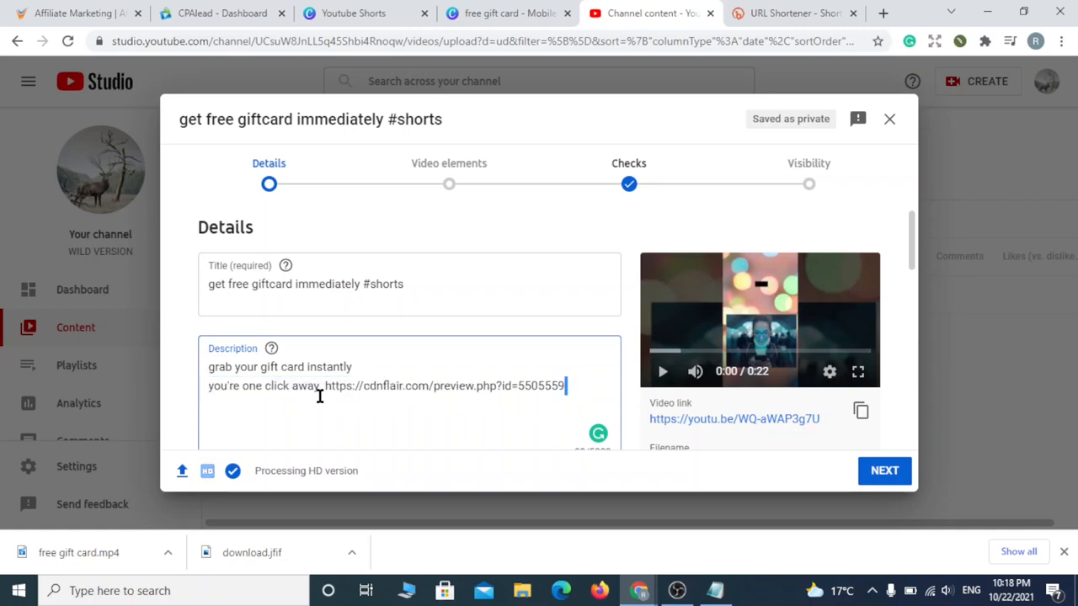
{"action": "left_click_drag", "start_coordinate": [325, 385], "coordinate": [566, 386]}
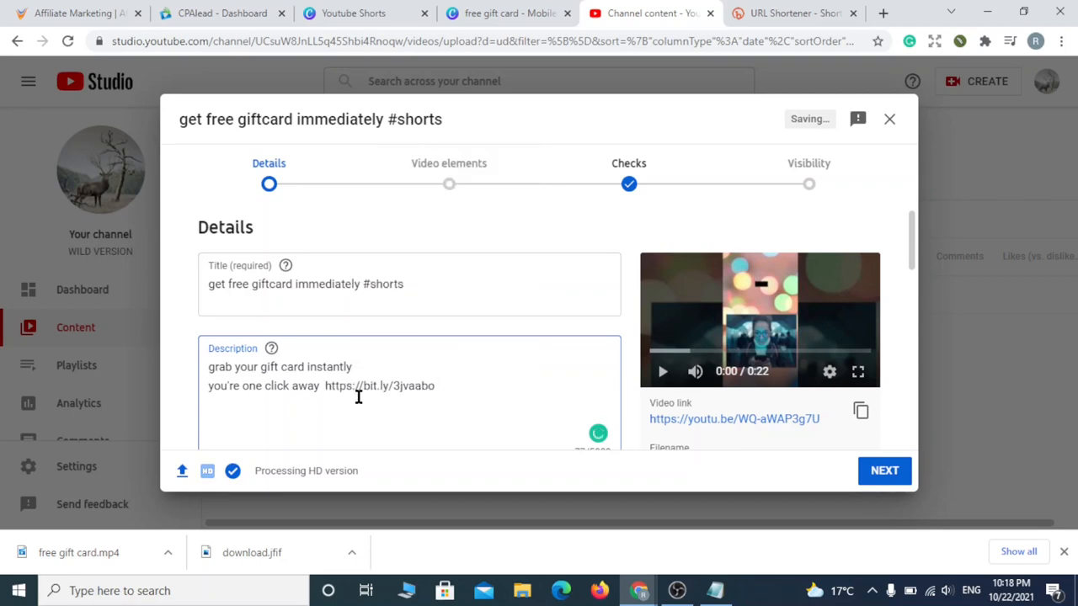
{"action": "scroll", "scroll_direction": "down", "scroll_amount": 3}
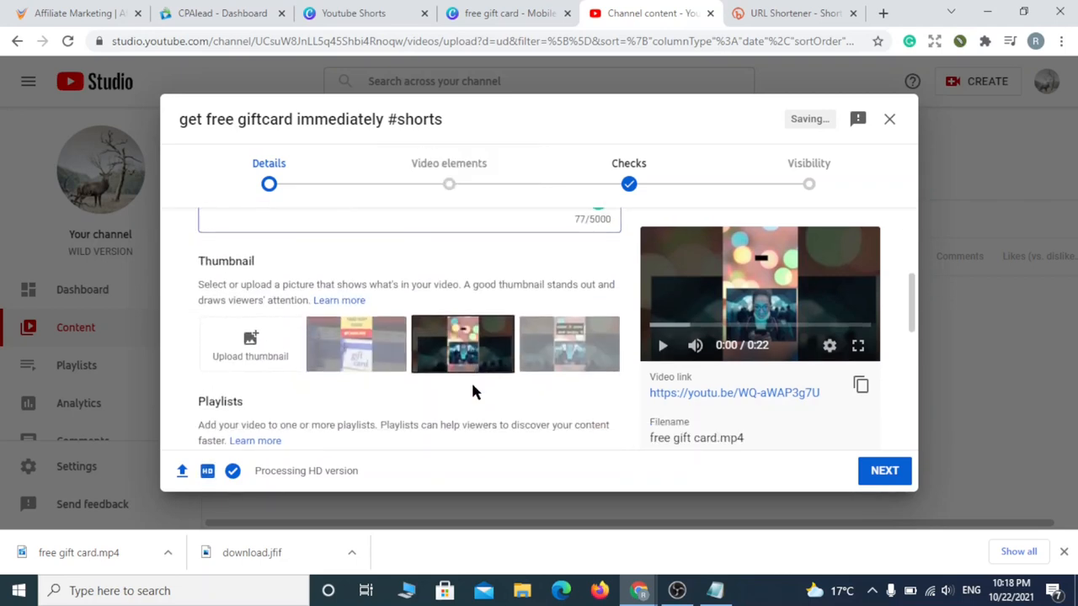
{"action": "scroll", "scroll_direction": "down", "scroll_amount": 3}
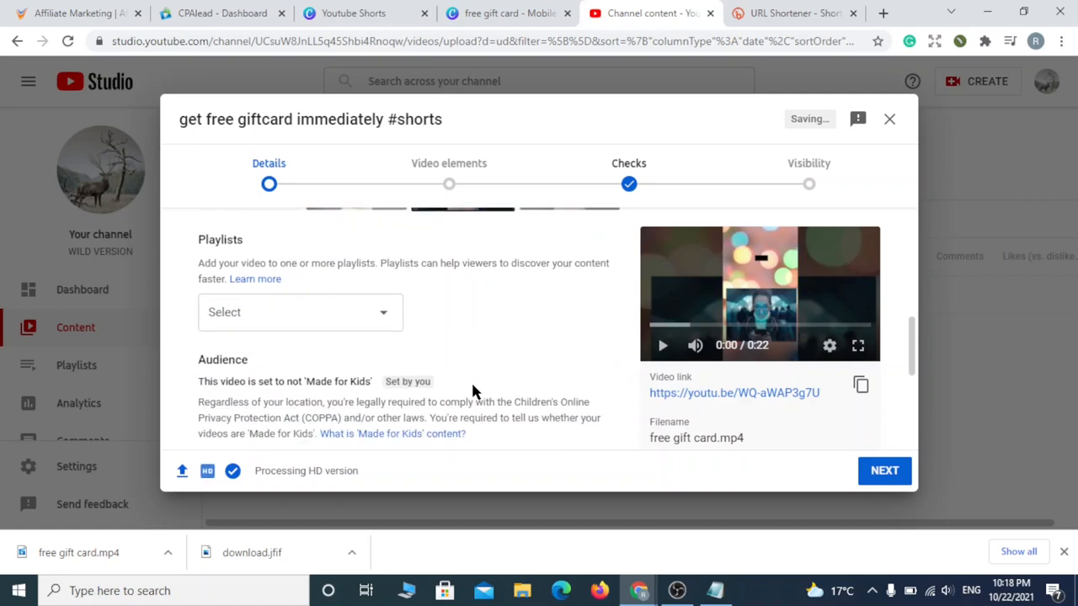
{"action": "scroll", "scroll_direction": "down", "scroll_amount": 3}
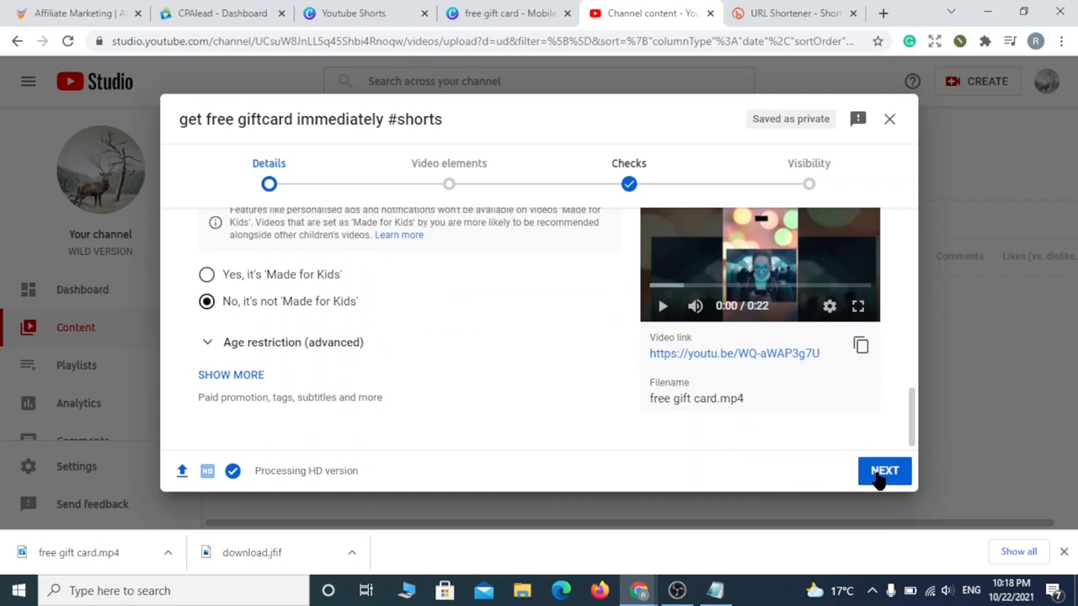
- Skip past Video elements and Checks, set visibility to Public, and publish the Short
{"action": "left_click", "coordinate": [884, 471]}
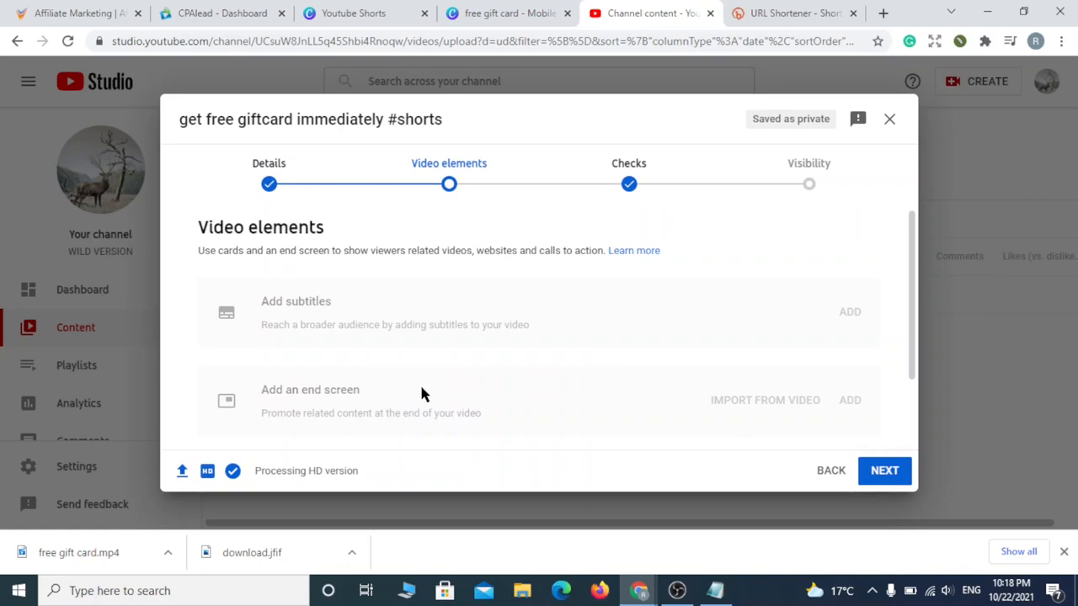
{"action": "mouse_move", "coordinate": [412, 271]}
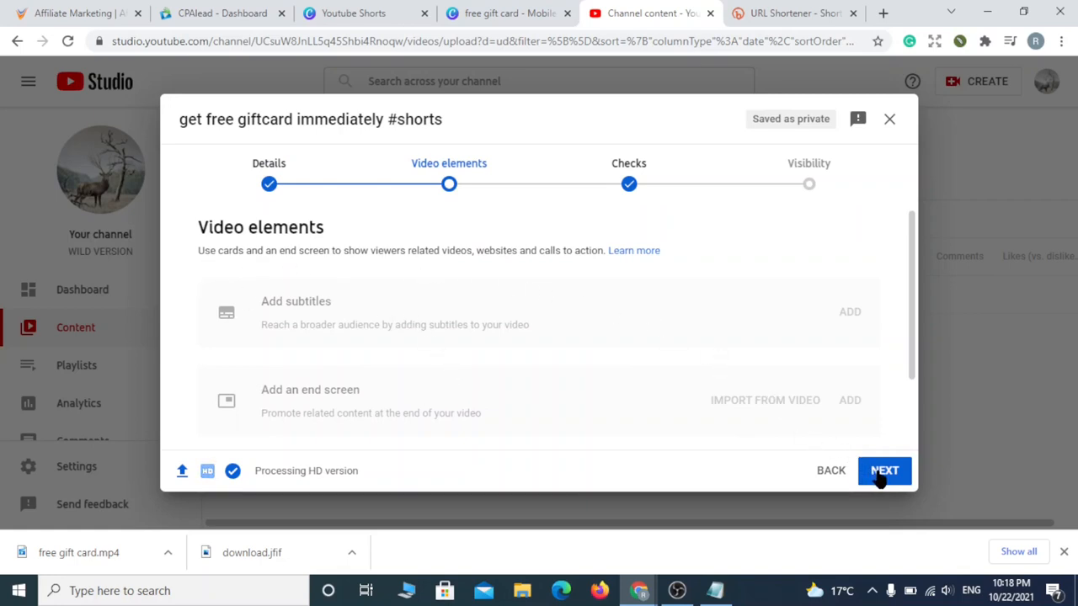
{"action": "left_click", "coordinate": [884, 470]}
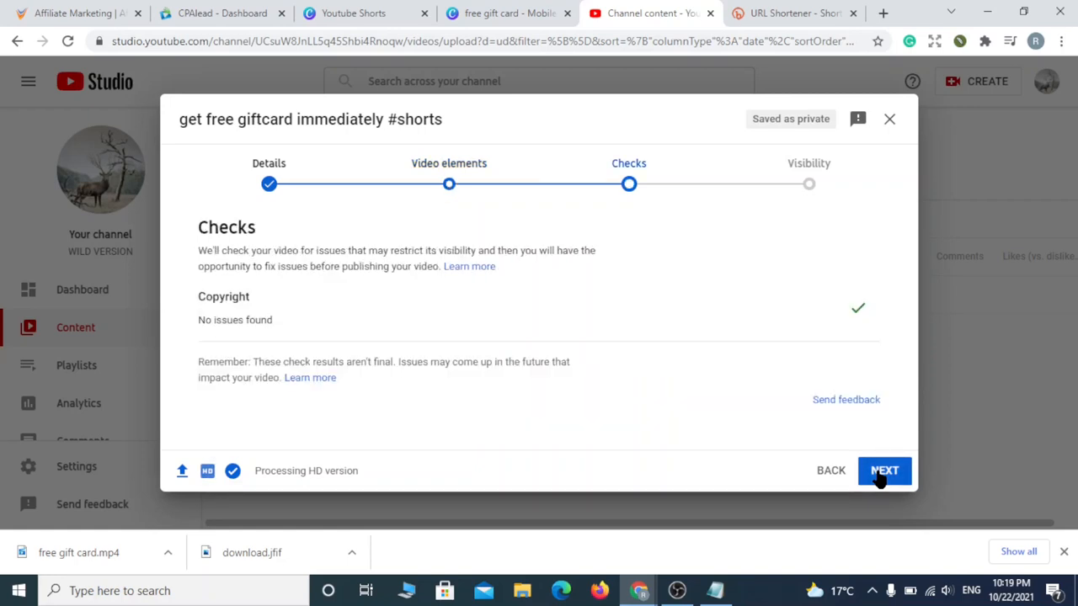
{"action": "left_click", "coordinate": [883, 471]}
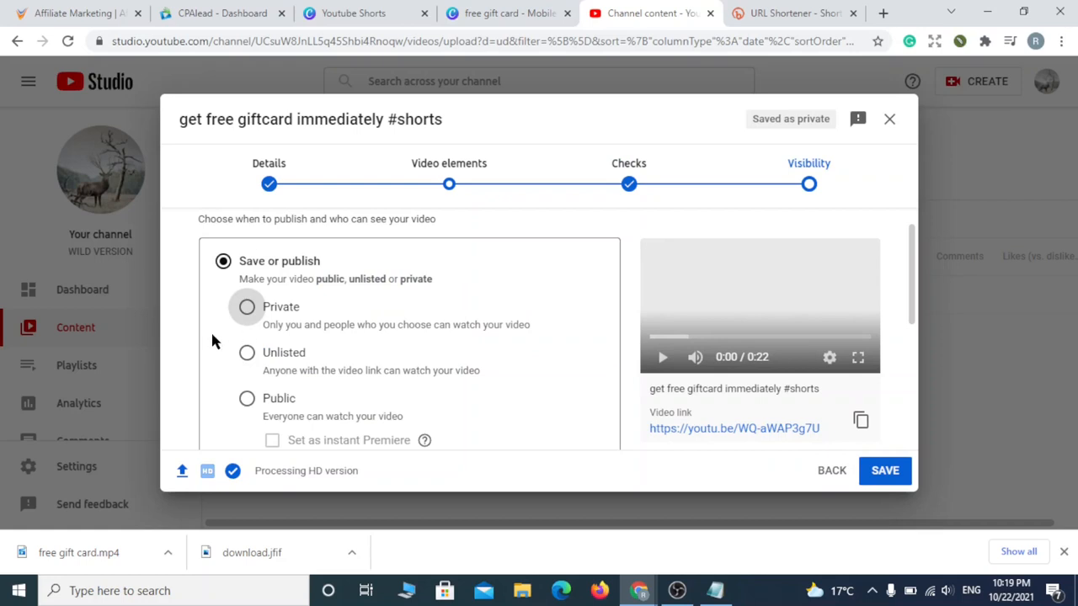
{"action": "left_click", "coordinate": [247, 398]}
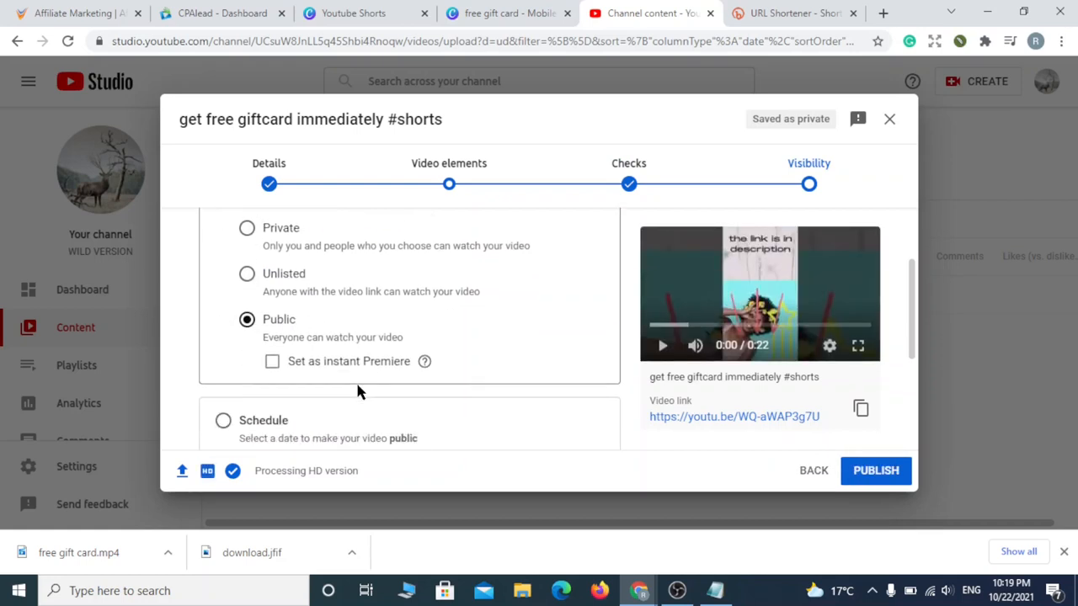
{"action": "mouse_move", "coordinate": [286, 373]}
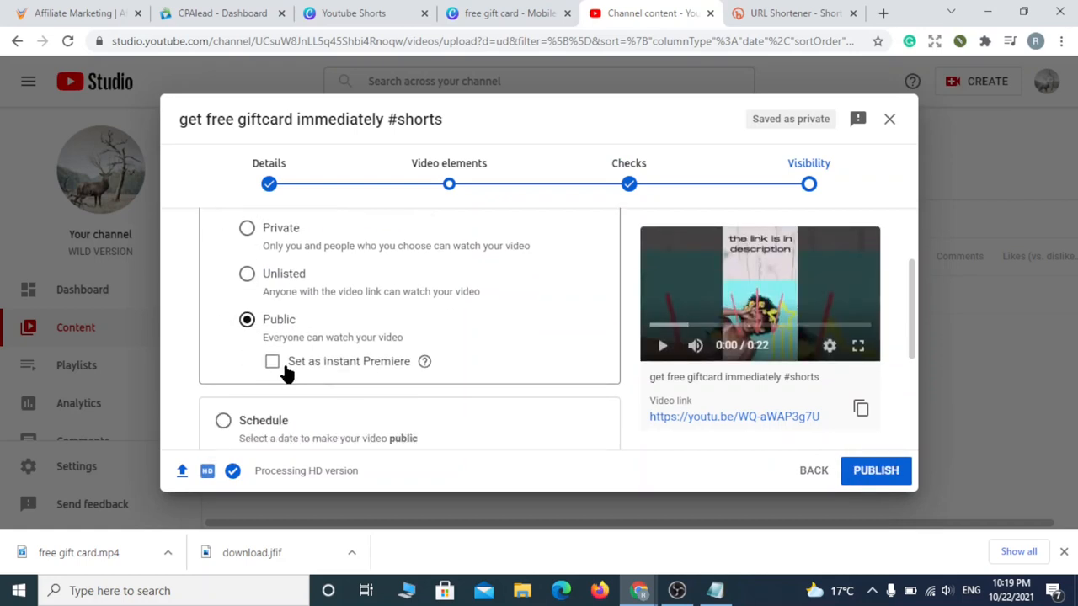
{"action": "scroll", "scroll_direction": "down", "scroll_amount": 3}
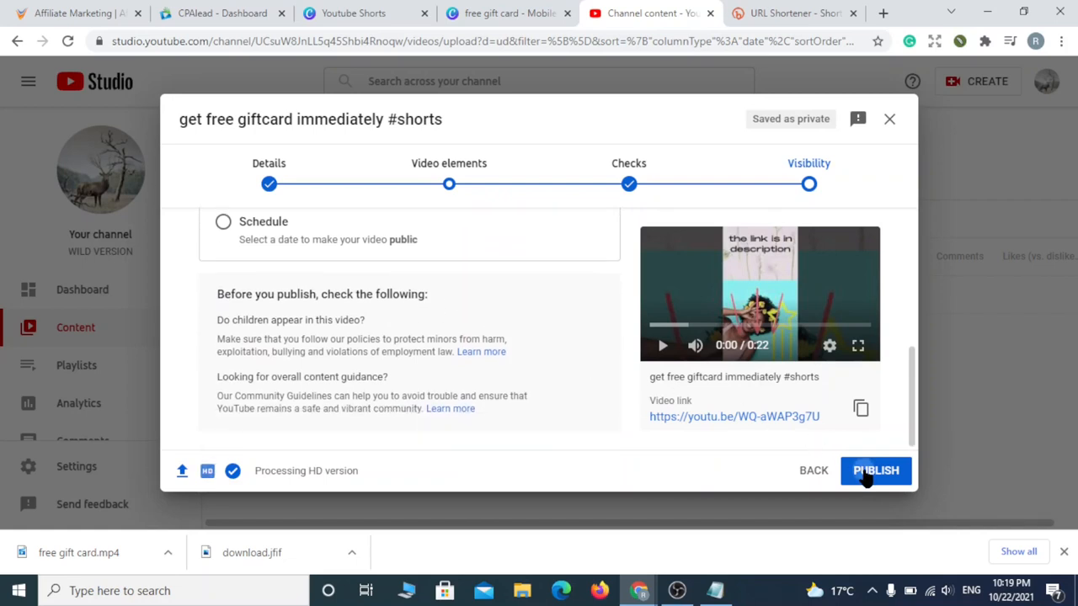
{"action": "left_click", "coordinate": [876, 469]}
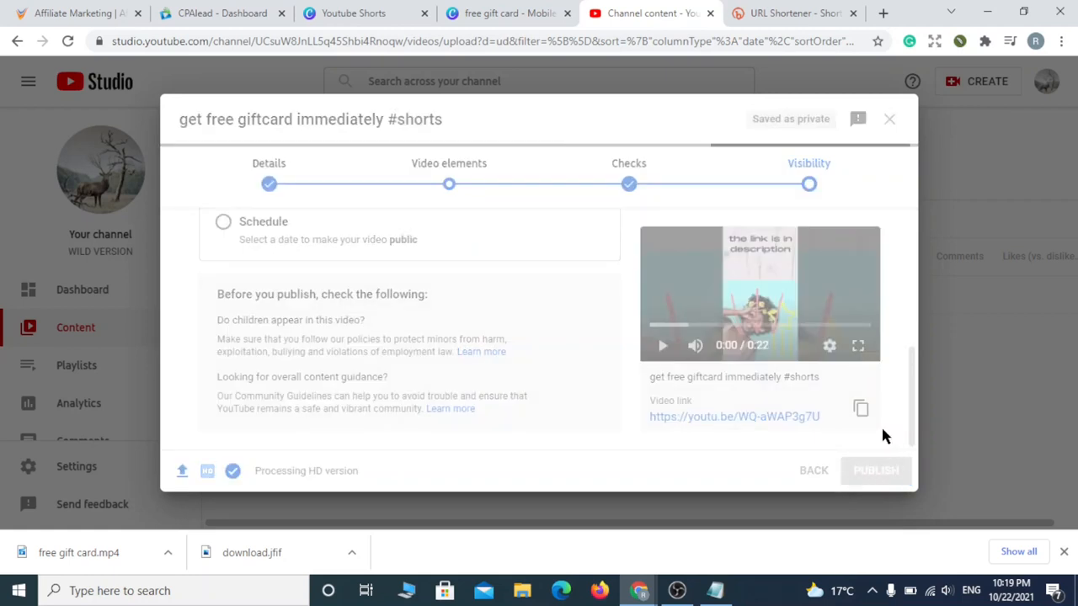